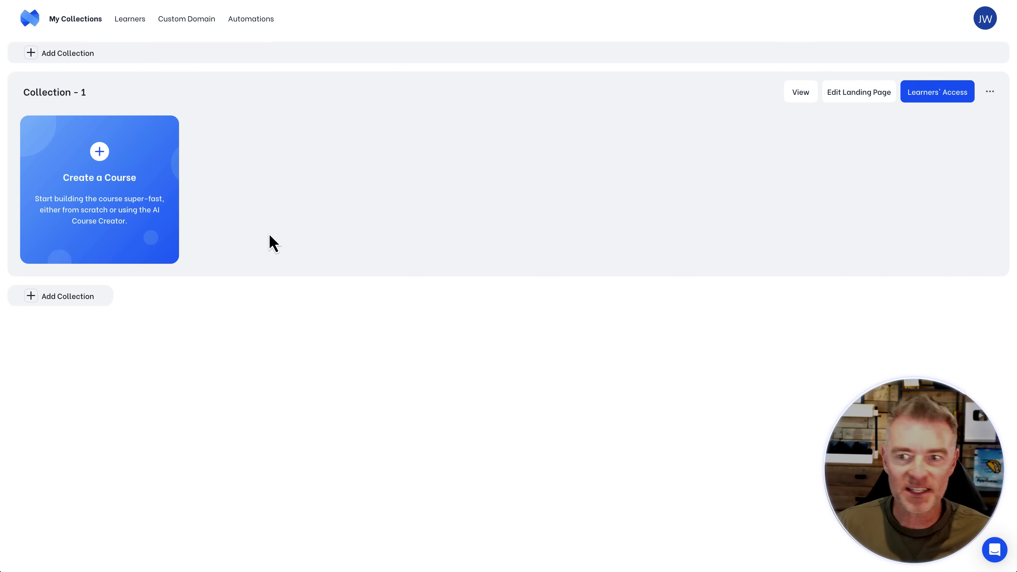
{"action": "mouse_move", "coordinate": [35, 61]}
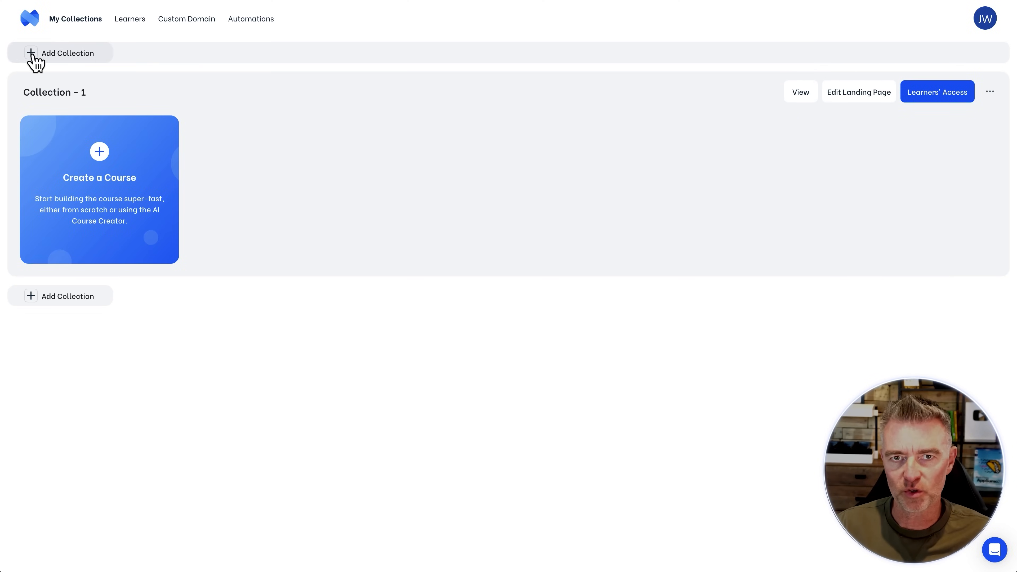
{"action": "mouse_move", "coordinate": [416, 213]}
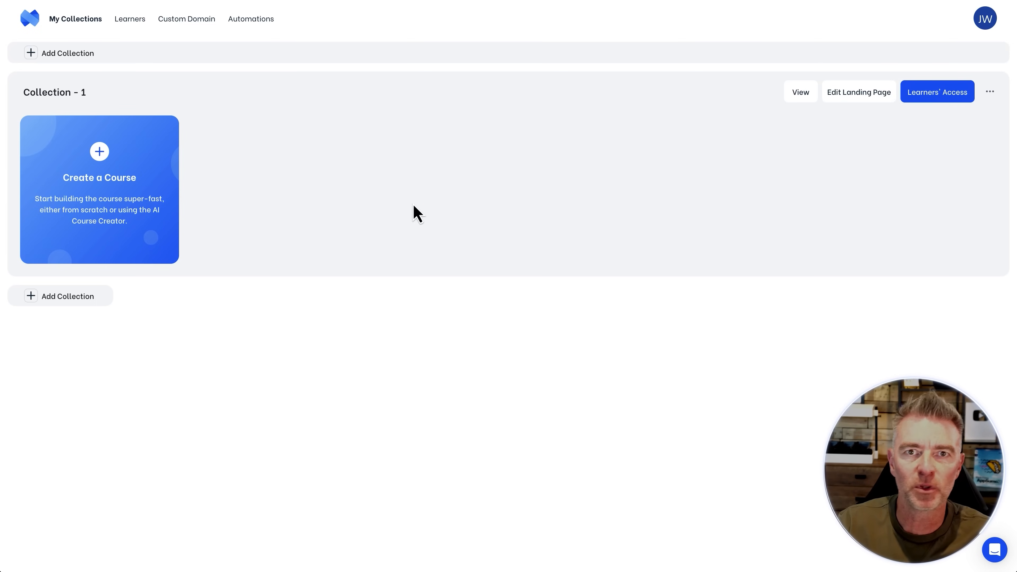
{"action": "mouse_move", "coordinate": [289, 181]}
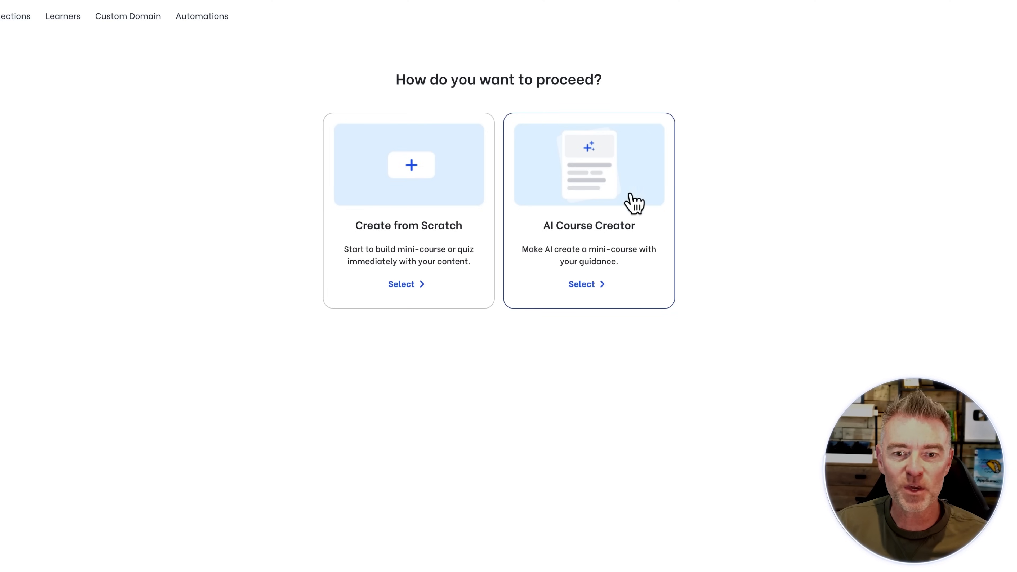
{"action": "mouse_move", "coordinate": [616, 204]}
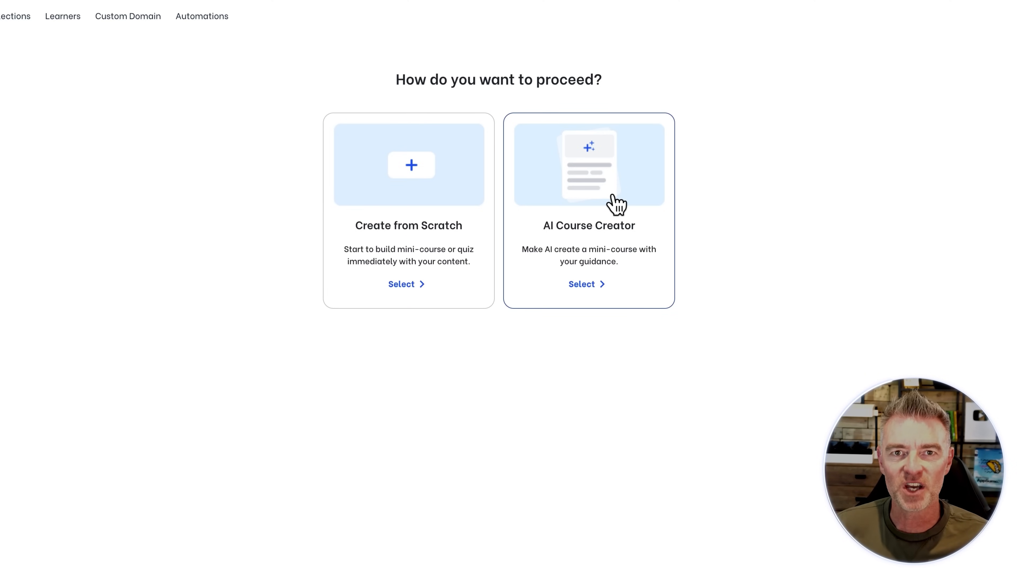
{"action": "mouse_move", "coordinate": [598, 245]}
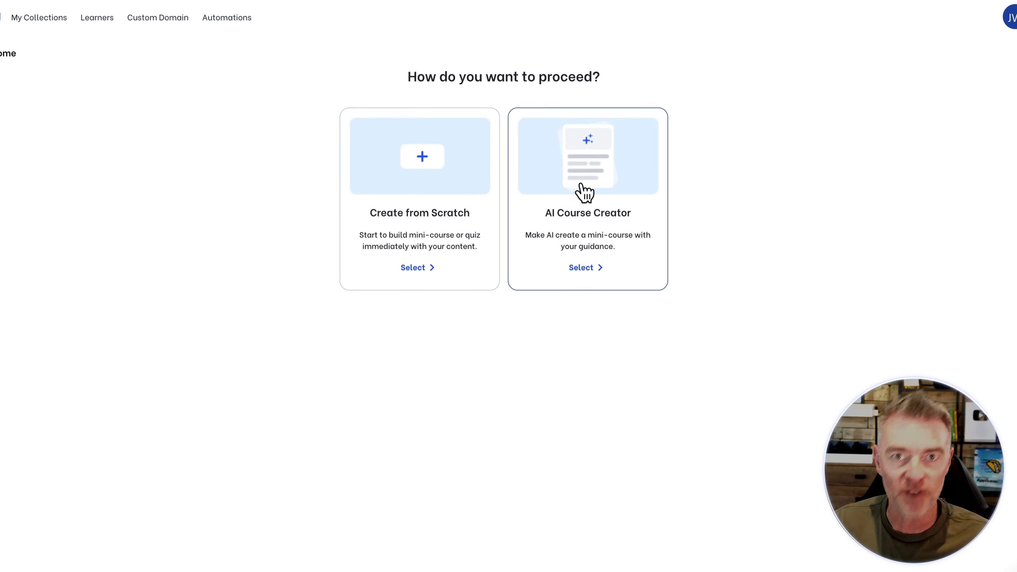
Choose the AI Course Creator and enter Sales Coach as the profession with Entrepreneurs as the audience
{"action": "left_click", "coordinate": [581, 267]}
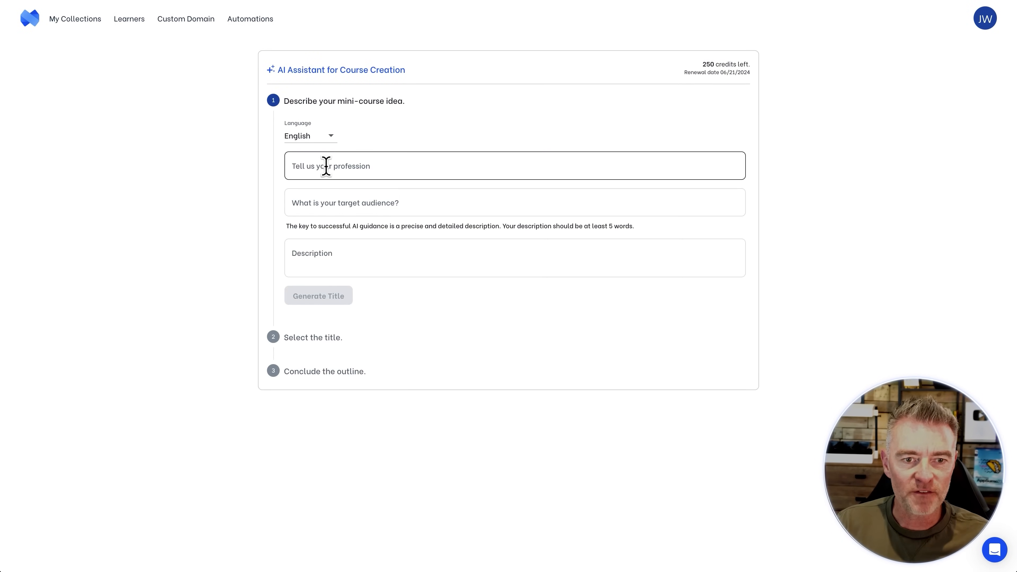
{"action": "left_click", "coordinate": [514, 202]}
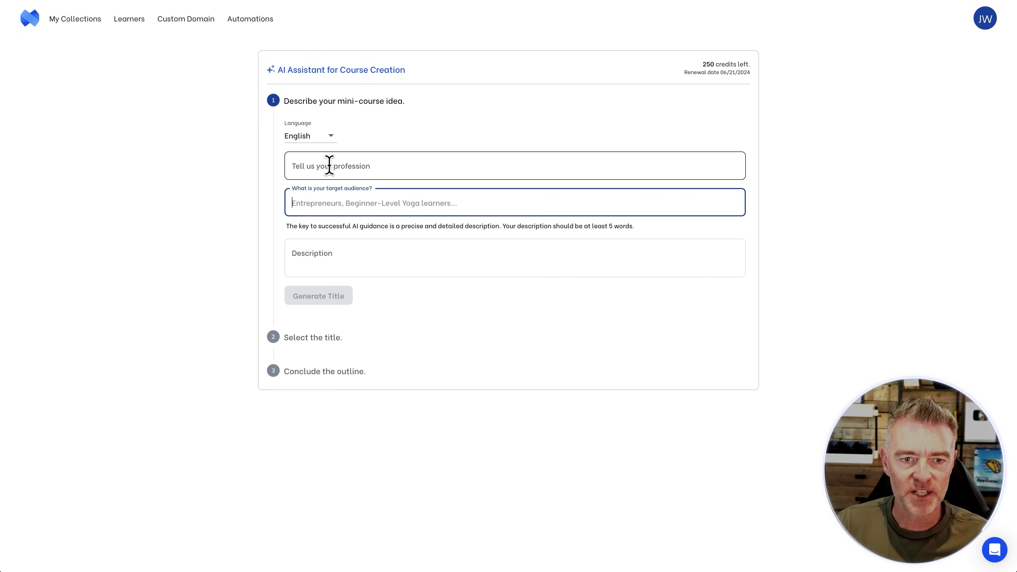
{"action": "left_click", "coordinate": [515, 165]}
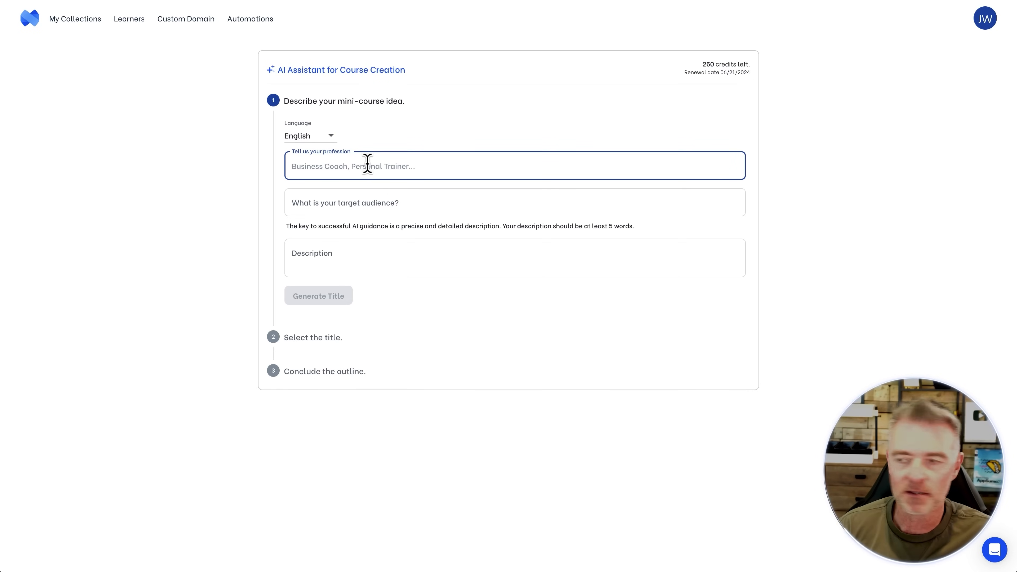
{"action": "type", "text": "Sales Coach"}
{"action": "left_click", "coordinate": [515, 258]}
{"action": "type", "text": "I'd like to create a course"}
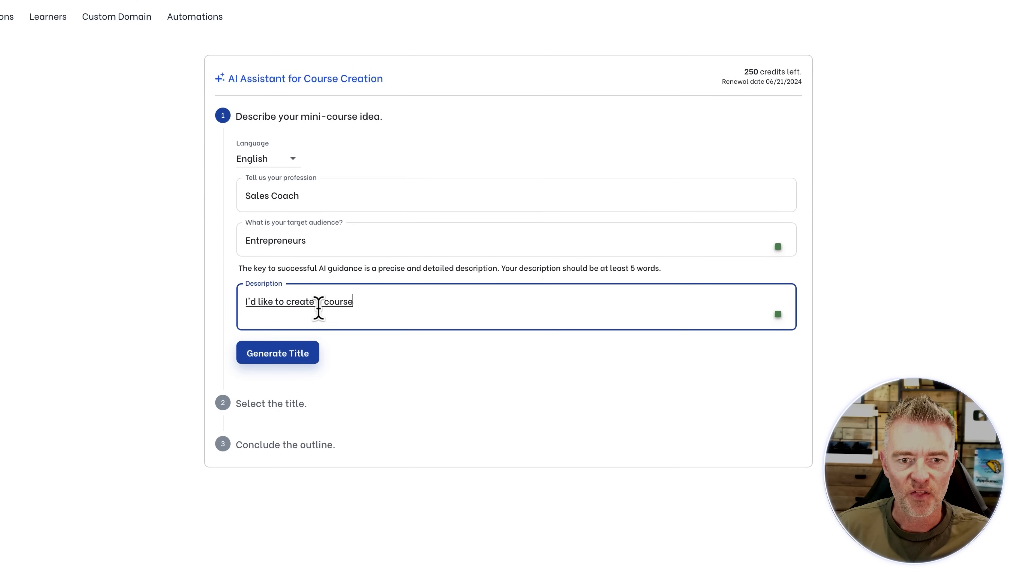
Describe the course as helping entrepreneurs sell their products and services at events and seminars
{"action": "type", "text": "that helps on"}
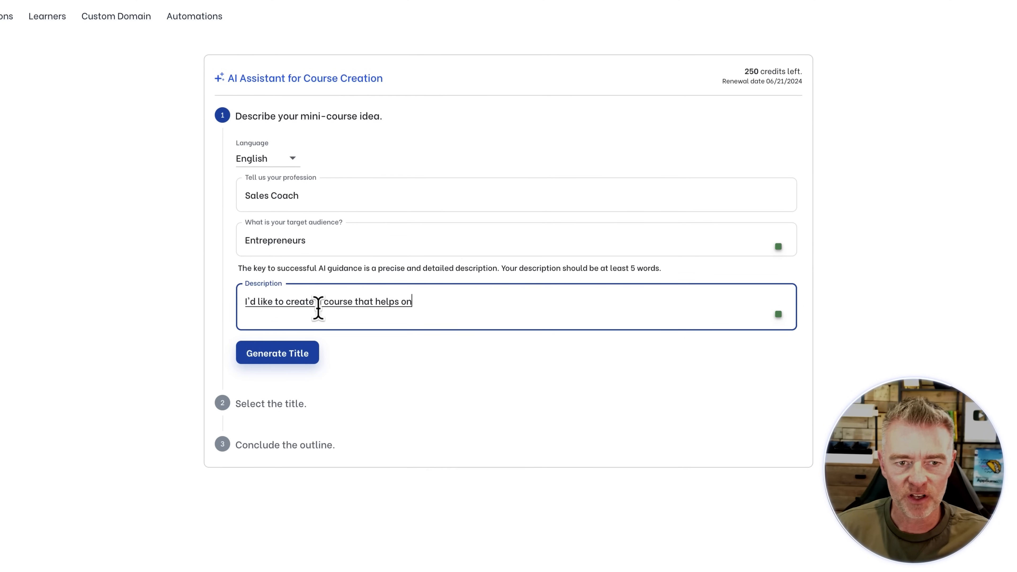
{"action": "type", "text": "entrepreneurs sell their products and services at events and seminars"}
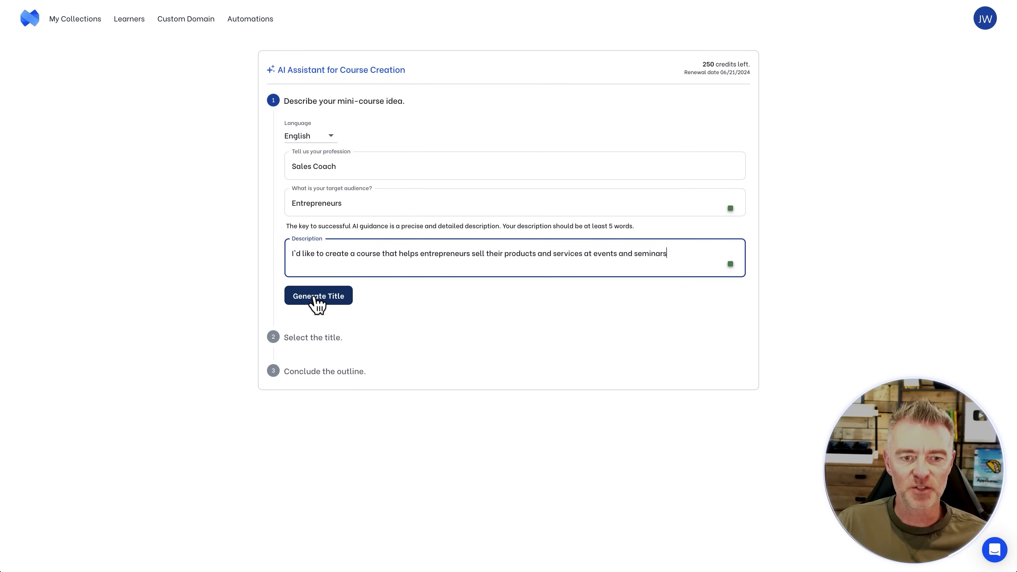
Generate AI titles, select 'From Pitch to Profit…' and request an outline from it
{"action": "left_click", "coordinate": [319, 296]}
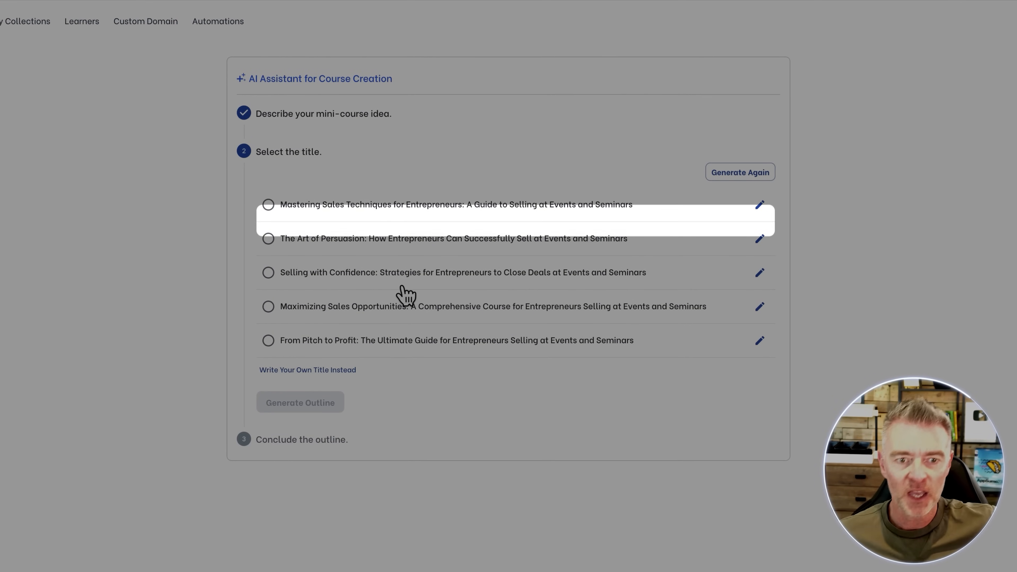
{"action": "mouse_move", "coordinate": [406, 296]}
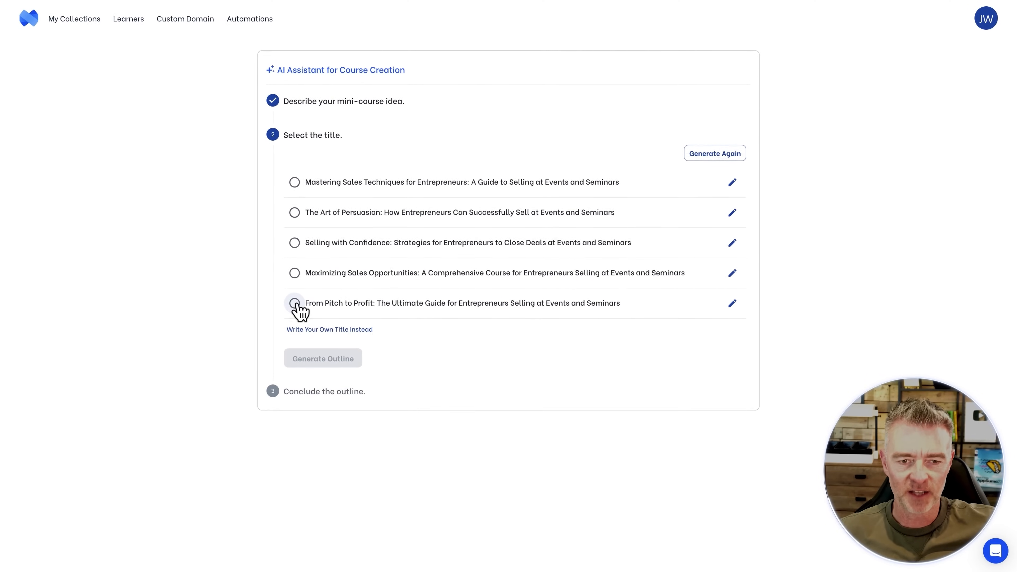
{"action": "left_click", "coordinate": [295, 304]}
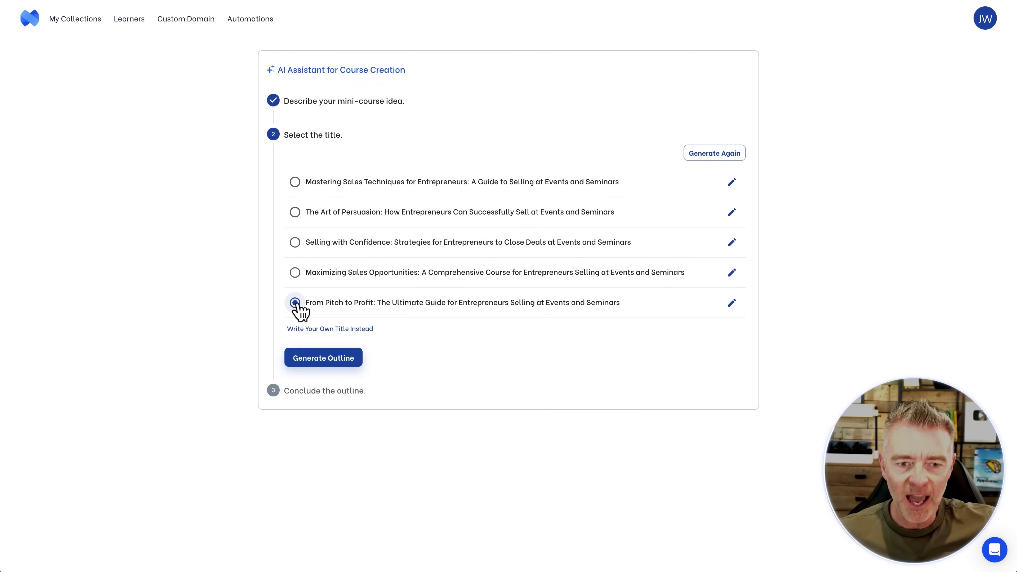
{"action": "left_click", "coordinate": [322, 358]}
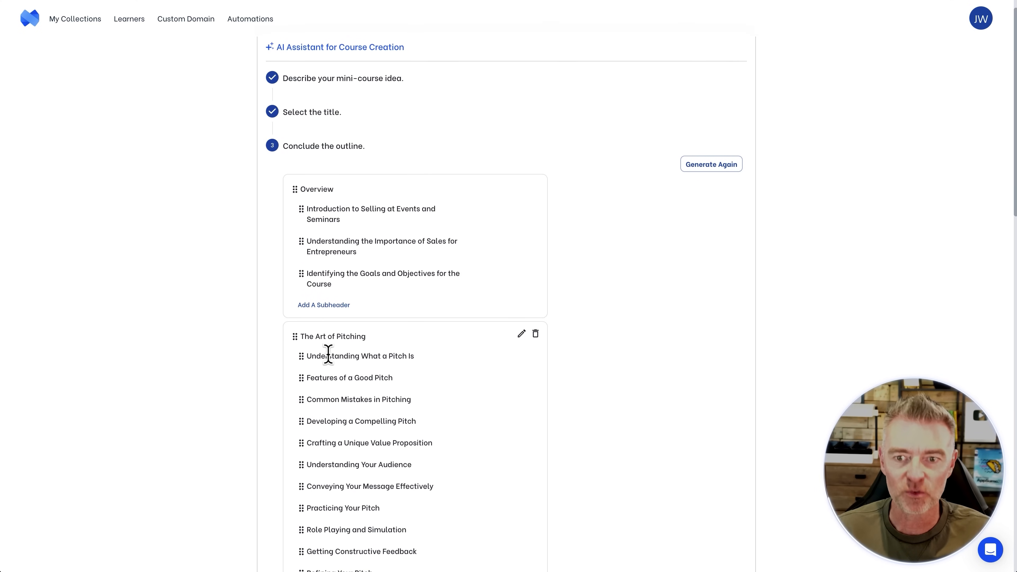
Scroll through the six-section outline from Overview down to the Generate Mini-Course button
{"action": "scroll", "scroll_direction": "down", "scroll_amount": 3}
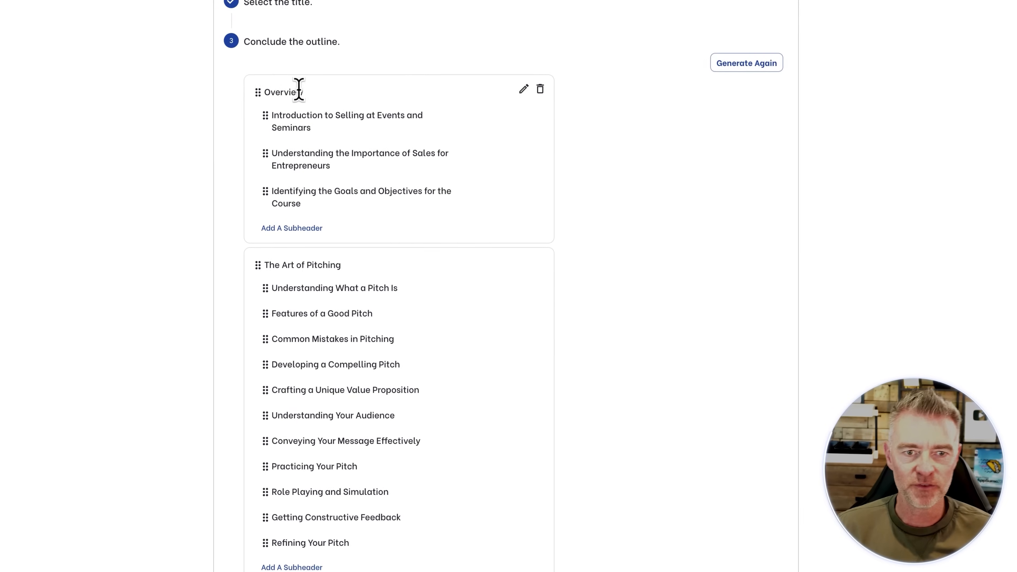
{"action": "scroll", "scroll_direction": "down", "scroll_amount": 3}
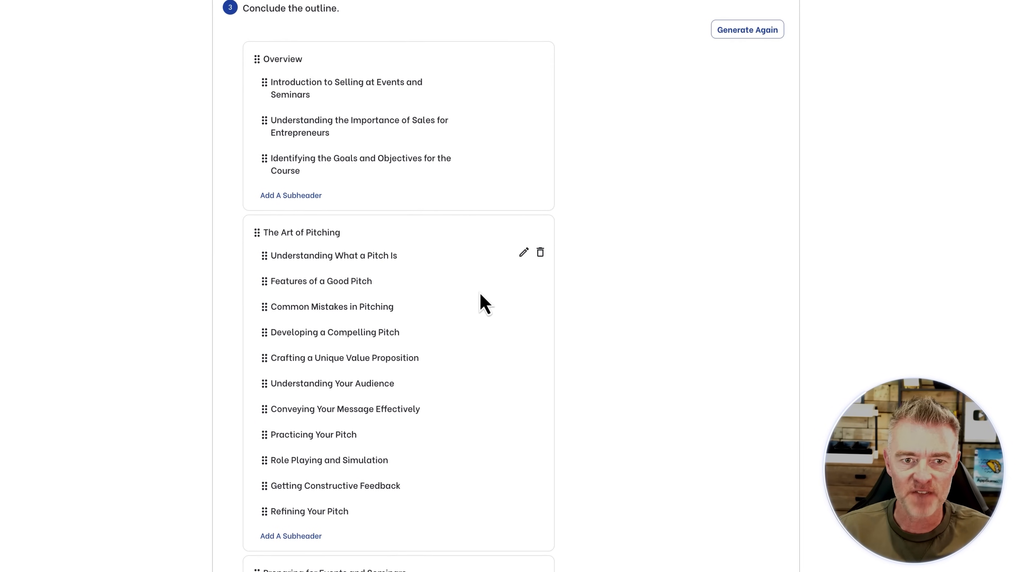
{"action": "mouse_move", "coordinate": [467, 132]}
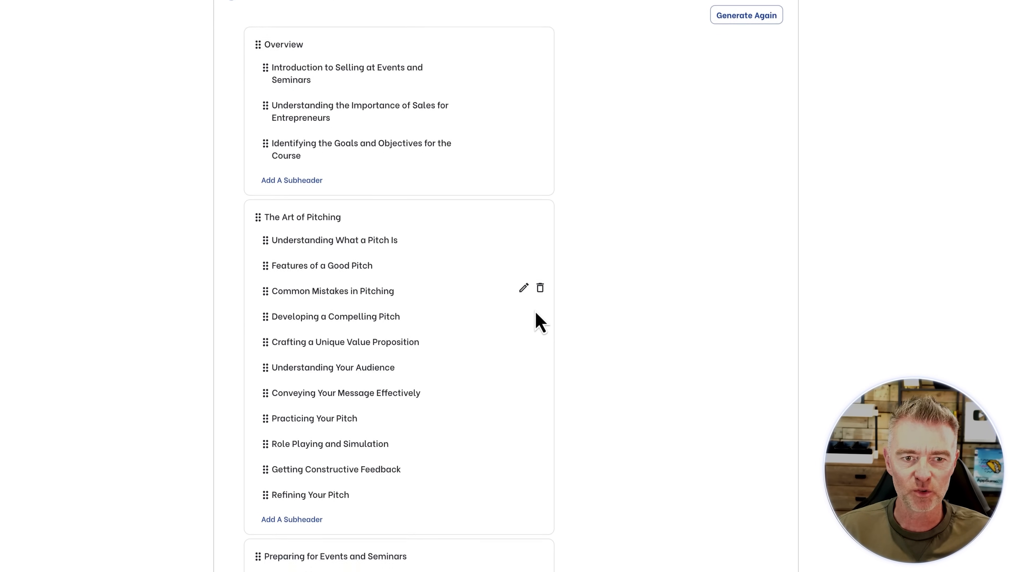
{"action": "scroll", "scroll_direction": "down", "scroll_amount": 3}
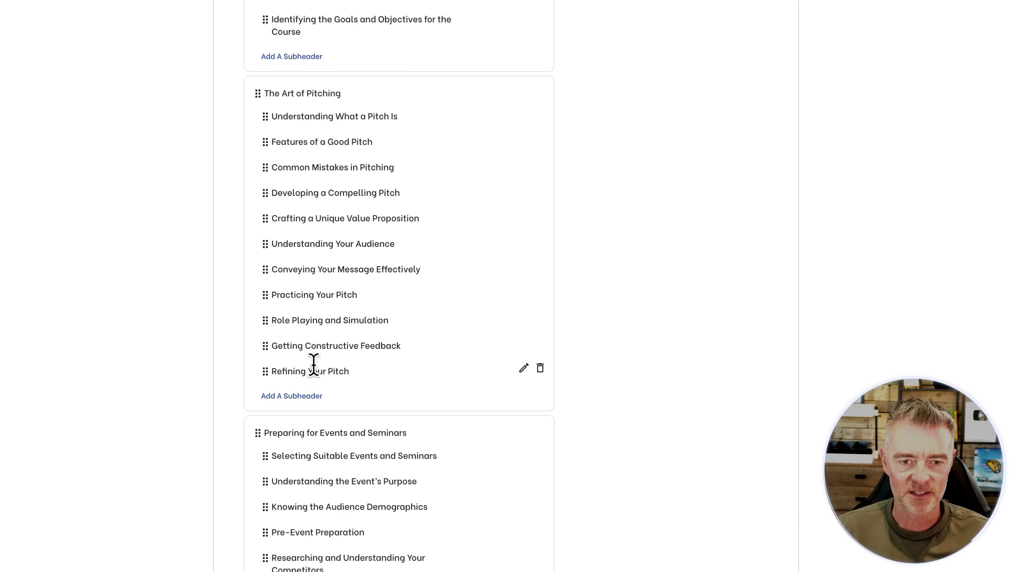
{"action": "scroll", "scroll_direction": "down", "scroll_amount": 3}
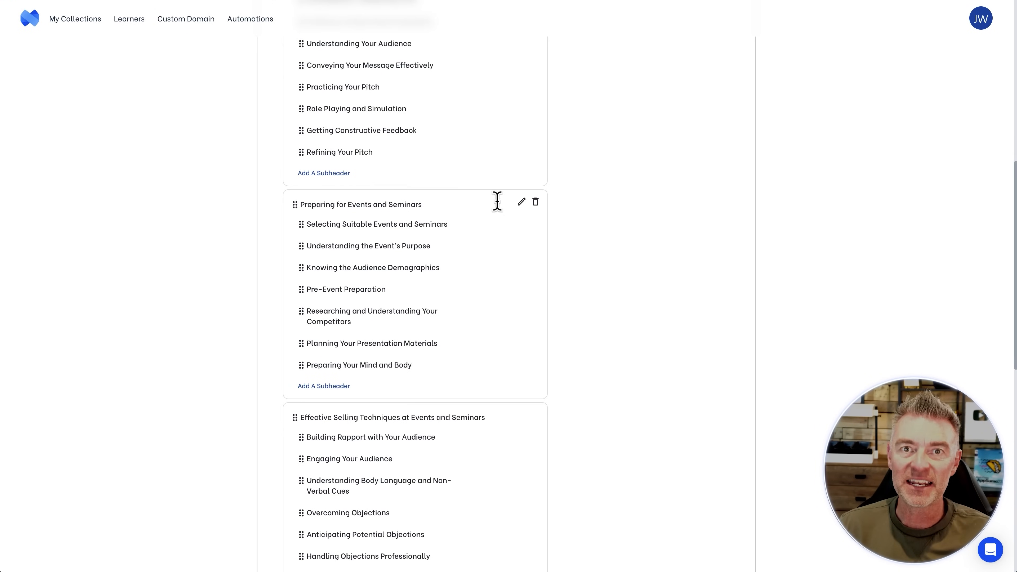
{"action": "scroll", "scroll_direction": "down", "scroll_amount": 3}
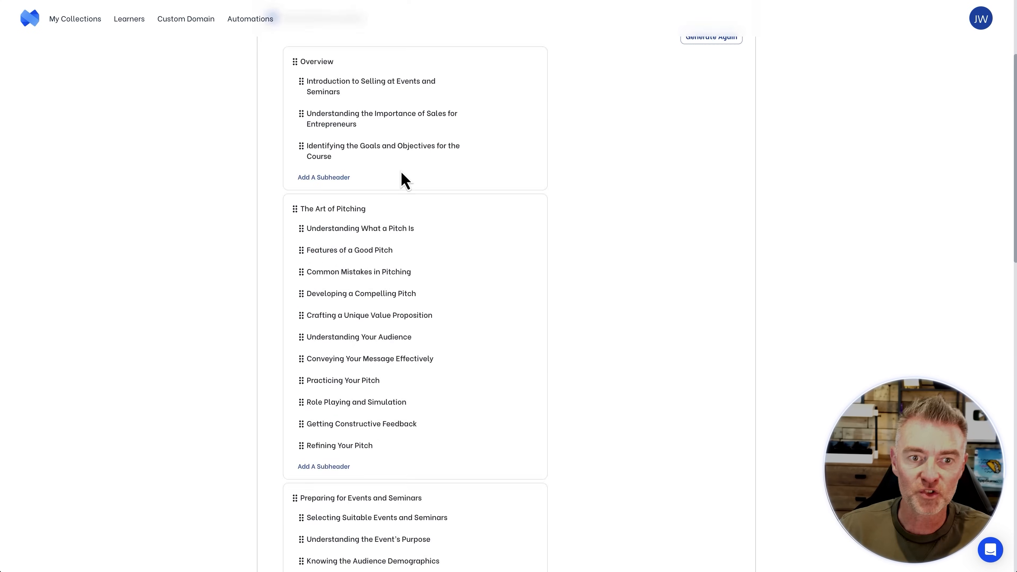
{"action": "scroll", "scroll_direction": "down", "scroll_amount": 3}
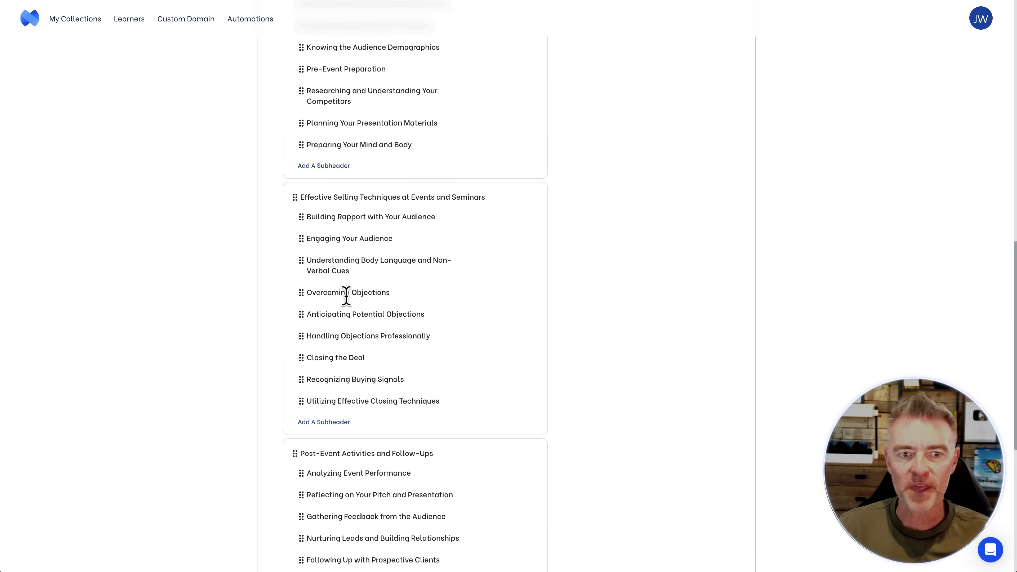
{"action": "scroll", "scroll_direction": "down", "scroll_amount": 3}
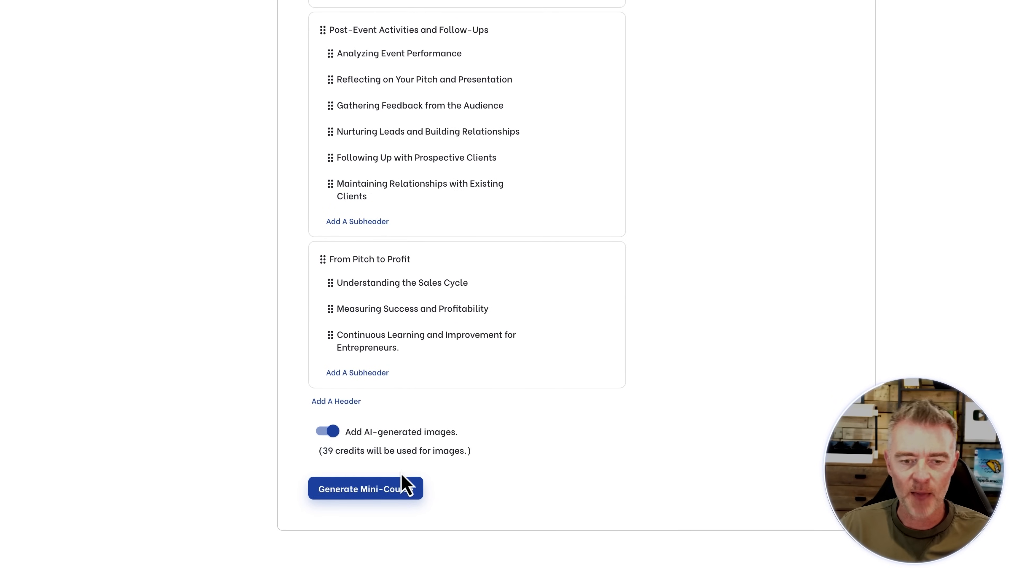
Generate the mini-course with AI images so it lands in Collection - 1
{"action": "left_click", "coordinate": [365, 488]}
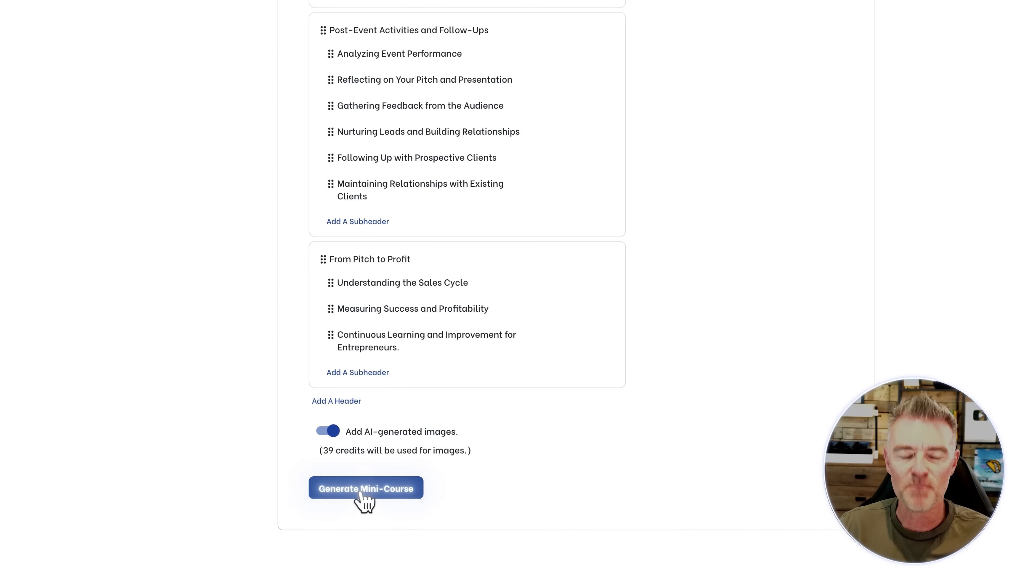
{"action": "left_click", "coordinate": [365, 488]}
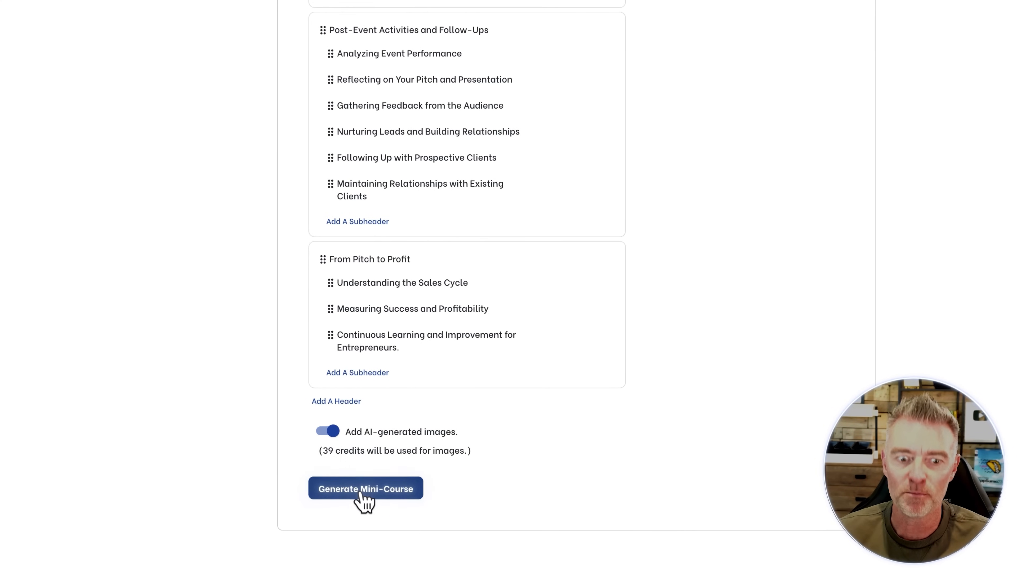
{"action": "left_click", "coordinate": [365, 489]}
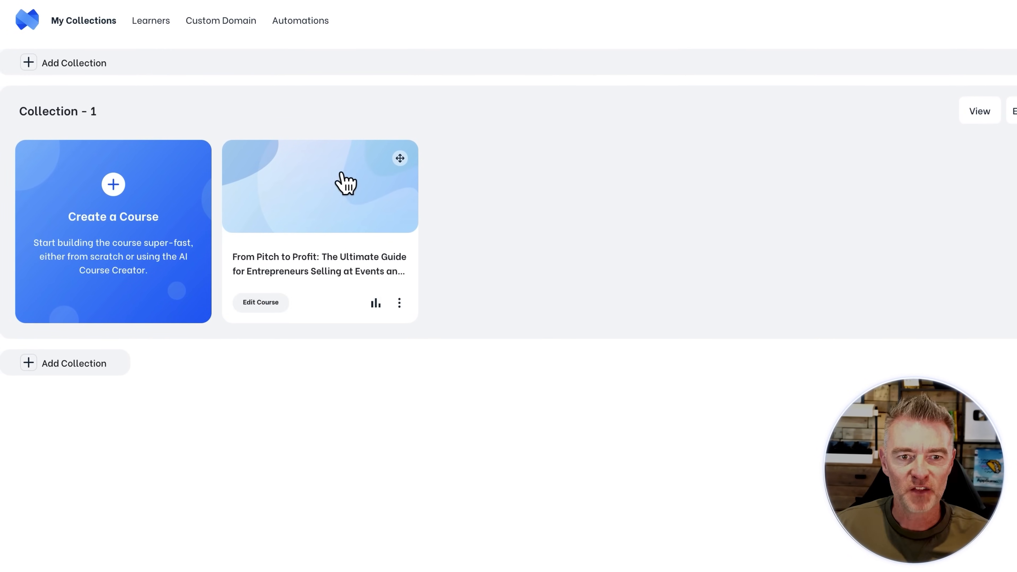
{"action": "mouse_move", "coordinate": [358, 223]}
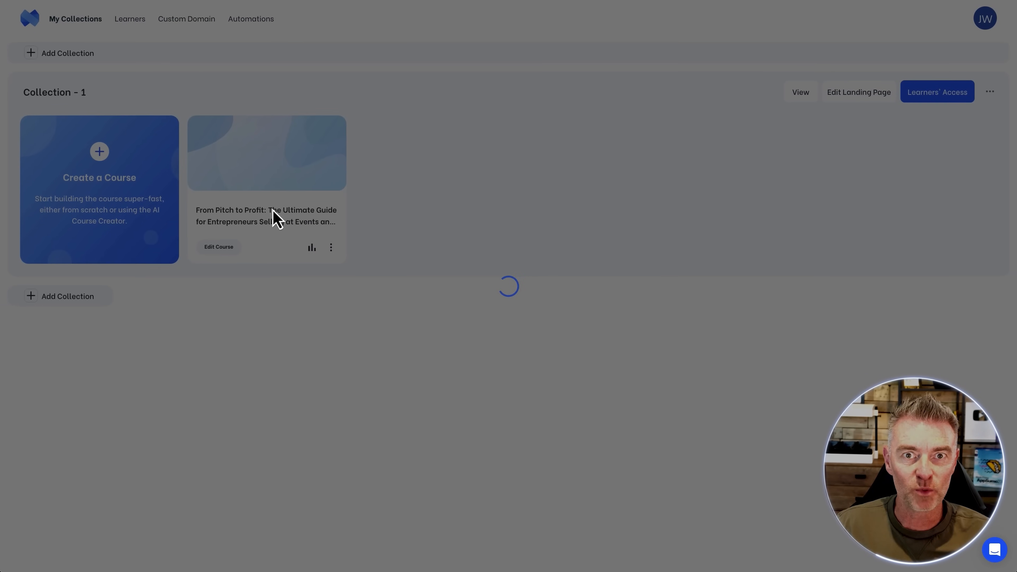
Open the From Pitch to Profit course card, review its syllabus and start the first lesson
{"action": "left_click", "coordinate": [219, 246]}
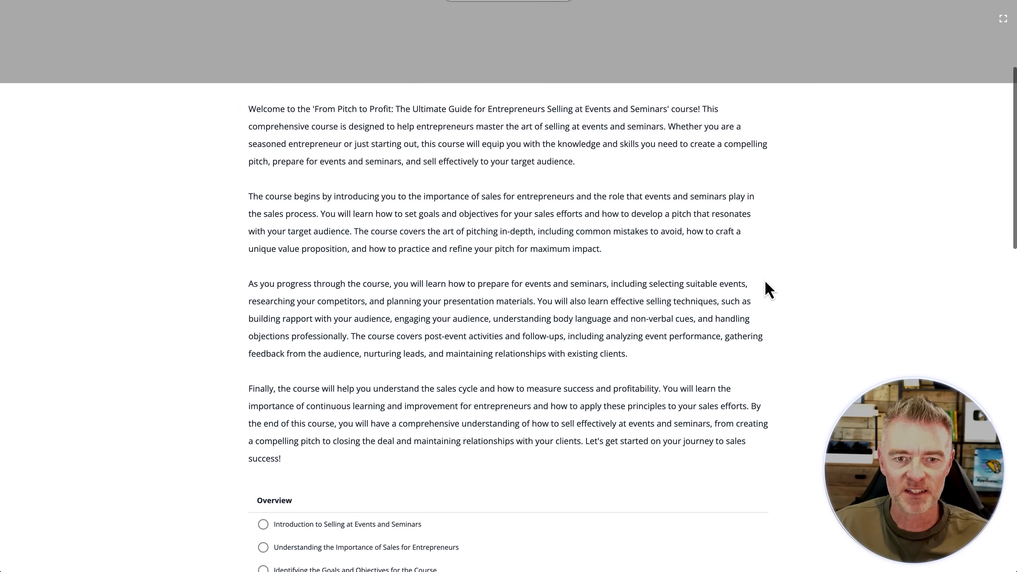
{"action": "scroll", "scroll_direction": "down", "scroll_amount": 3}
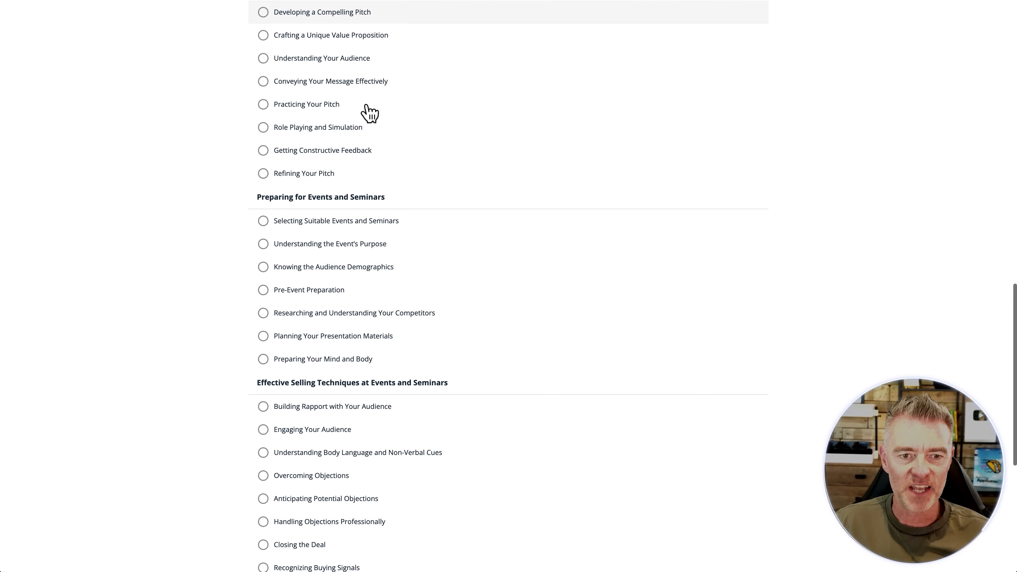
{"action": "scroll", "scroll_direction": "down", "scroll_amount": 3}
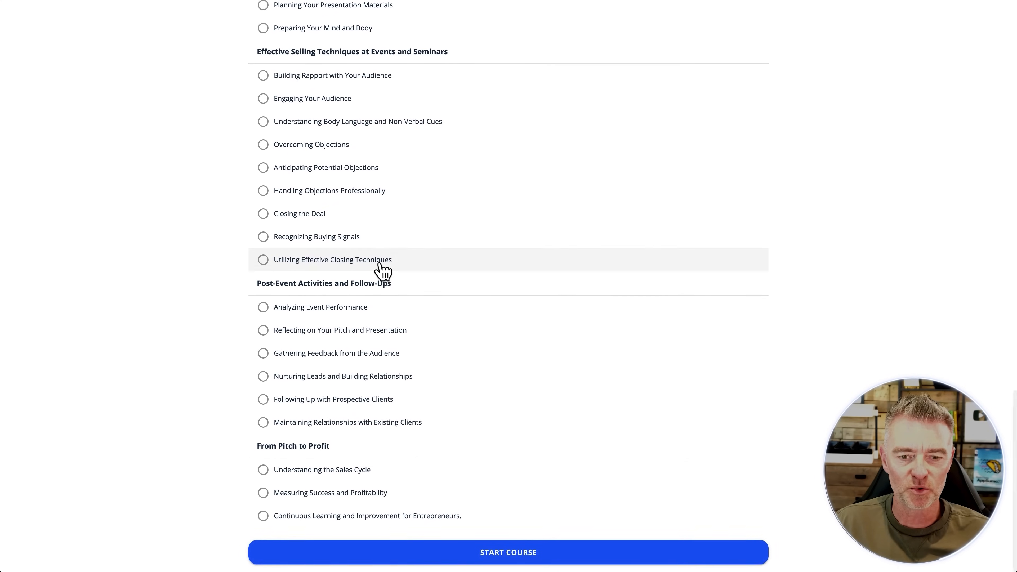
{"action": "left_click", "coordinate": [508, 552]}
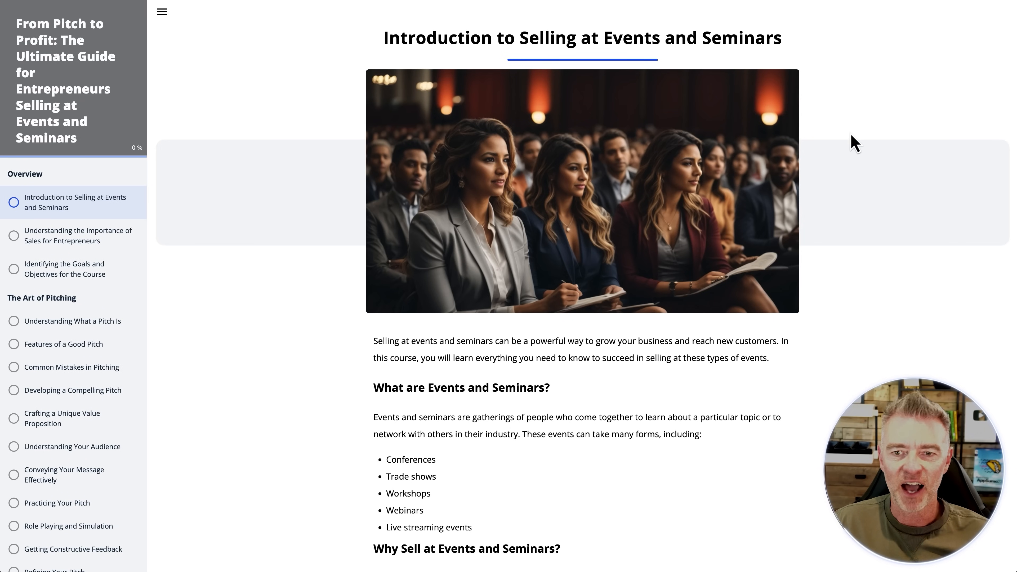
Read through the introduction lesson, hiding and re-showing the course outline sidebar
{"action": "scroll", "scroll_direction": "down", "scroll_amount": 3}
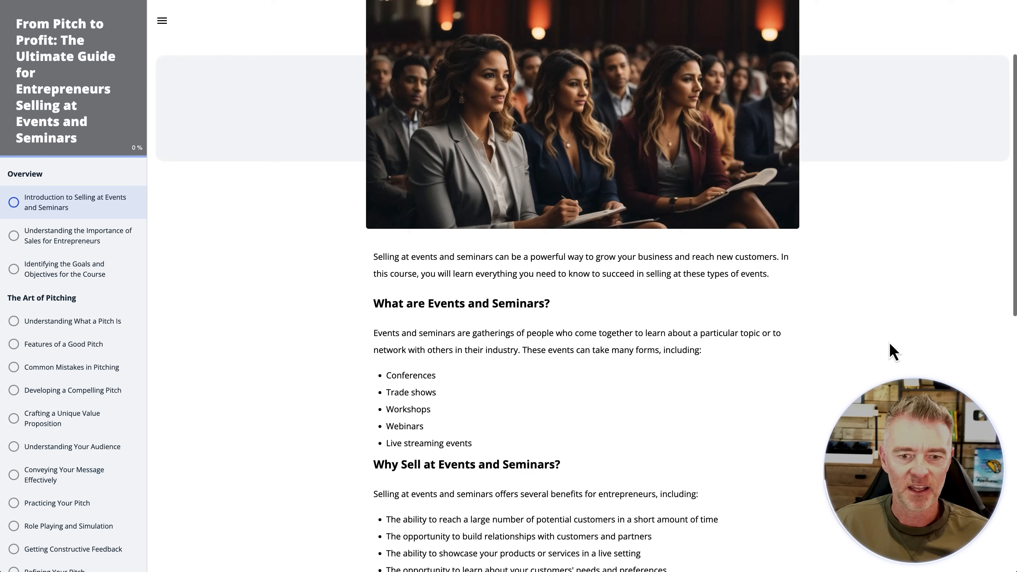
{"action": "scroll", "scroll_direction": "down", "scroll_amount": 3}
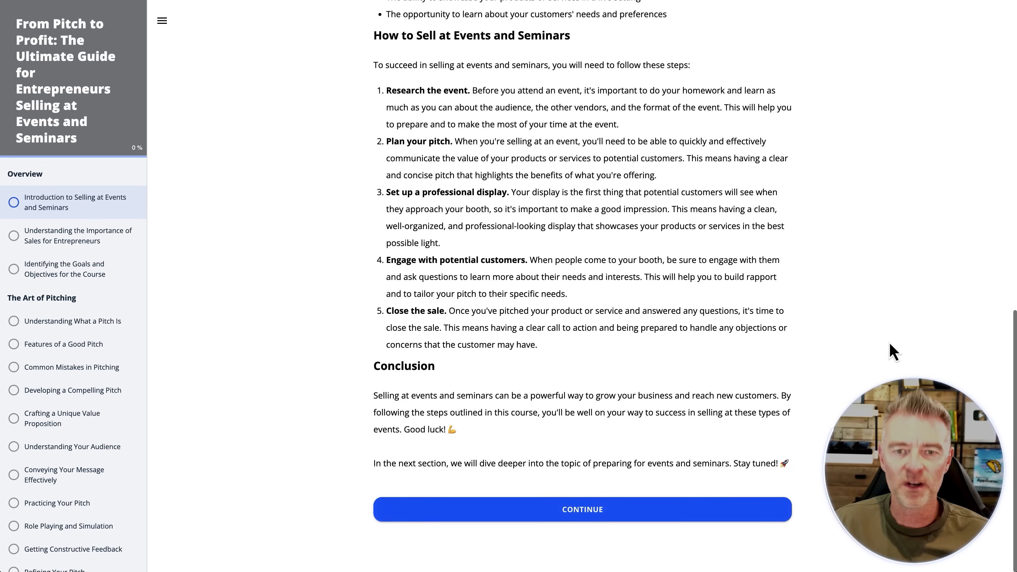
{"action": "scroll", "scroll_direction": "up", "scroll_amount": 3}
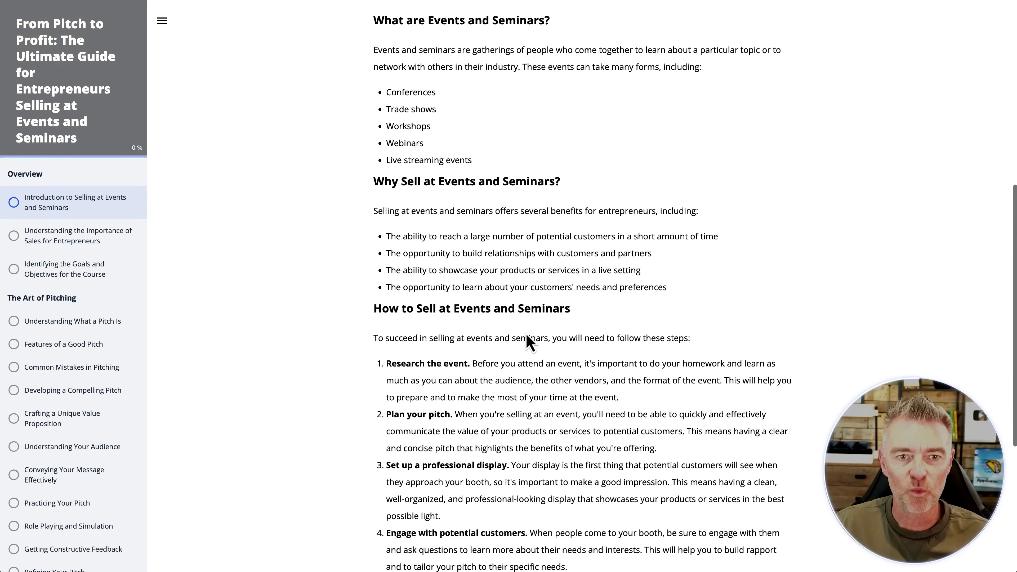
{"action": "scroll", "scroll_direction": "down", "scroll_amount": 3}
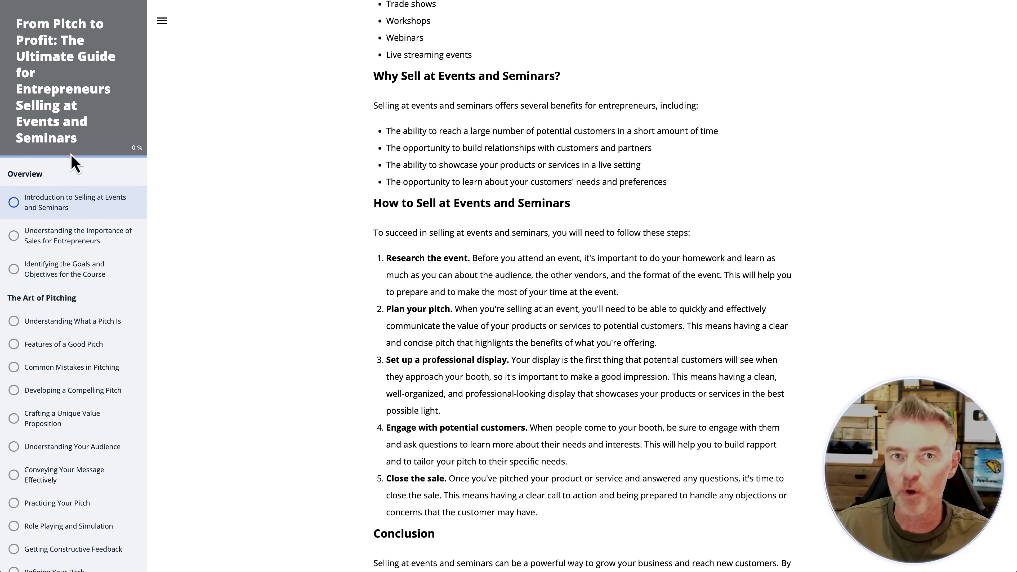
{"action": "mouse_move", "coordinate": [159, 159]}
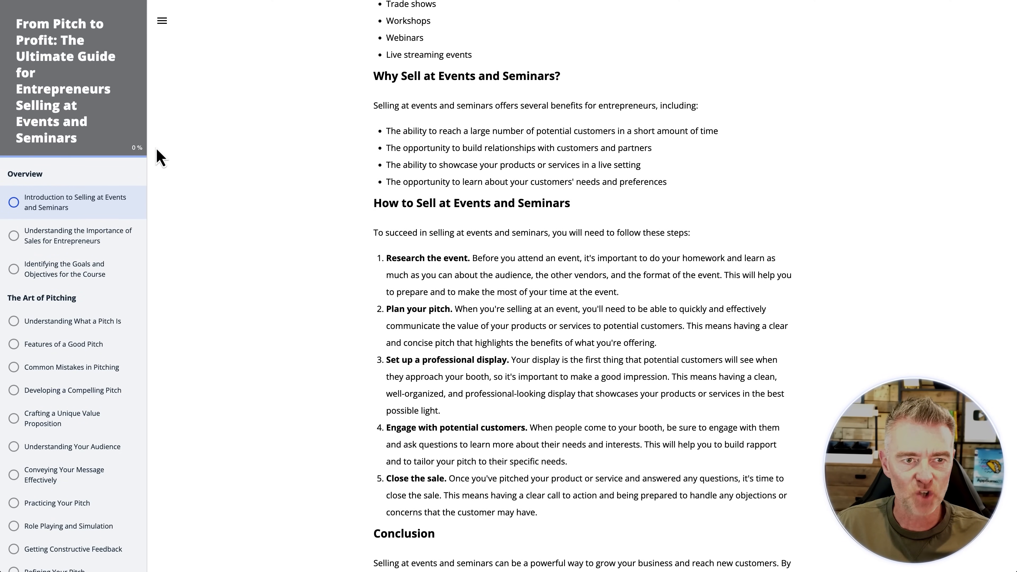
{"action": "left_click", "coordinate": [162, 20]}
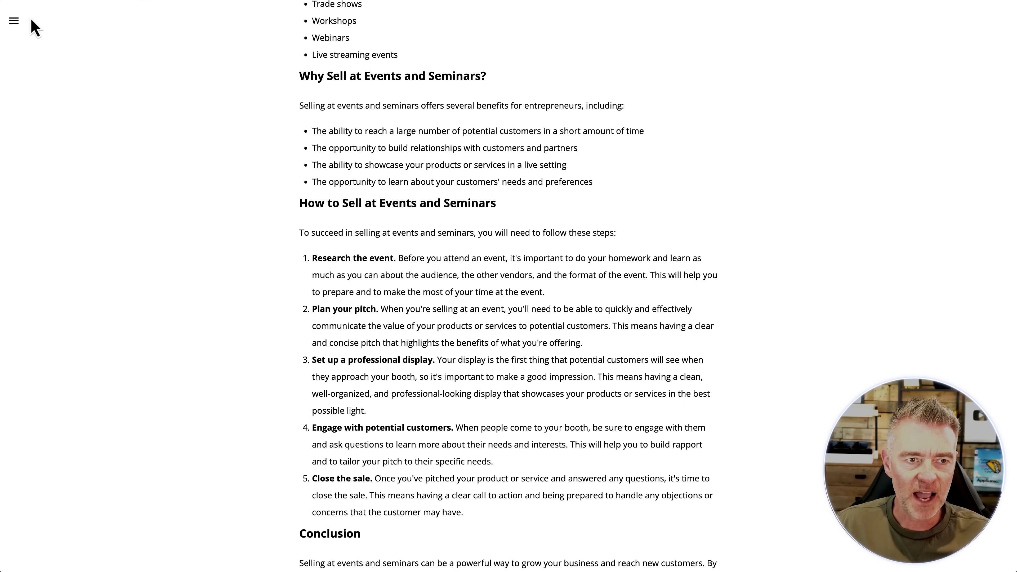
{"action": "left_click", "coordinate": [14, 22]}
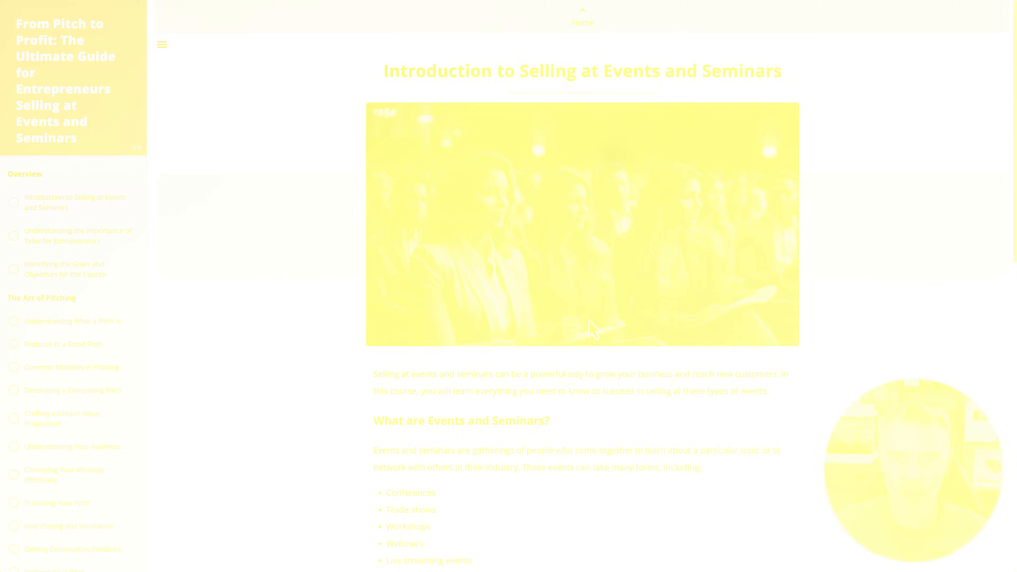
{"action": "scroll", "scroll_direction": "down", "scroll_amount": 3}
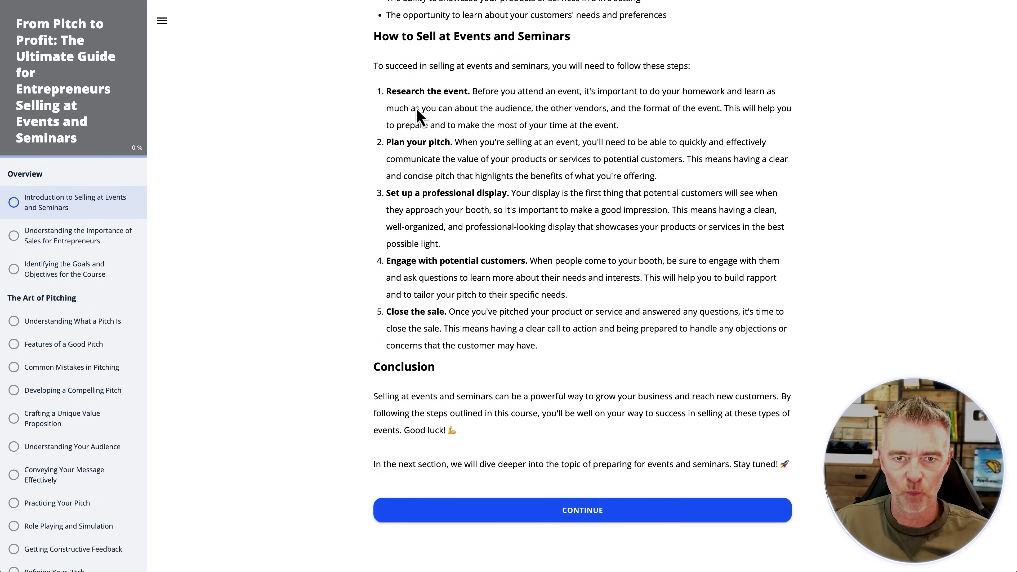
{"action": "scroll", "scroll_direction": "down", "scroll_amount": 3}
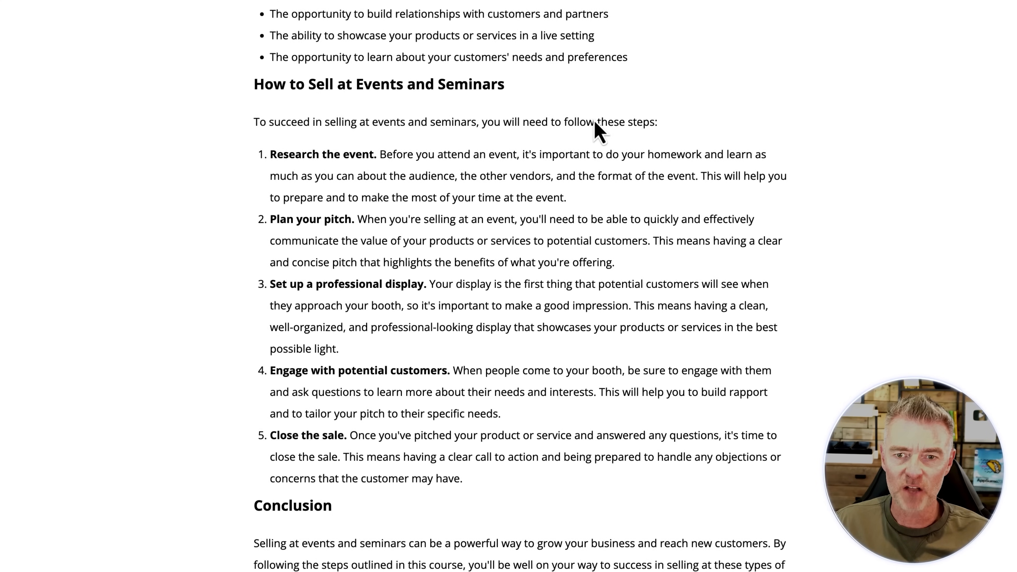
{"action": "mouse_move", "coordinate": [318, 185]}
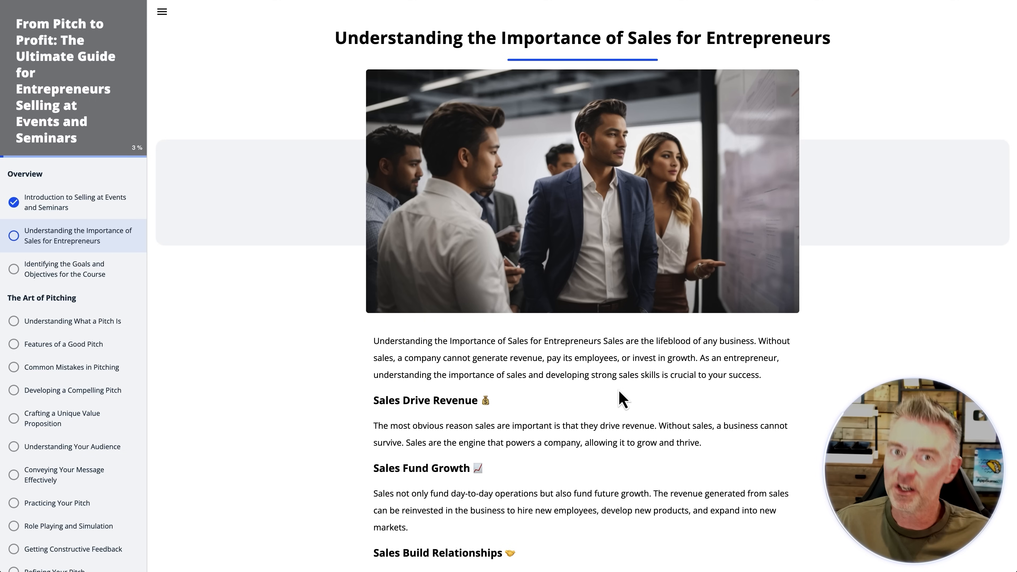
Browse the Identifying Goals, Conveying Your Message and Pre-Event Preparation lessons, then return to the editor
{"action": "scroll", "scroll_direction": "down", "scroll_amount": 3}
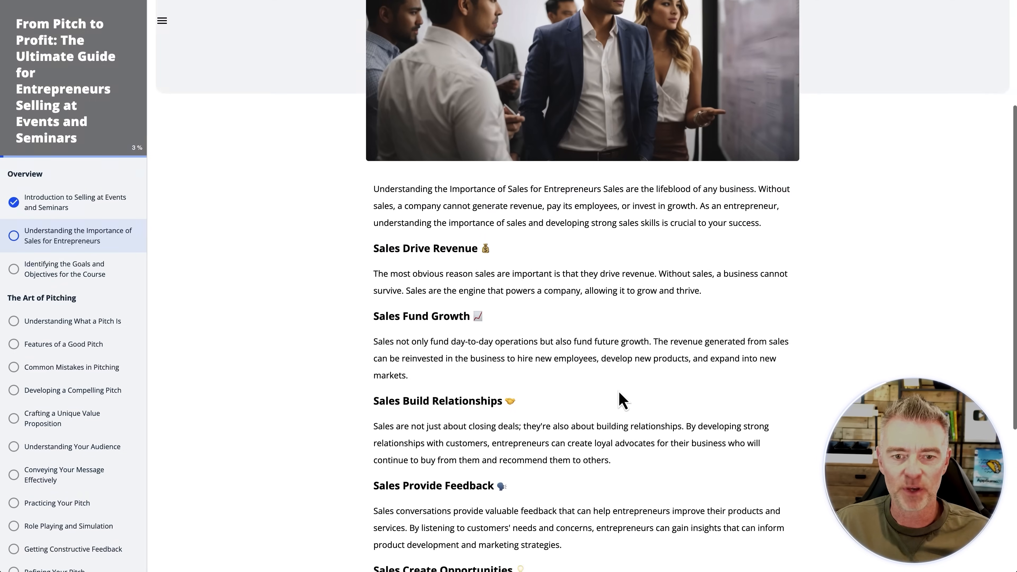
{"action": "scroll", "scroll_direction": "down", "scroll_amount": 3}
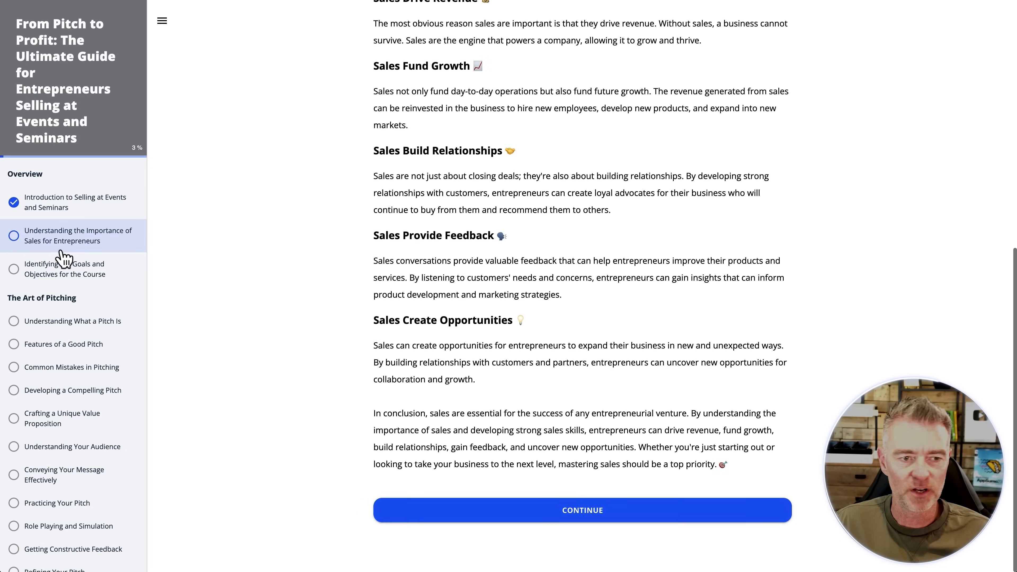
{"action": "left_click", "coordinate": [581, 510]}
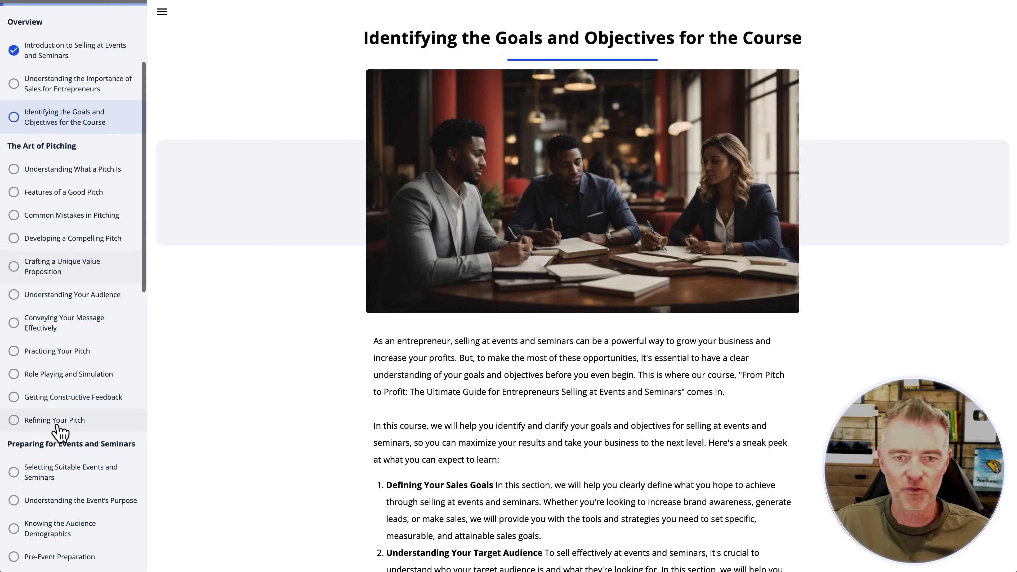
{"action": "left_click", "coordinate": [64, 323]}
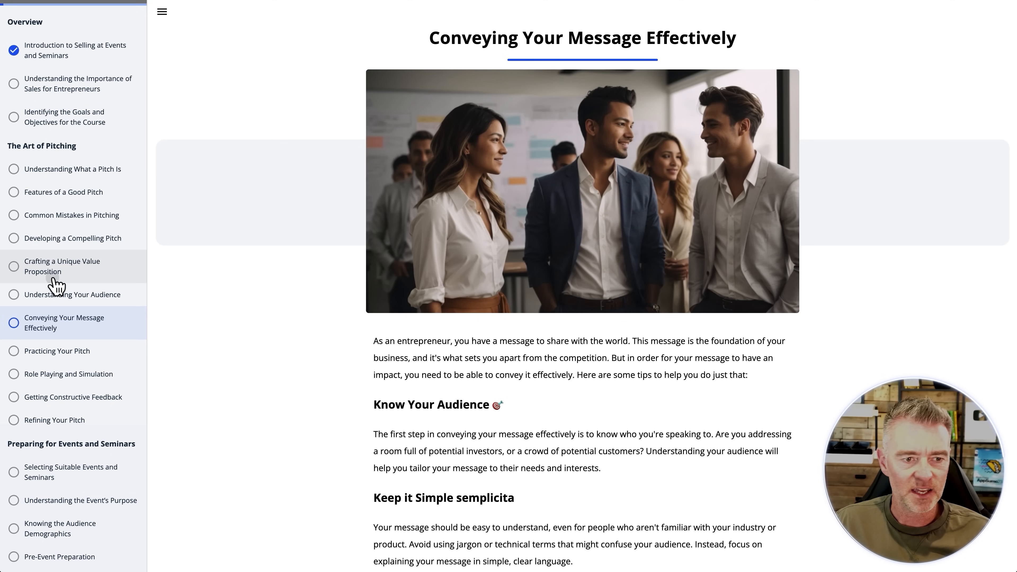
{"action": "left_click", "coordinate": [63, 266]}
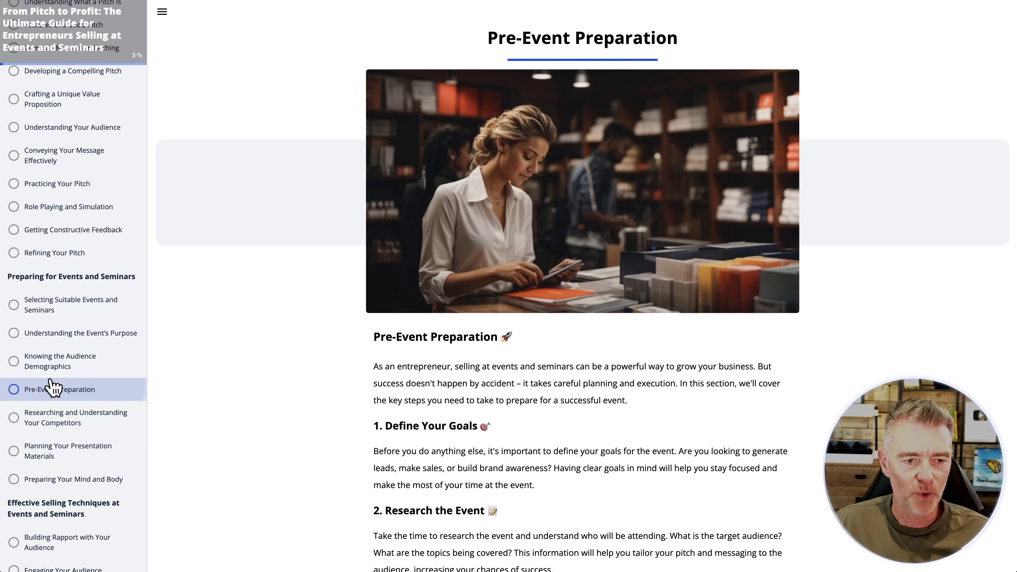
{"action": "mouse_move", "coordinate": [567, 243]}
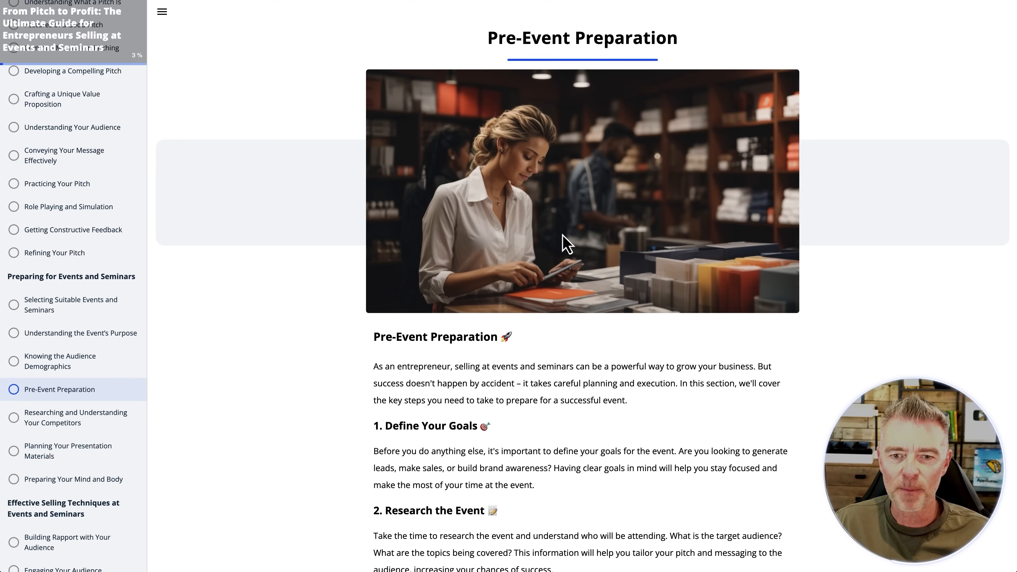
{"action": "mouse_move", "coordinate": [421, 327]}
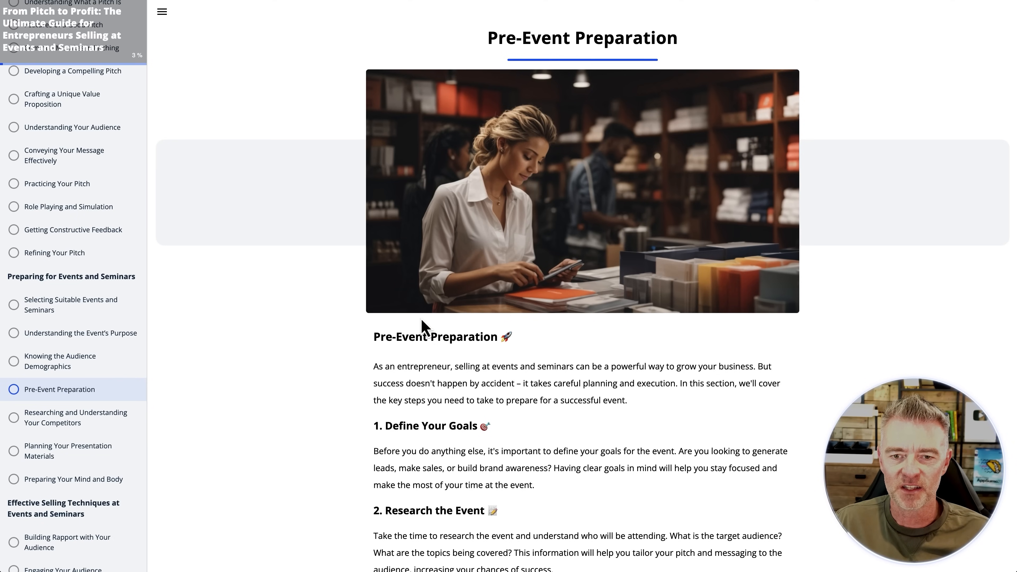
{"action": "mouse_move", "coordinate": [443, 413]}
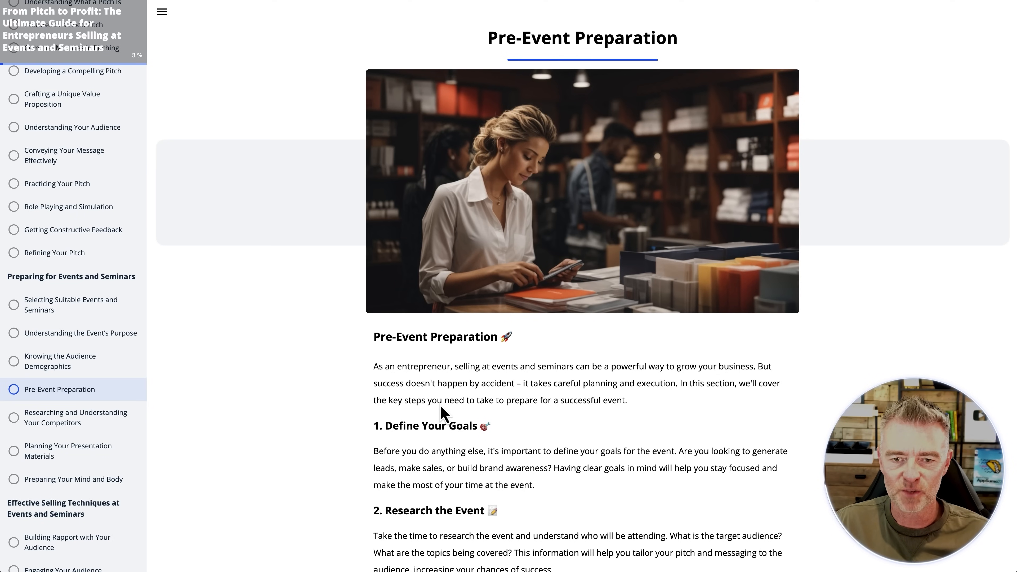
{"action": "scroll", "scroll_direction": "down", "scroll_amount": 3}
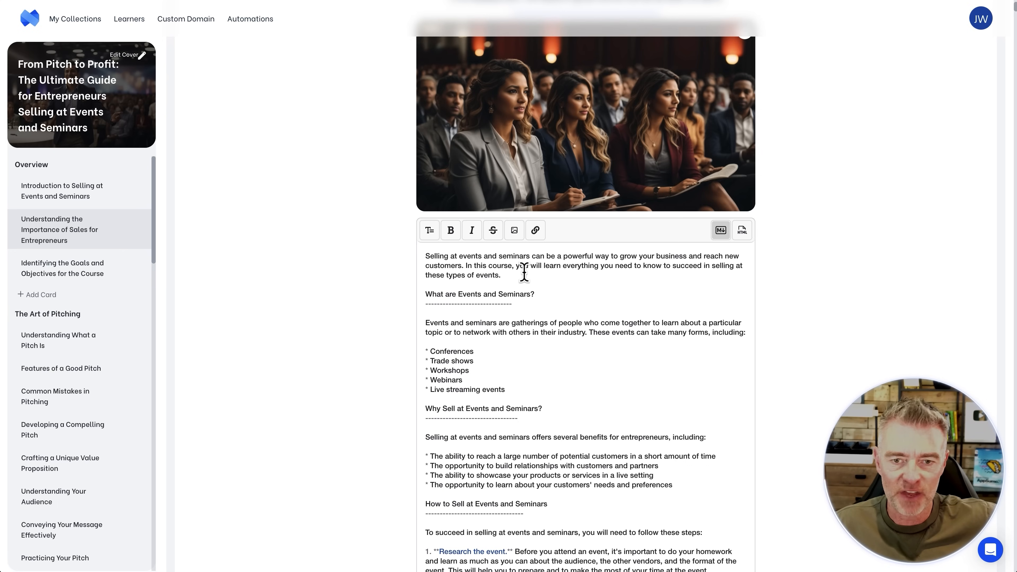
Save the introduction card's audience photo to the Downloads folder via Save Image As
{"action": "left_click", "coordinate": [514, 231]}
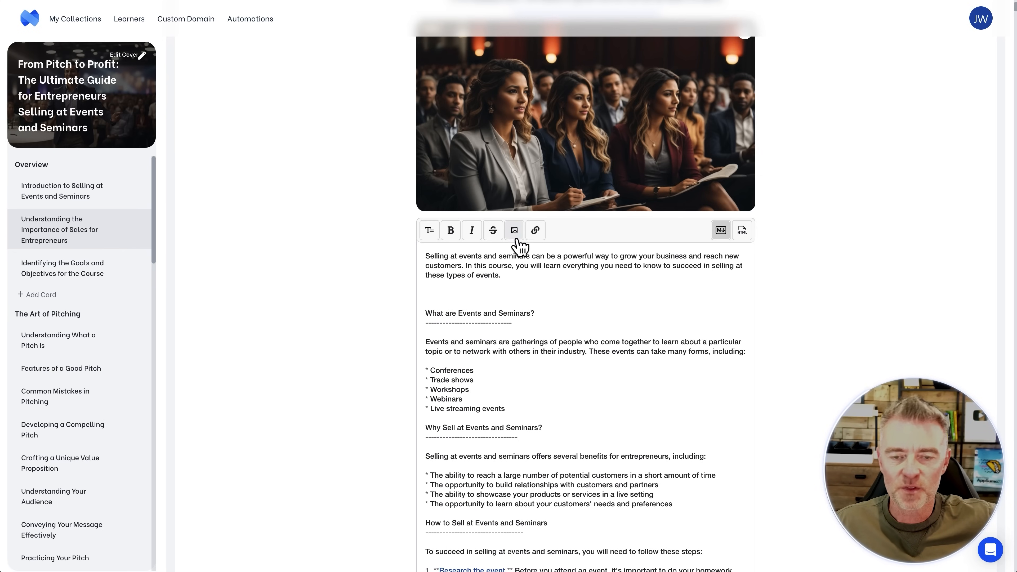
{"action": "left_click", "coordinate": [515, 230]}
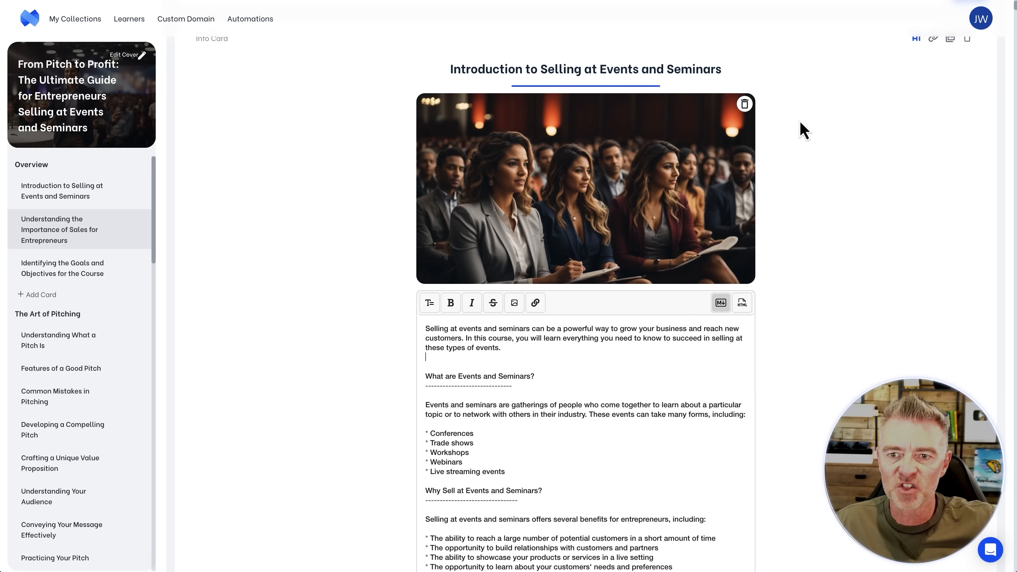
{"action": "mouse_move", "coordinate": [814, 222]}
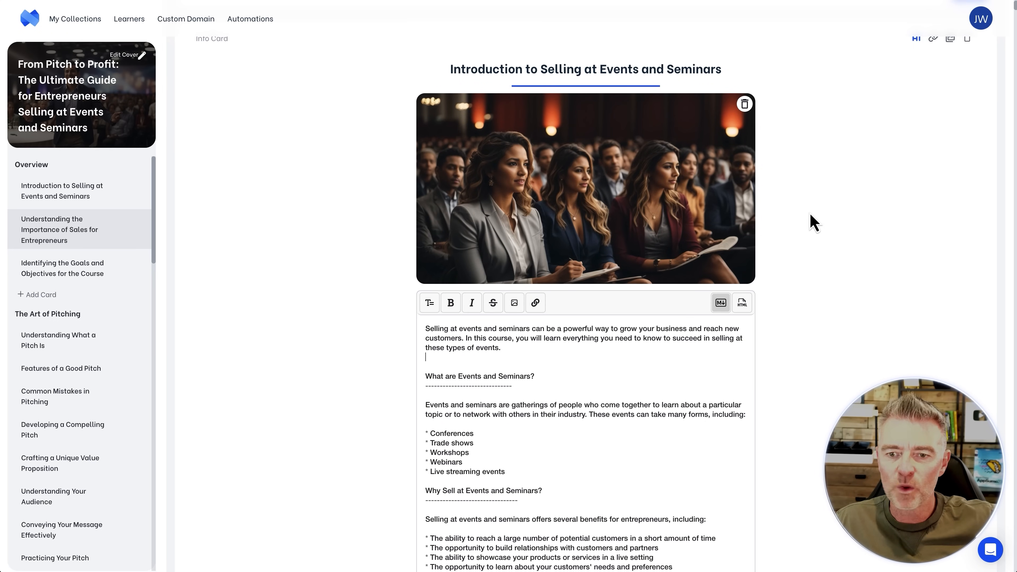
{"action": "right_click", "coordinate": [584, 150]}
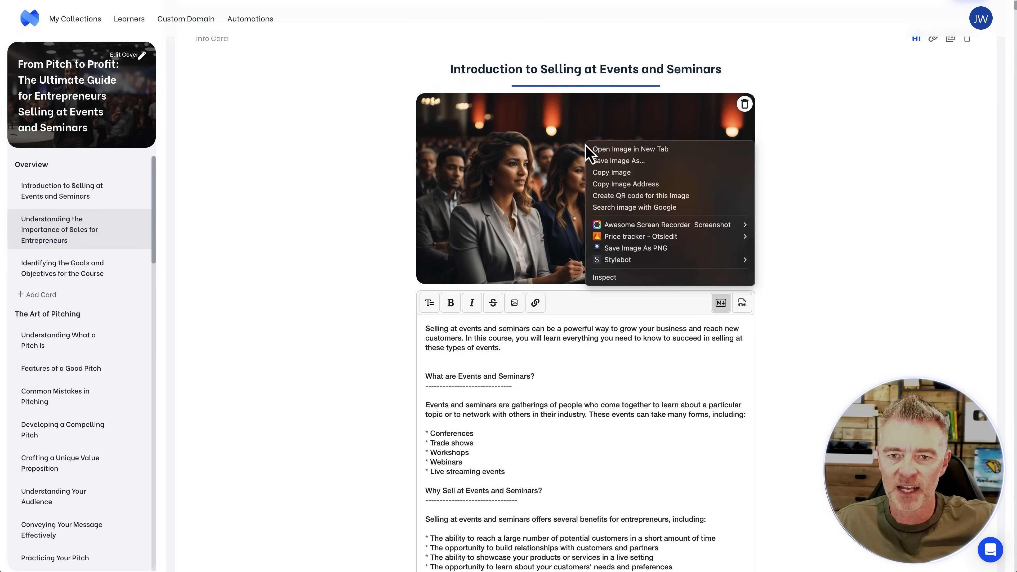
{"action": "left_click", "coordinate": [620, 160]}
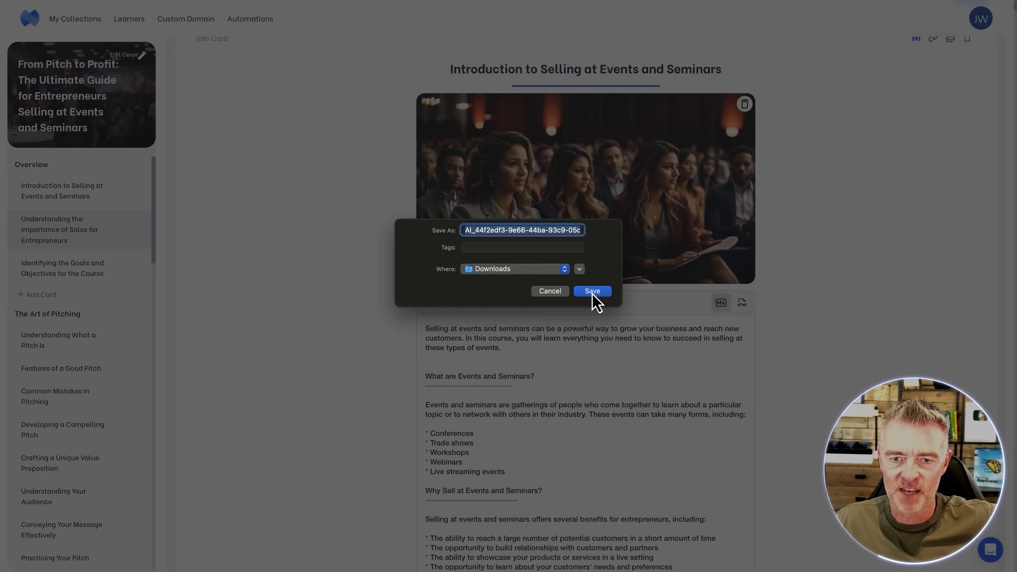
{"action": "left_click", "coordinate": [590, 291]}
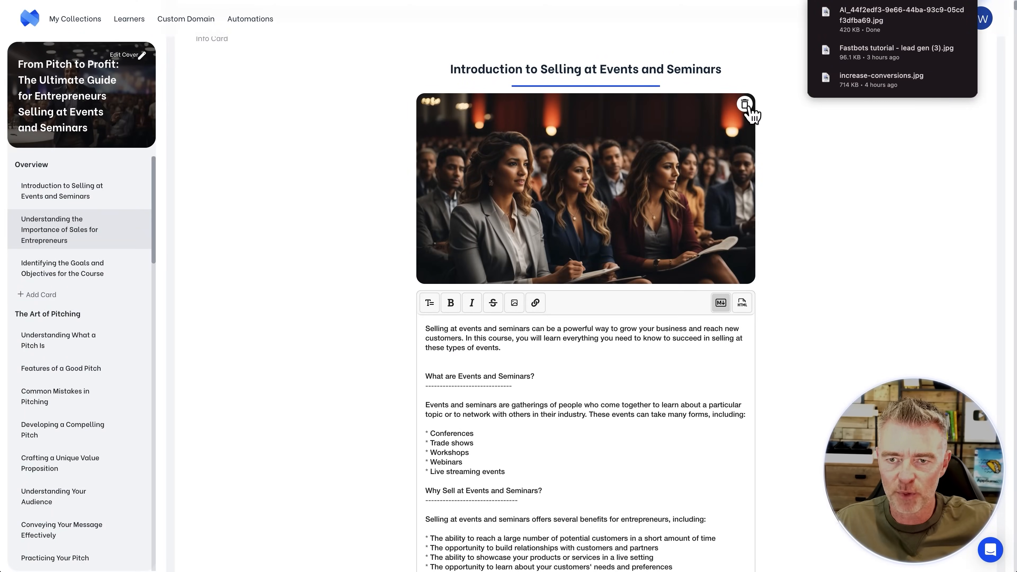
Delete the introduction card's photo and browse previously generated images in the Media Gallery
{"action": "left_click", "coordinate": [744, 104]}
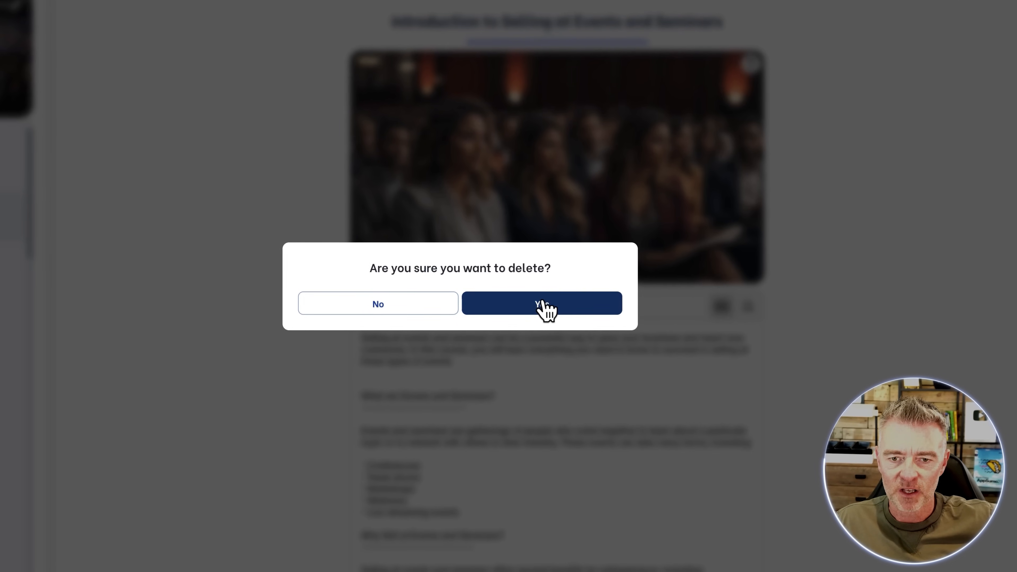
{"action": "left_click", "coordinate": [543, 303]}
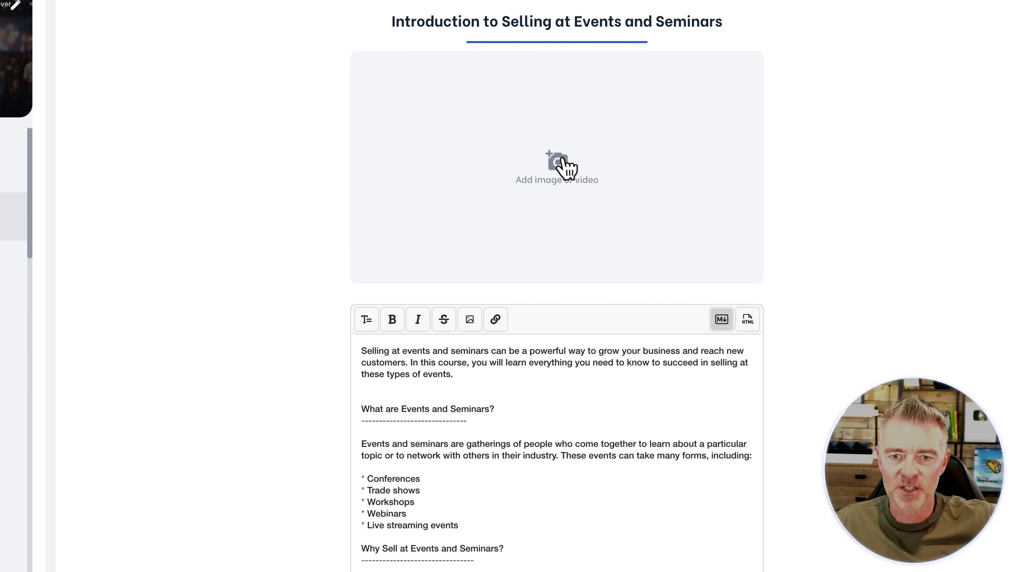
{"action": "left_click", "coordinate": [557, 167]}
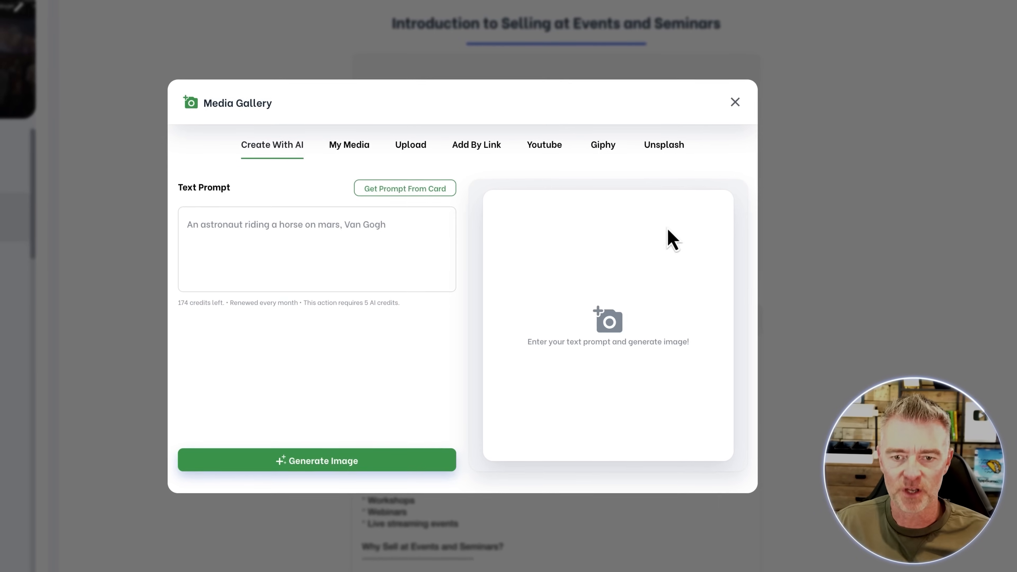
{"action": "left_click", "coordinate": [349, 144]}
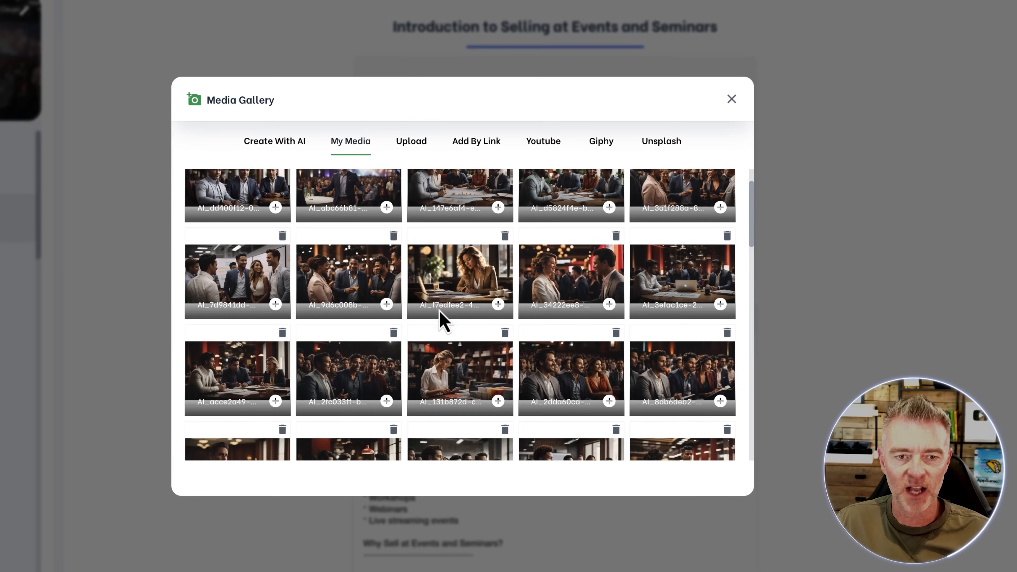
{"action": "scroll", "scroll_direction": "down", "scroll_amount": 3}
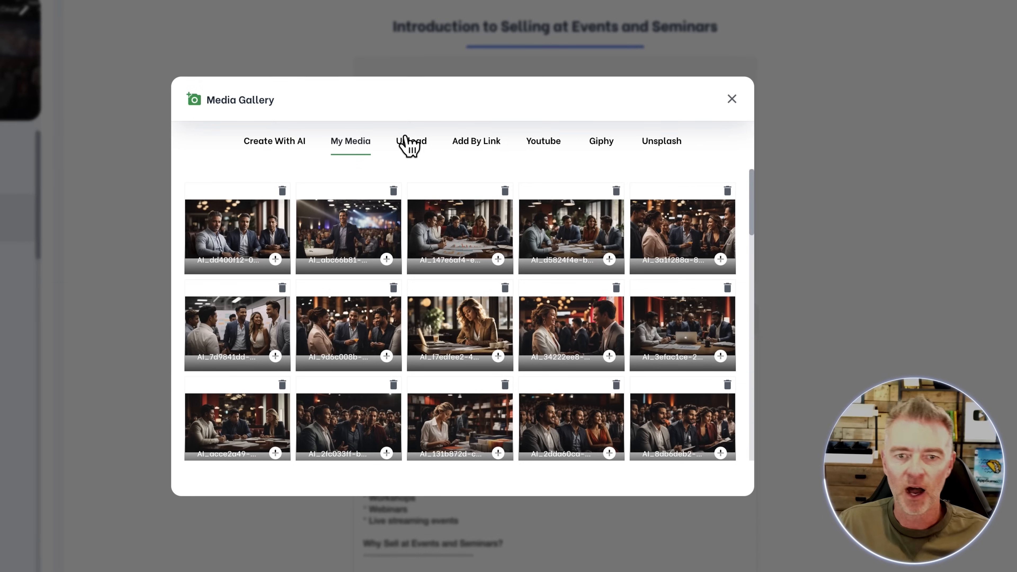
Check the link, YouTube and Giphy tabs, then search Unsplash for 'speaking' to pick the microphone photo
{"action": "left_click", "coordinate": [476, 141]}
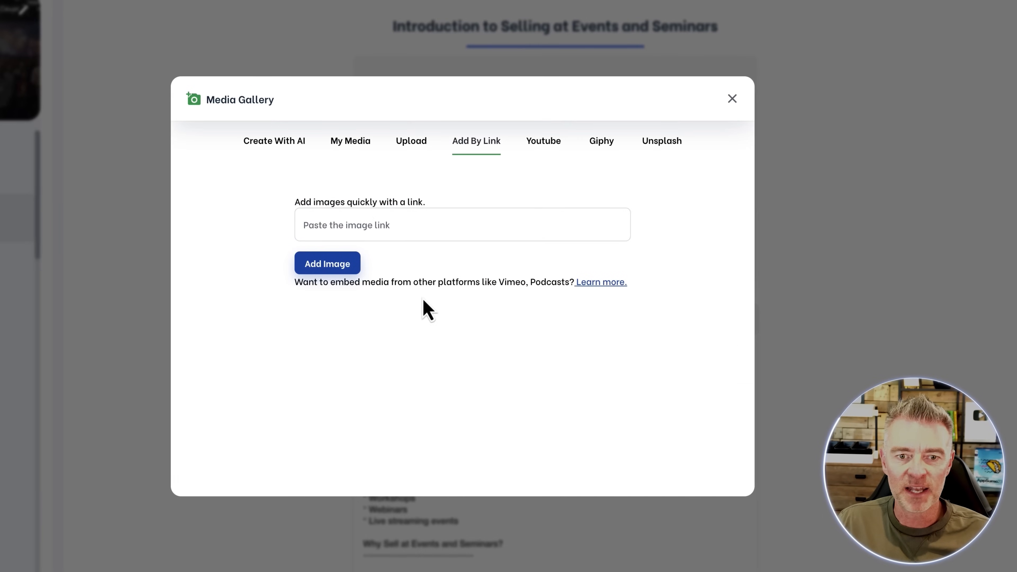
{"action": "mouse_move", "coordinate": [558, 146]}
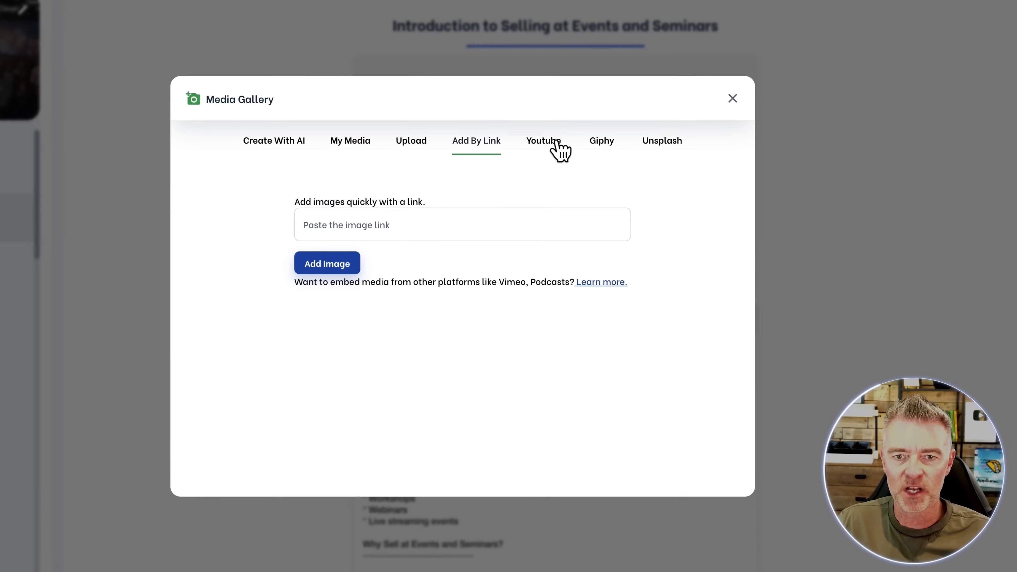
{"action": "left_click", "coordinate": [544, 141]}
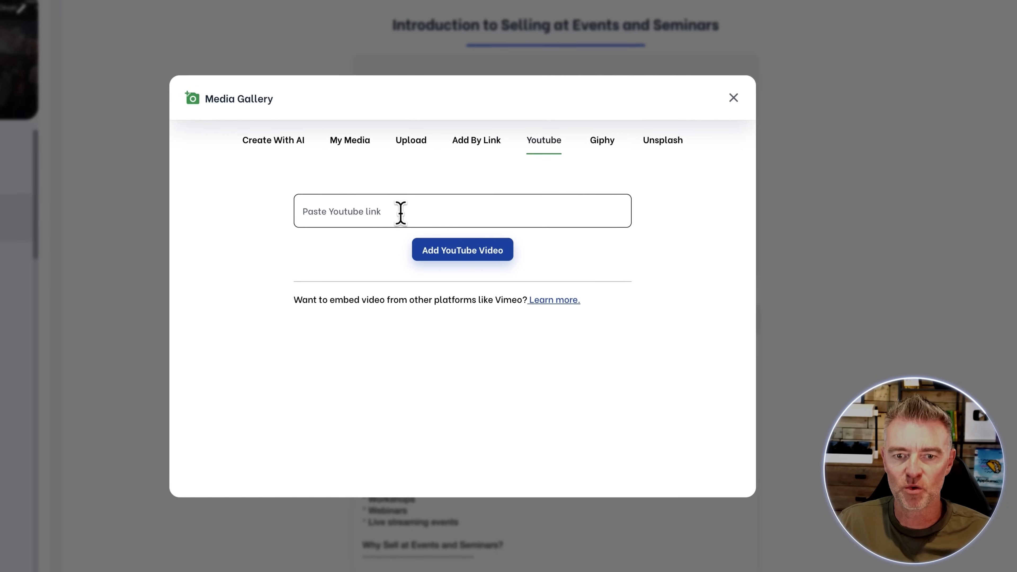
{"action": "left_click", "coordinate": [602, 140]}
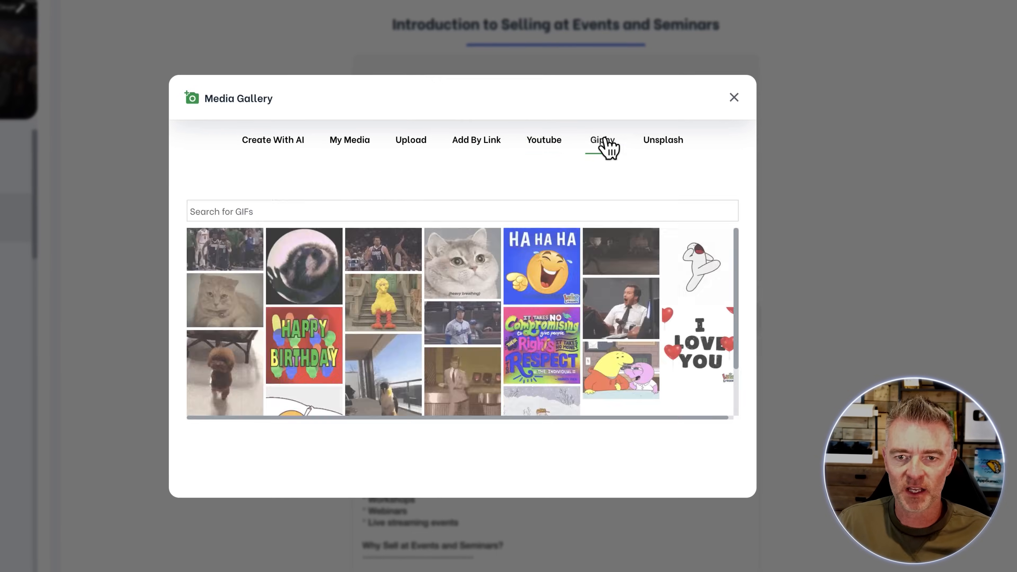
{"action": "left_click", "coordinate": [602, 139]}
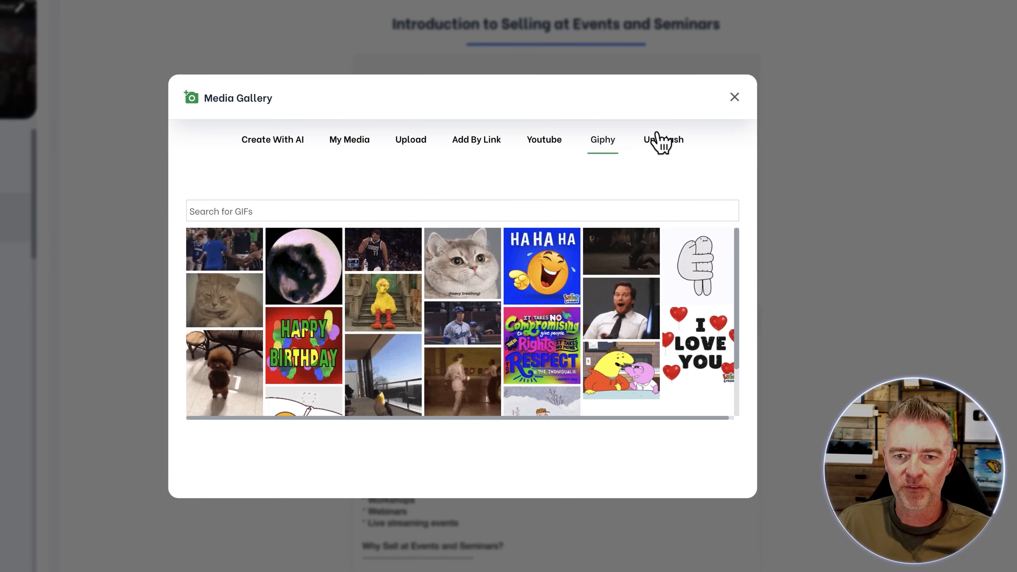
{"action": "left_click", "coordinate": [663, 139]}
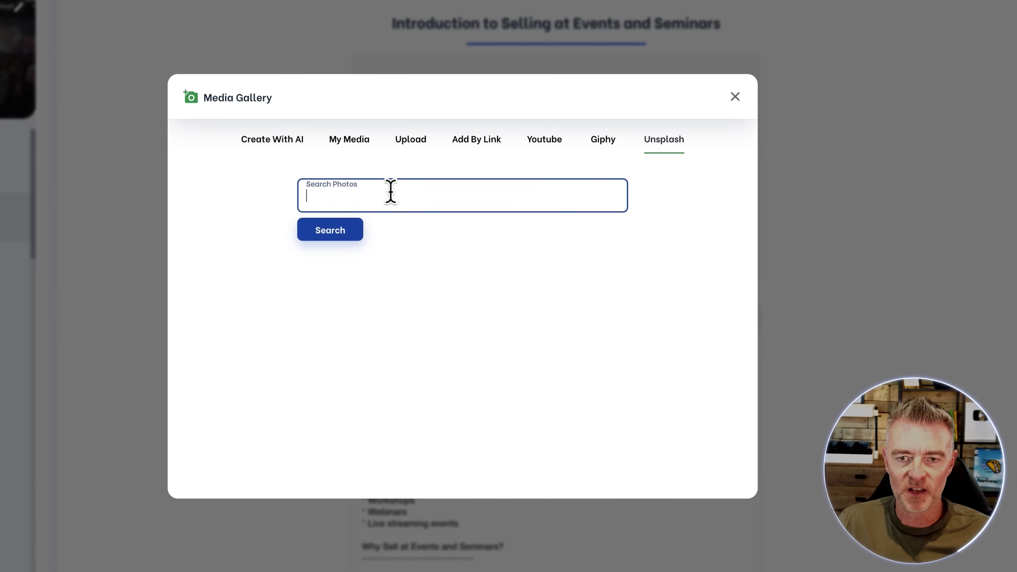
{"action": "type", "text": "speaking"}
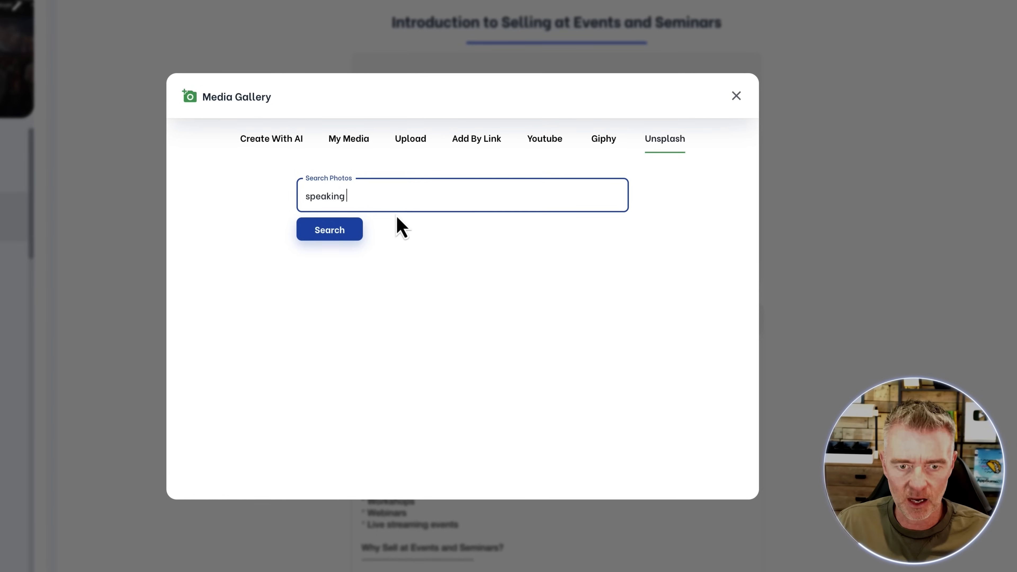
{"action": "left_click", "coordinate": [329, 229]}
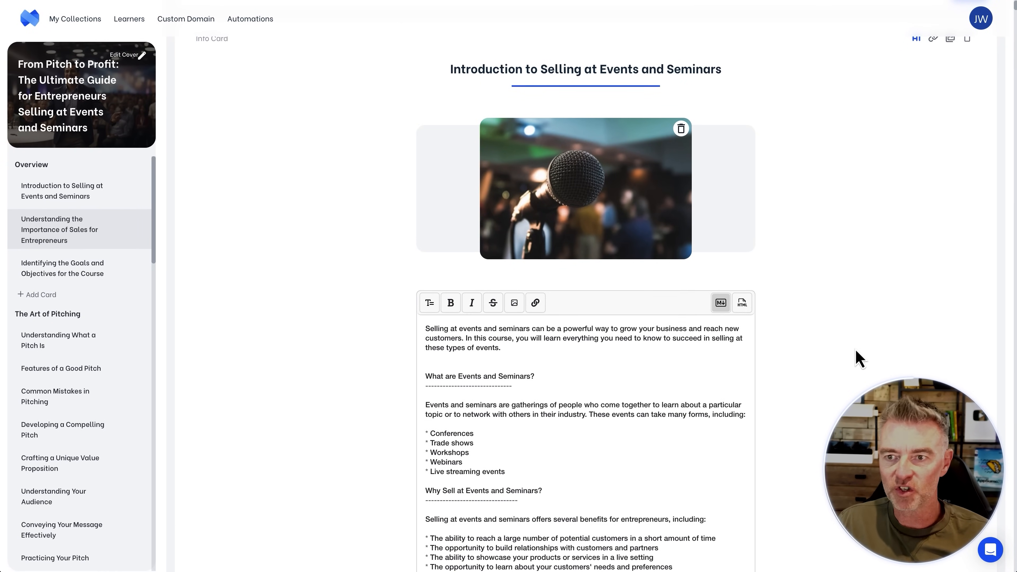
Review the Understanding the Importance of Sales for Entrepreneurs lesson cards
{"action": "left_click", "coordinate": [59, 229]}
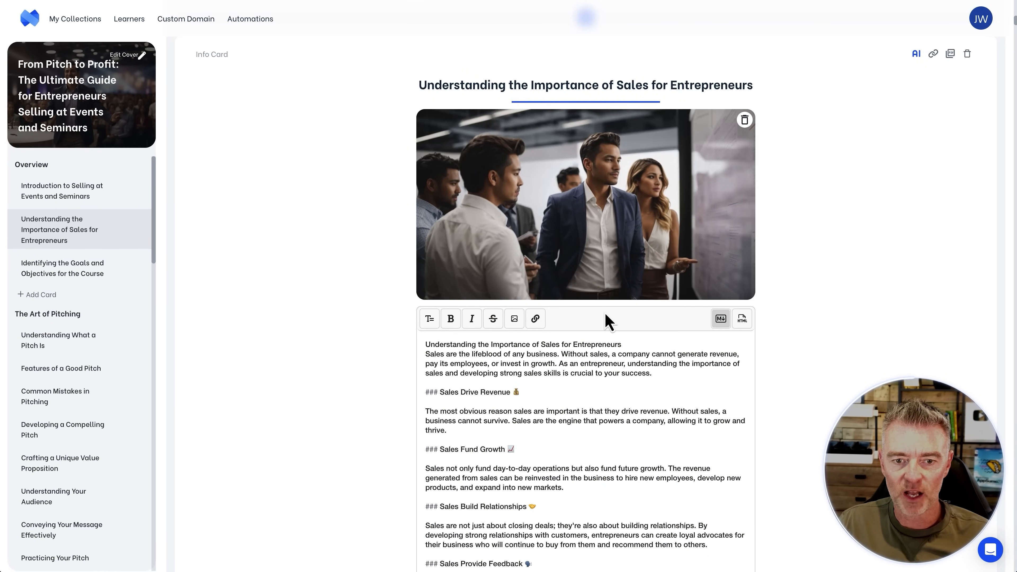
{"action": "scroll", "scroll_direction": "down", "scroll_amount": 3}
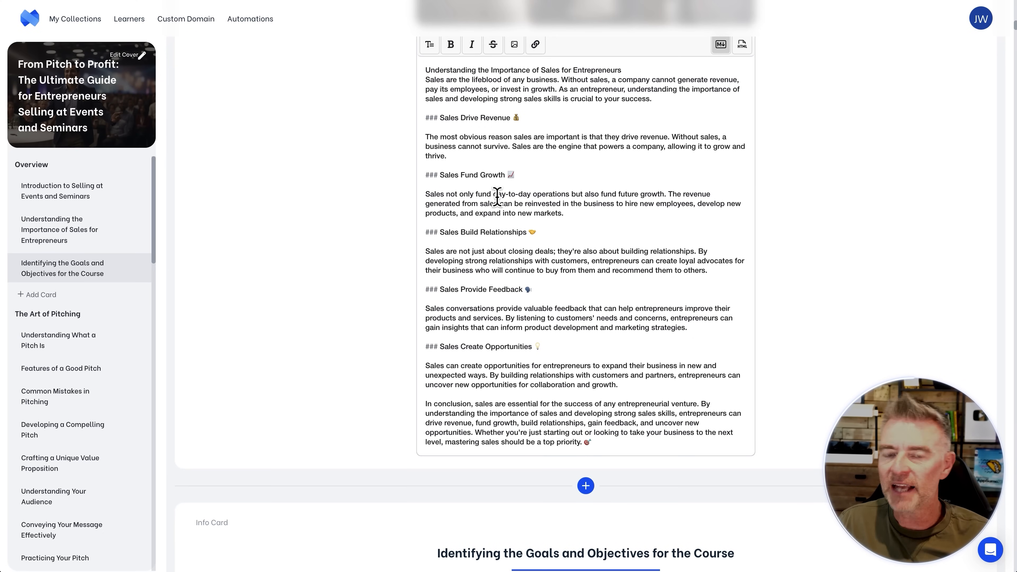
{"action": "mouse_move", "coordinate": [130, 432]}
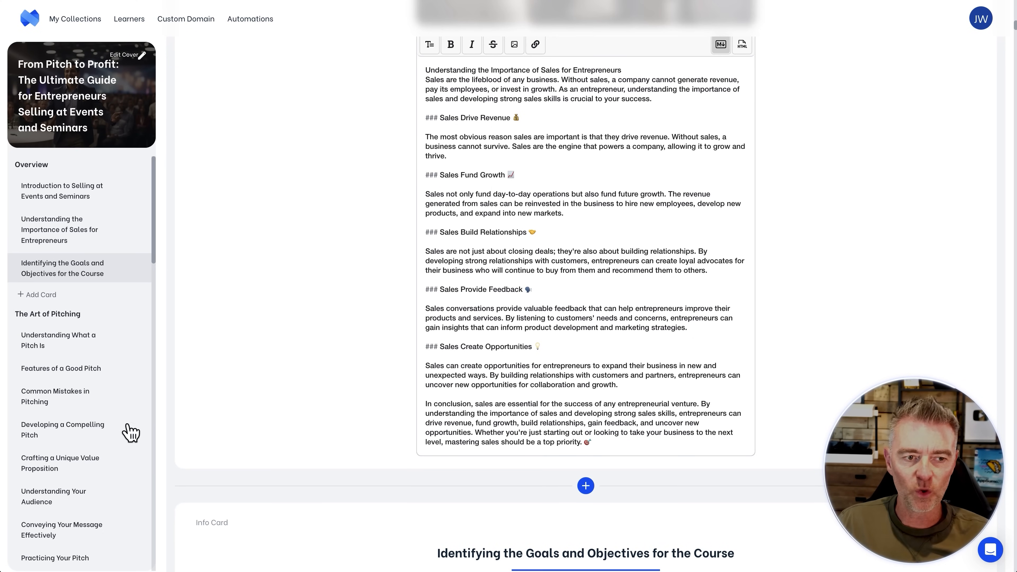
{"action": "scroll", "scroll_direction": "down", "scroll_amount": 3}
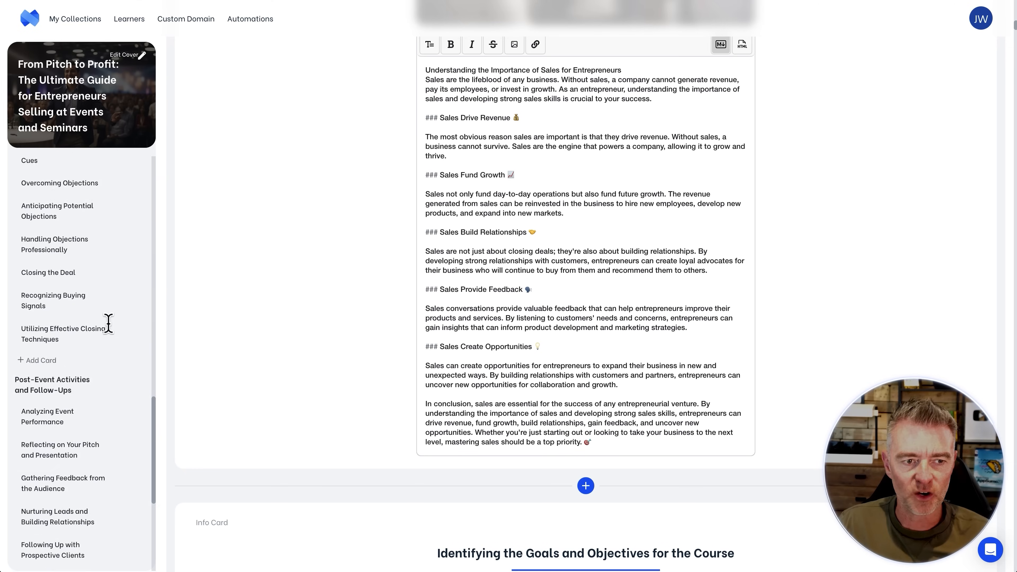
{"action": "scroll", "scroll_direction": "down", "scroll_amount": 3}
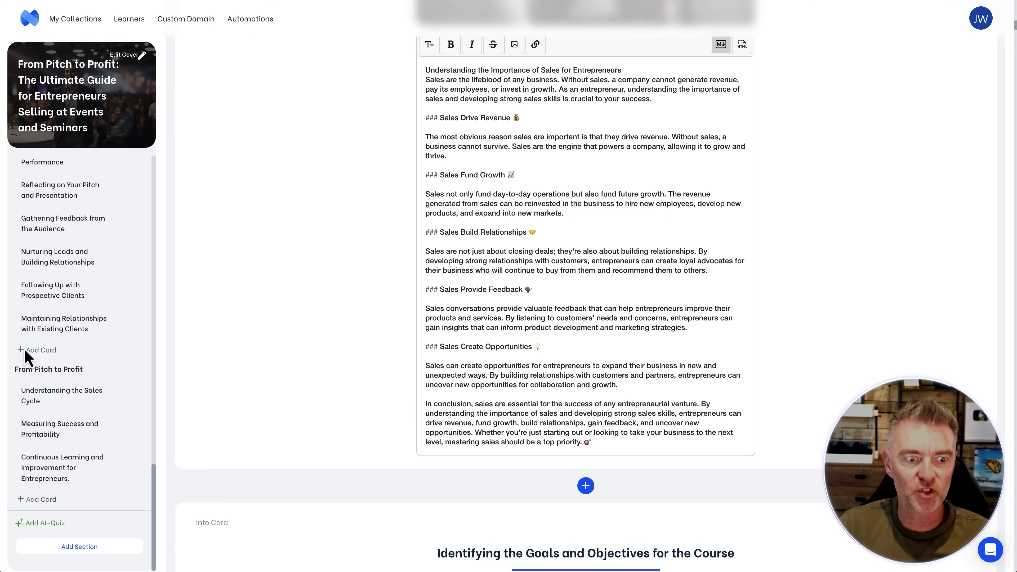
{"action": "scroll", "scroll_direction": "down", "scroll_amount": 3}
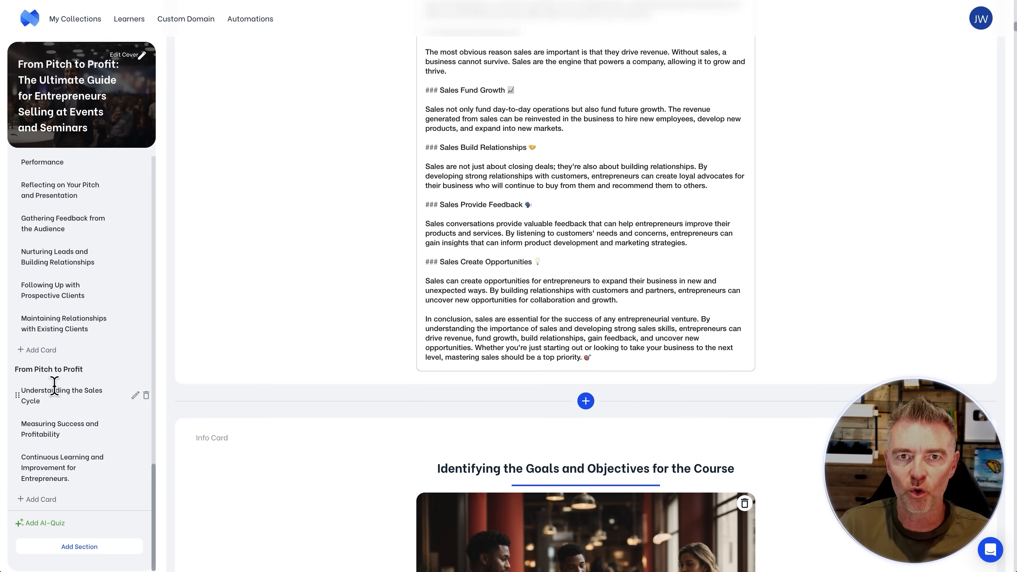
View the Understanding the Sales Cycle card and scroll to Continuous Learning and Improvement for Entrepreneurs
{"action": "left_click", "coordinate": [61, 395]}
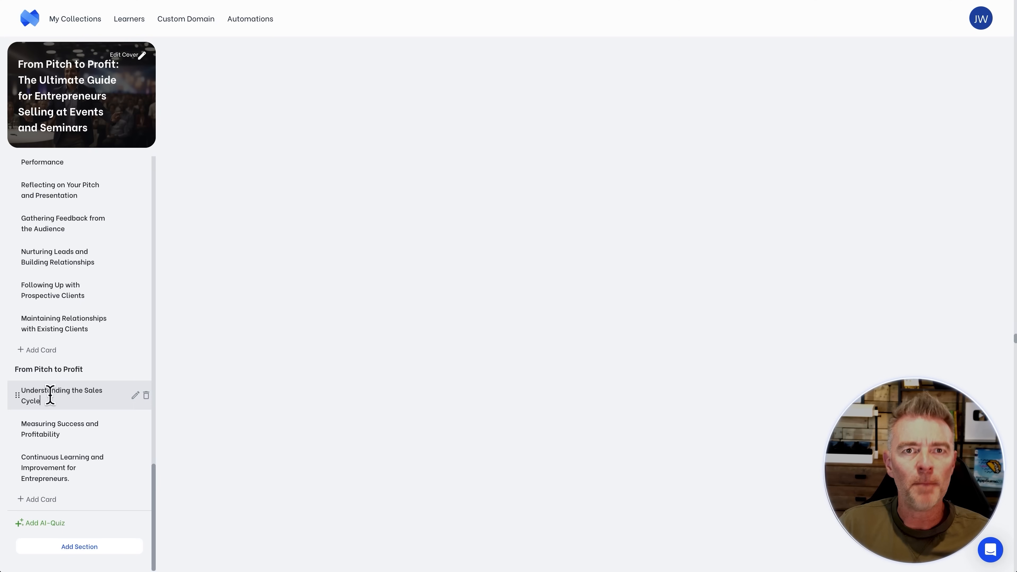
{"action": "left_click", "coordinate": [61, 395]}
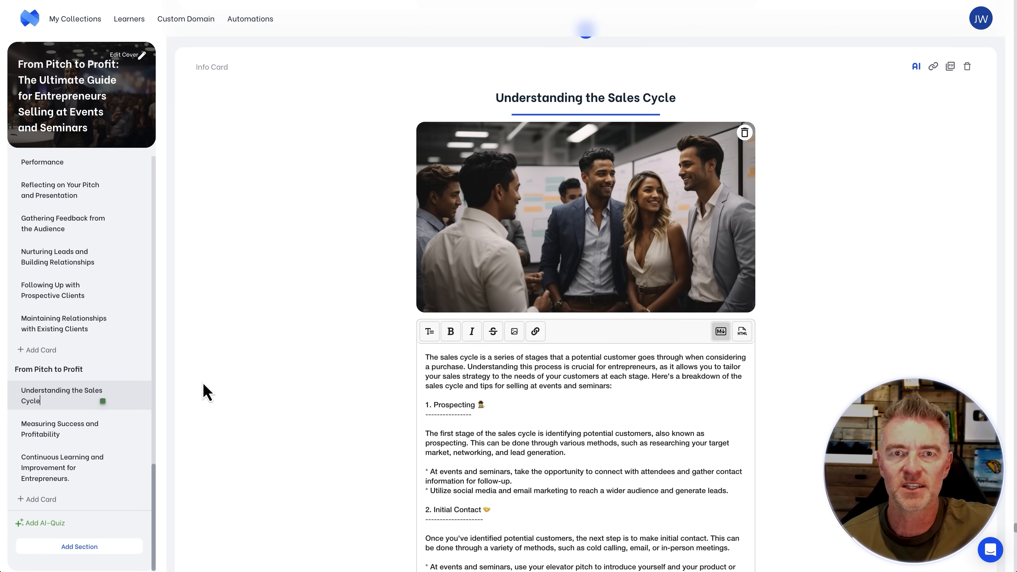
{"action": "mouse_move", "coordinate": [60, 428]}
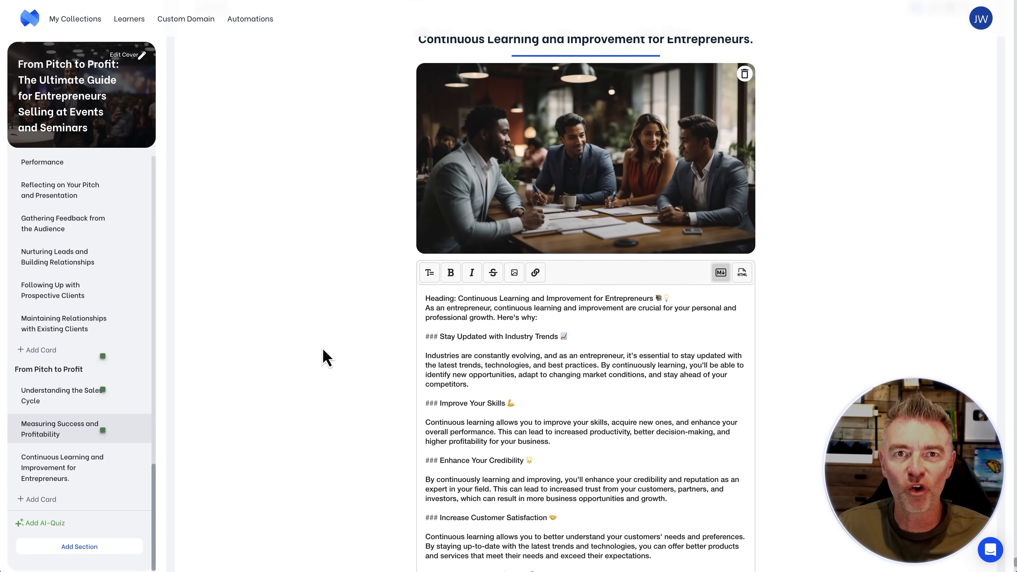
{"action": "scroll", "scroll_direction": "down", "scroll_amount": 3}
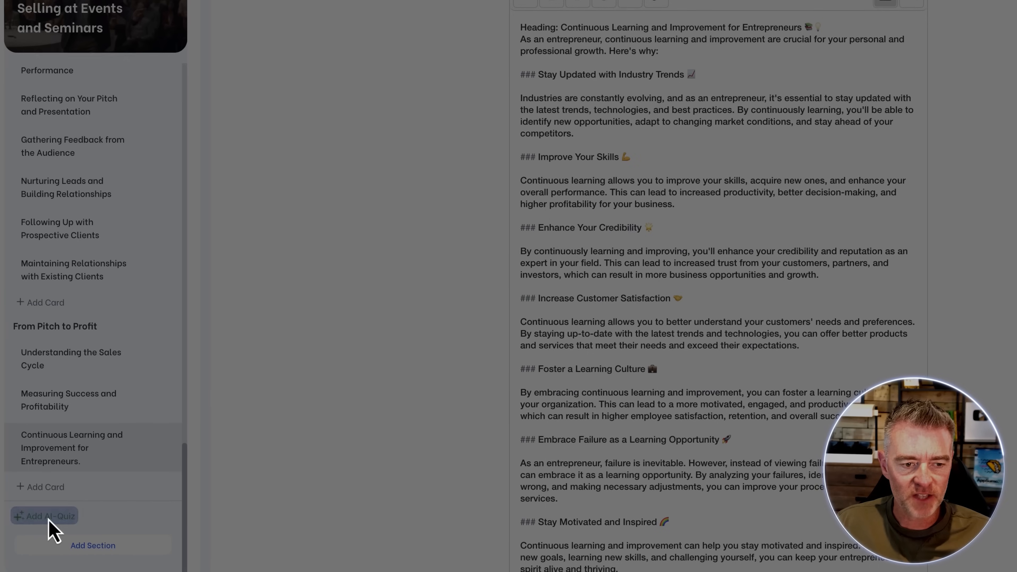
Add an AI-generated multiple-choice quiz section and scroll through its question cards
{"action": "left_click", "coordinate": [49, 516]}
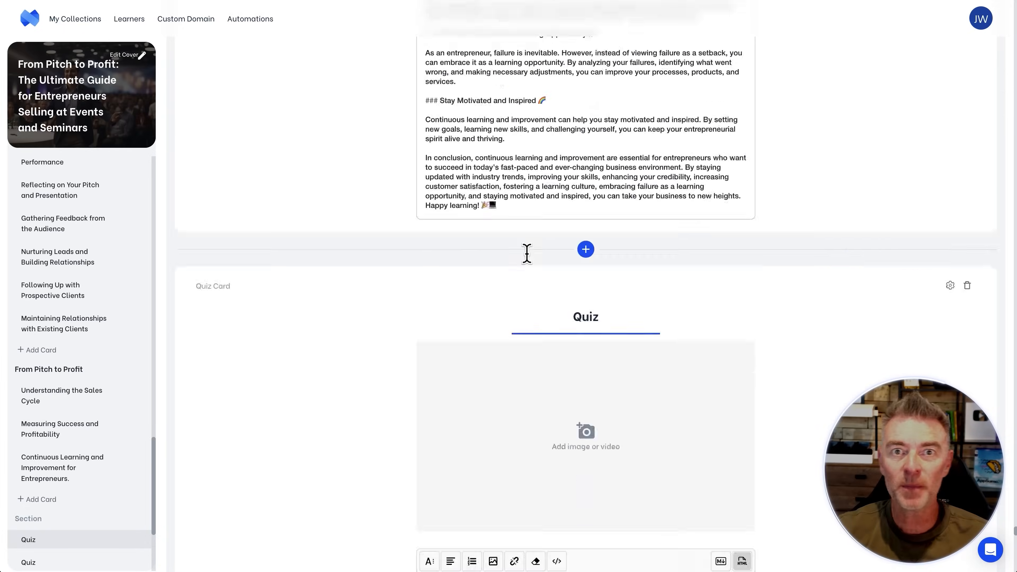
{"action": "scroll", "scroll_direction": "down", "scroll_amount": 3}
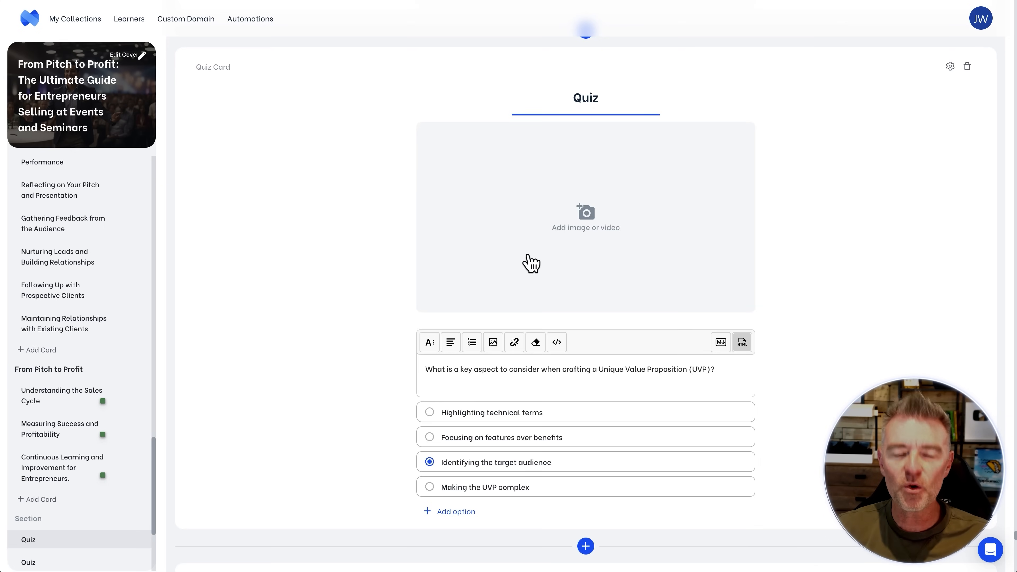
{"action": "scroll", "scroll_direction": "down", "scroll_amount": 3}
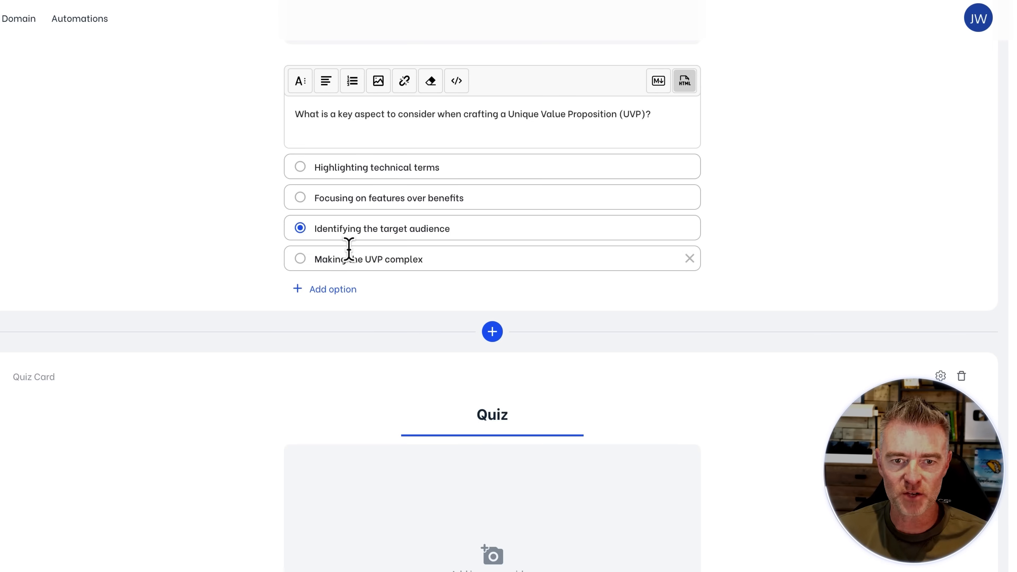
{"action": "scroll", "scroll_direction": "down", "scroll_amount": 3}
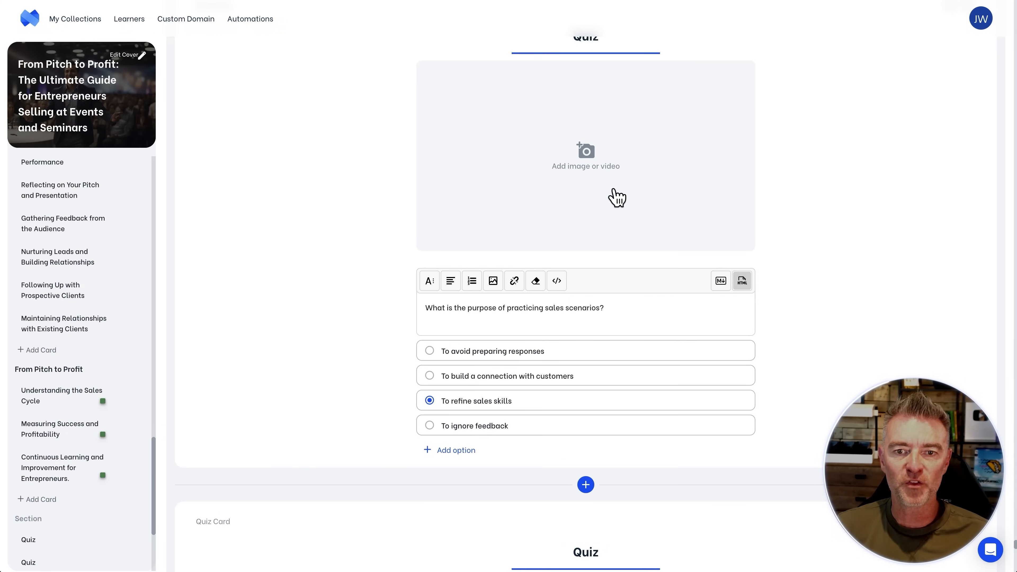
{"action": "scroll", "scroll_direction": "down", "scroll_amount": 3}
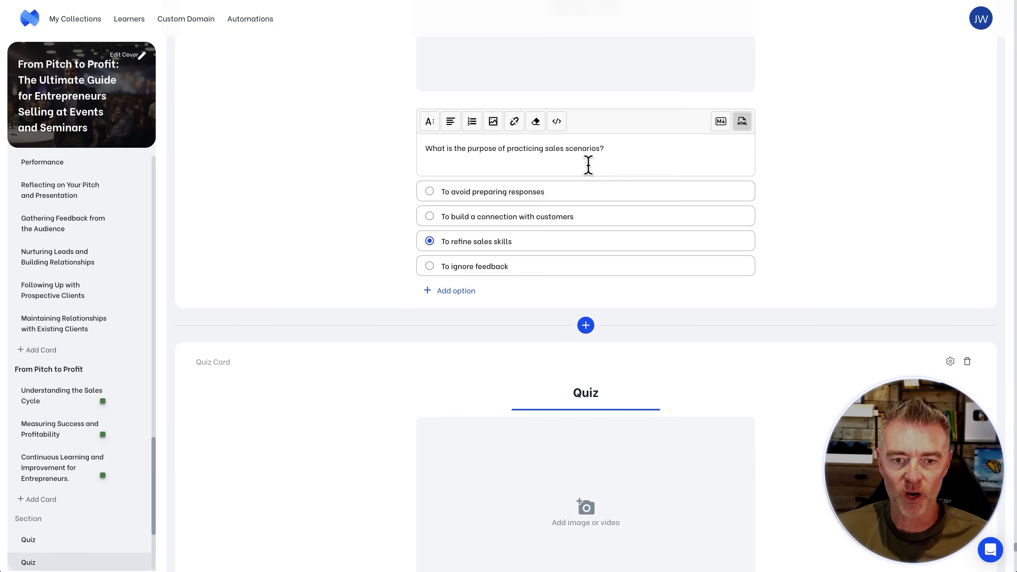
{"action": "scroll", "scroll_direction": "down", "scroll_amount": 3}
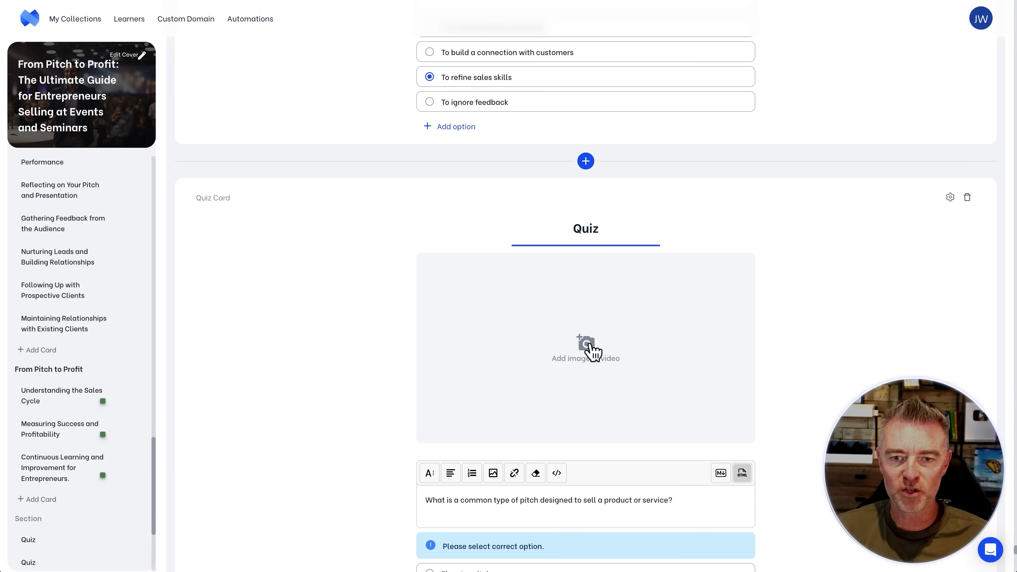
Check the Media Gallery on one quiz card without adding an image, then continue through the quiz
{"action": "left_click", "coordinate": [585, 347]}
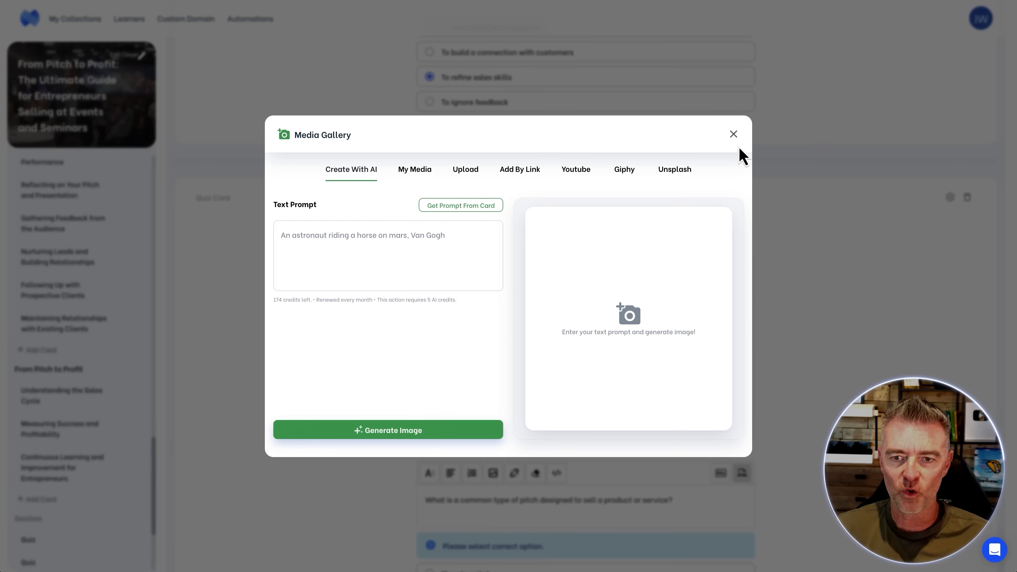
{"action": "left_click", "coordinate": [734, 134]}
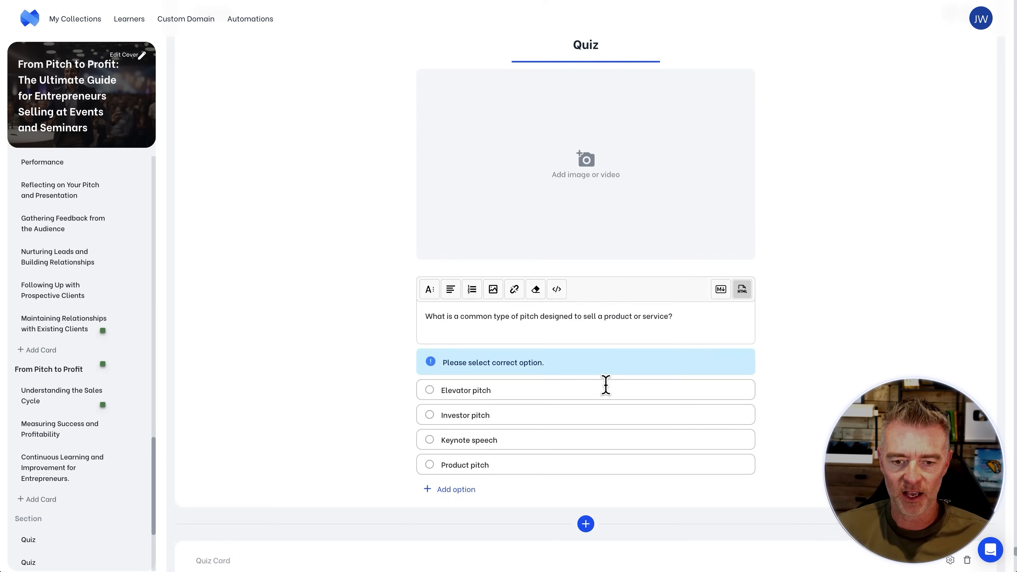
{"action": "scroll", "scroll_direction": "down", "scroll_amount": 3}
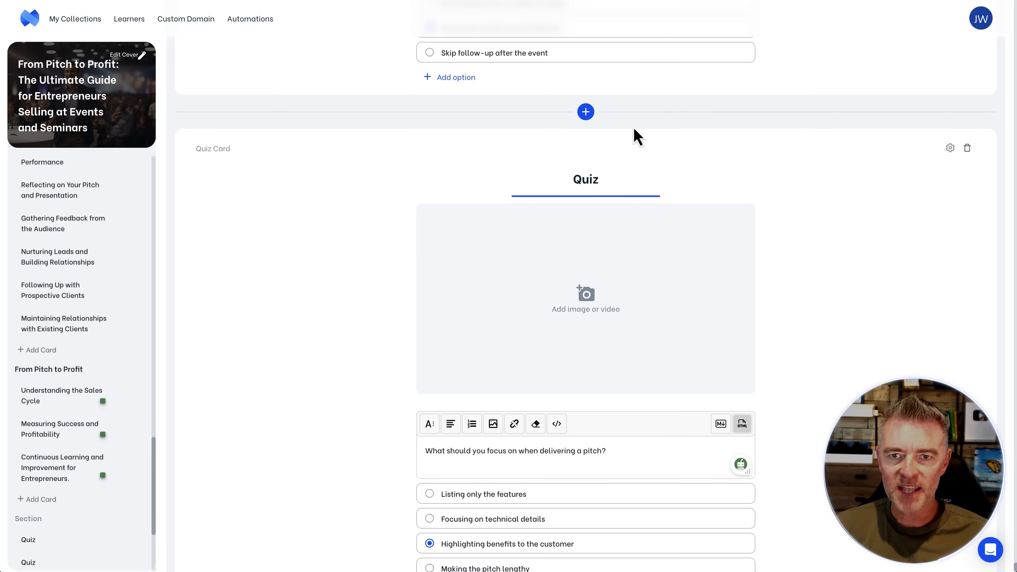
{"action": "scroll", "scroll_direction": "down", "scroll_amount": 3}
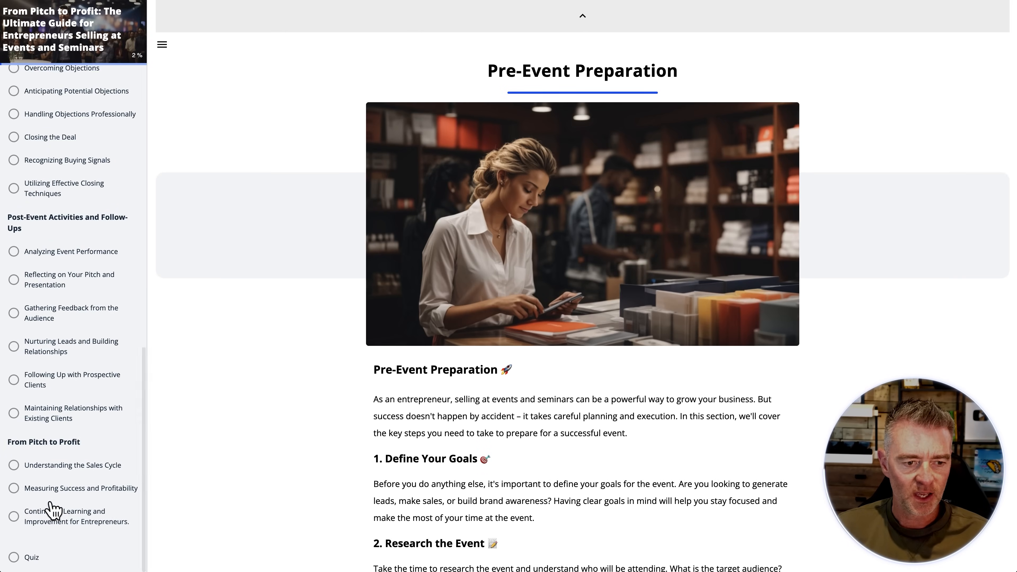
Answer the UVP quiz with 'Focusing on features over benefits', submit it and continue past the revealed correct answer
{"action": "left_click", "coordinate": [31, 558]}
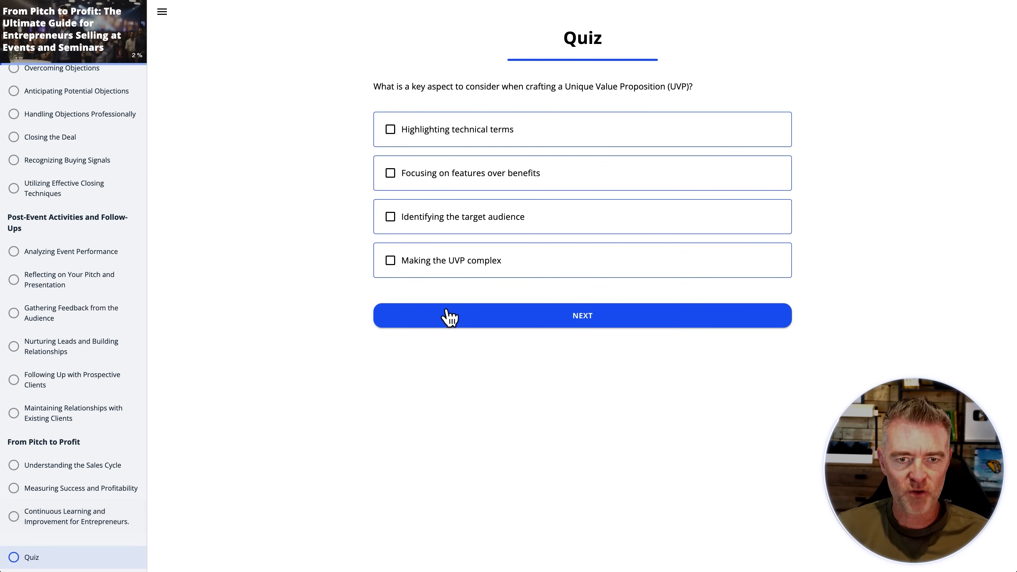
{"action": "mouse_move", "coordinate": [205, 155]}
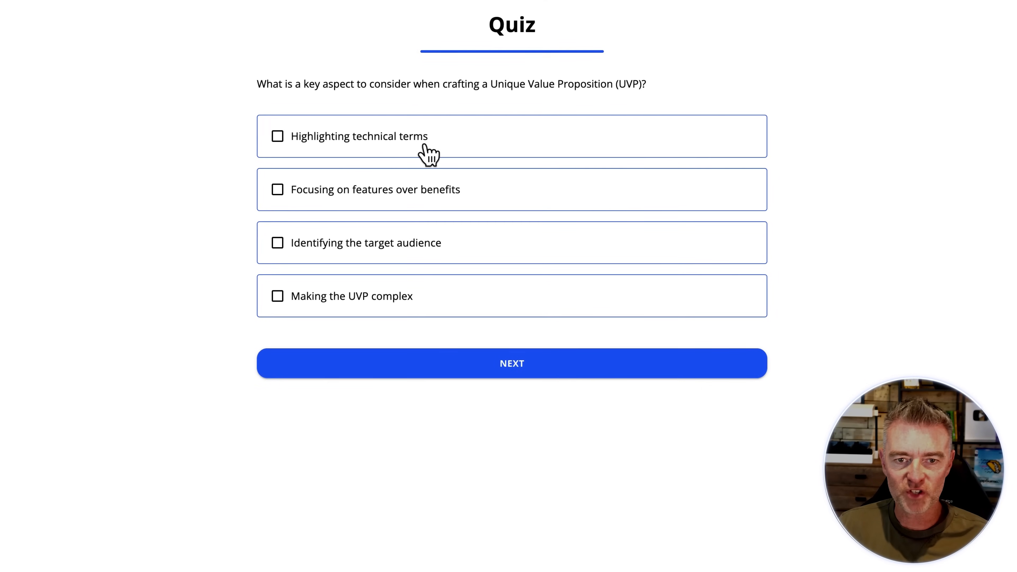
{"action": "mouse_move", "coordinate": [334, 257]}
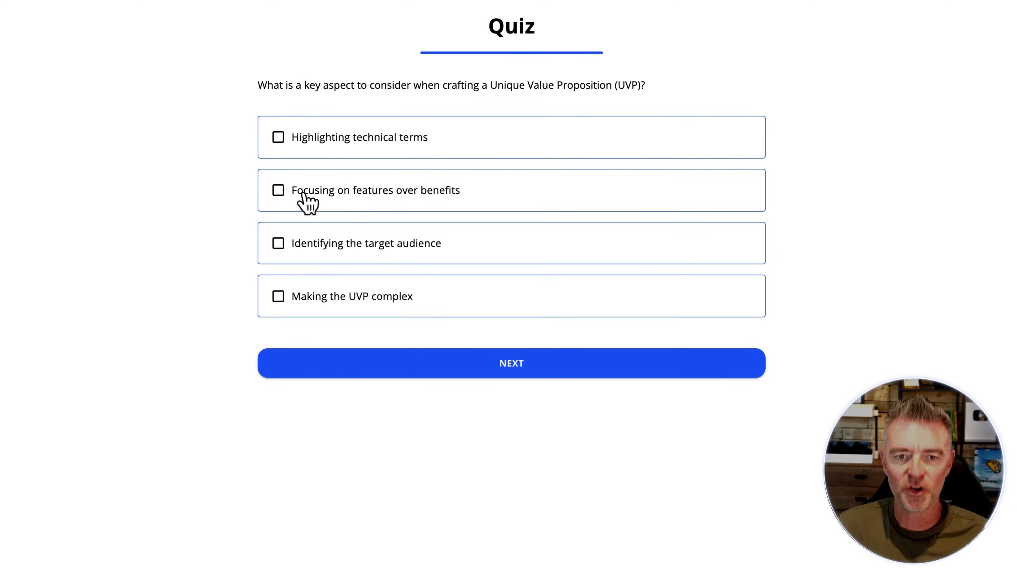
{"action": "left_click", "coordinate": [278, 190]}
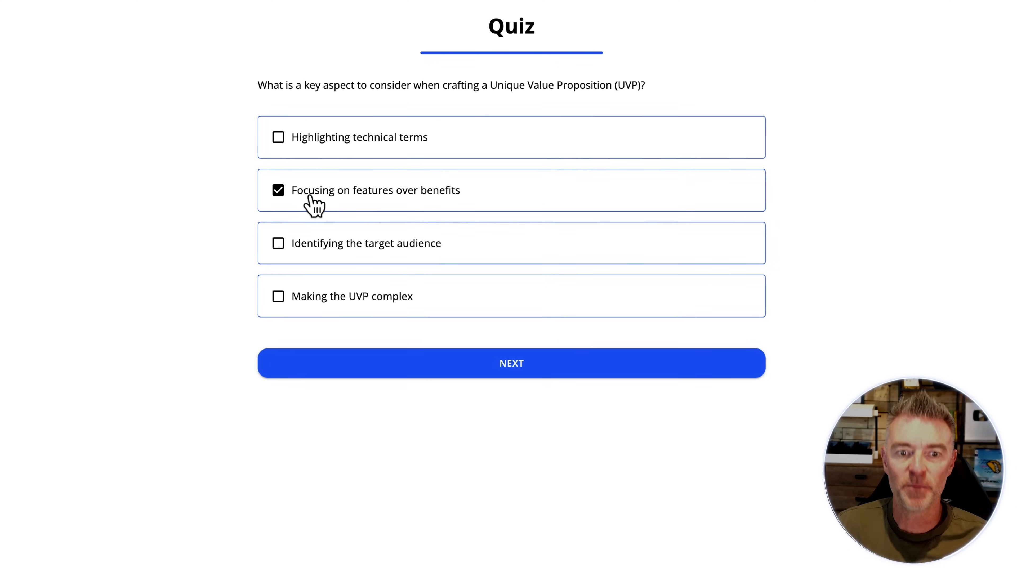
{"action": "left_click", "coordinate": [511, 363]}
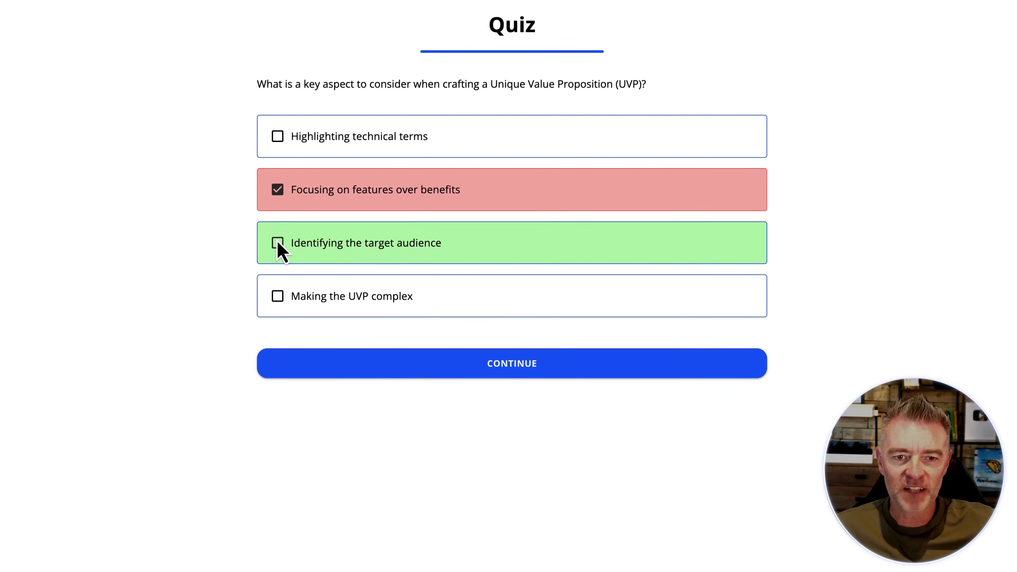
{"action": "left_click", "coordinate": [512, 362]}
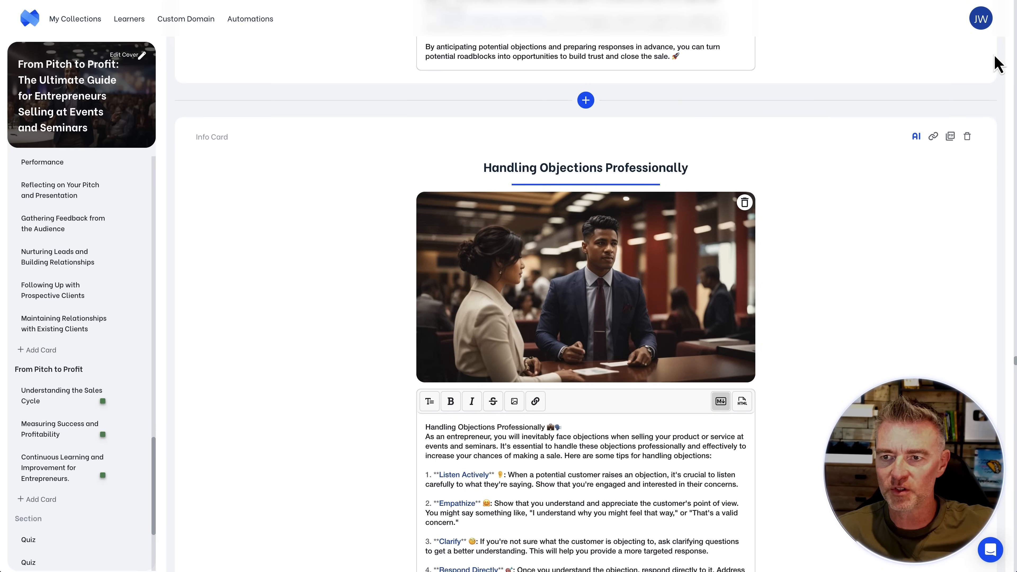
View the empty Learners Groups page, then move on to the Custom Domain setup
{"action": "left_click", "coordinate": [980, 17]}
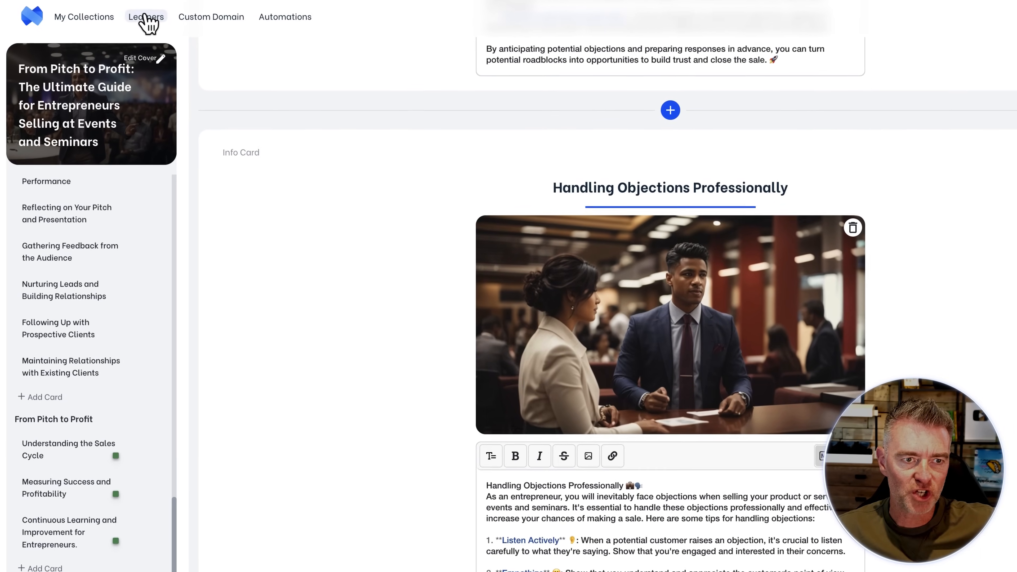
{"action": "left_click", "coordinate": [145, 17]}
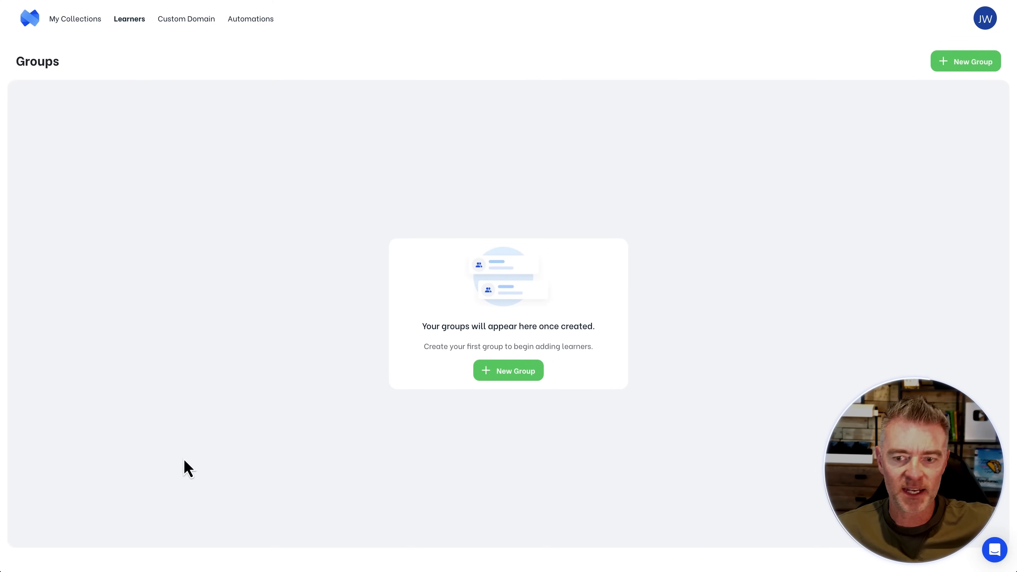
{"action": "mouse_move", "coordinate": [349, 363]}
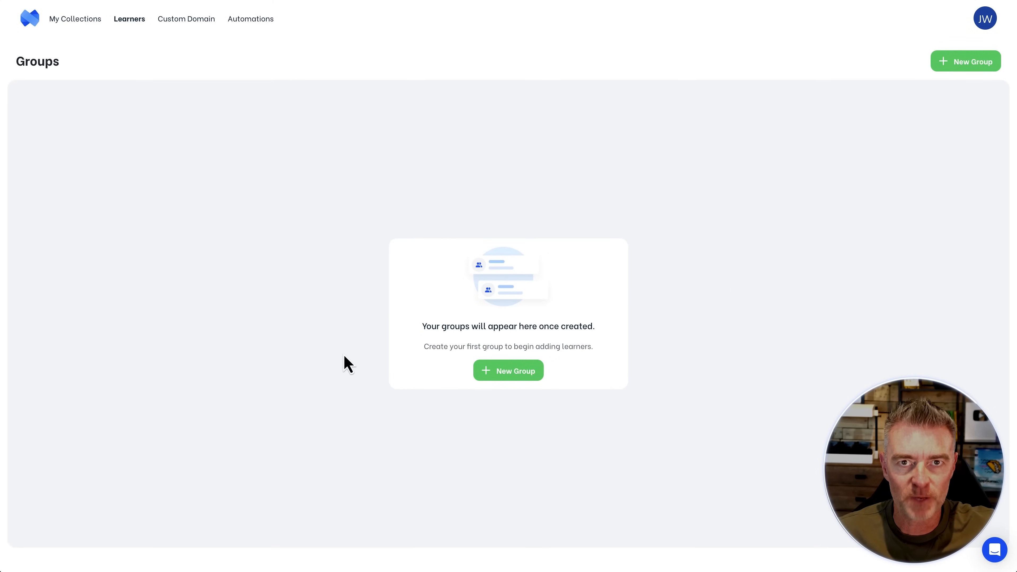
{"action": "left_click", "coordinate": [186, 19]}
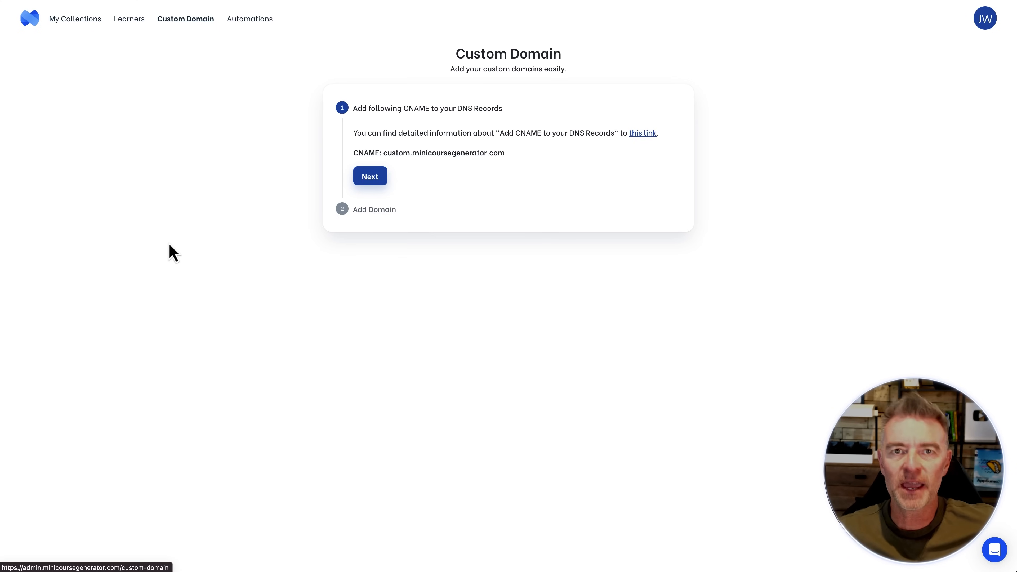
Review the Zapier and Make automation scenarios, then return to My Collections
{"action": "left_click", "coordinate": [249, 19]}
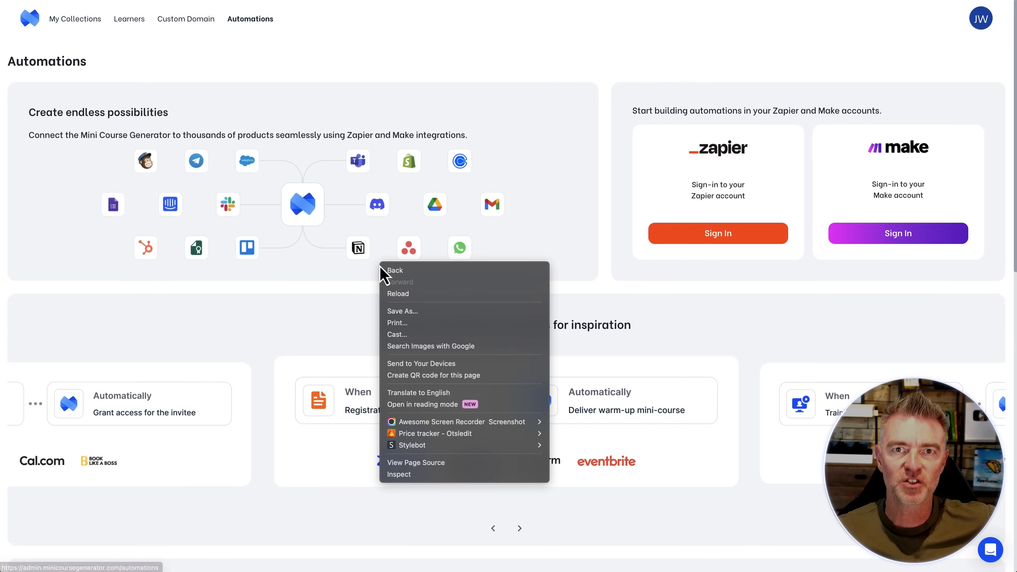
{"action": "left_click", "coordinate": [506, 165]}
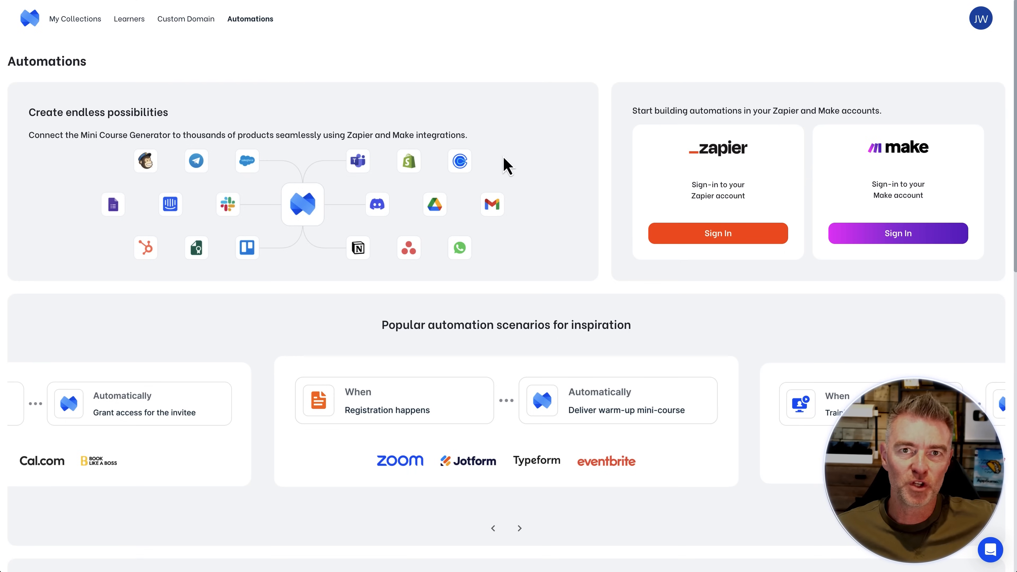
{"action": "scroll", "scroll_direction": "down", "scroll_amount": 3}
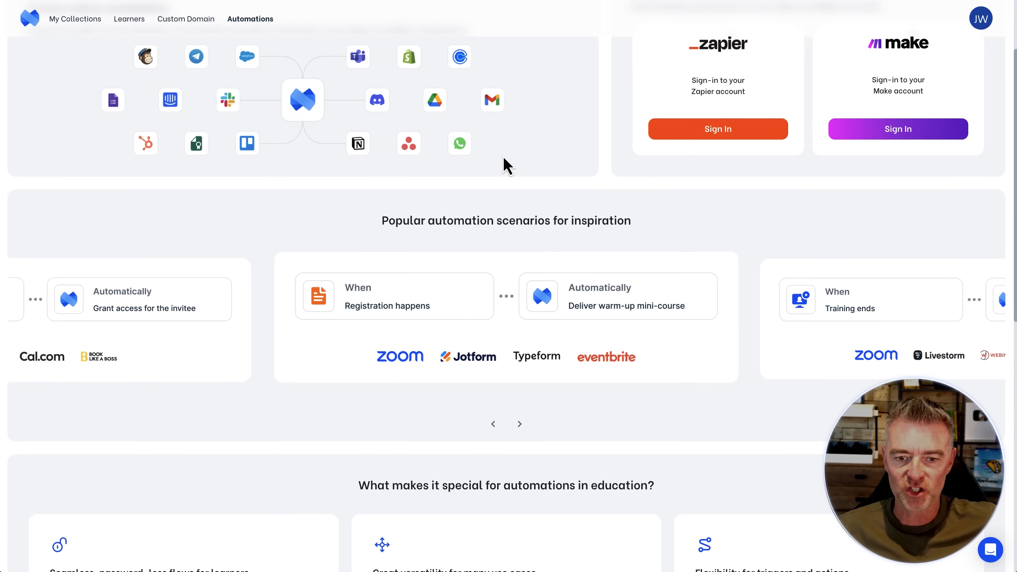
{"action": "scroll", "scroll_direction": "down", "scroll_amount": 3}
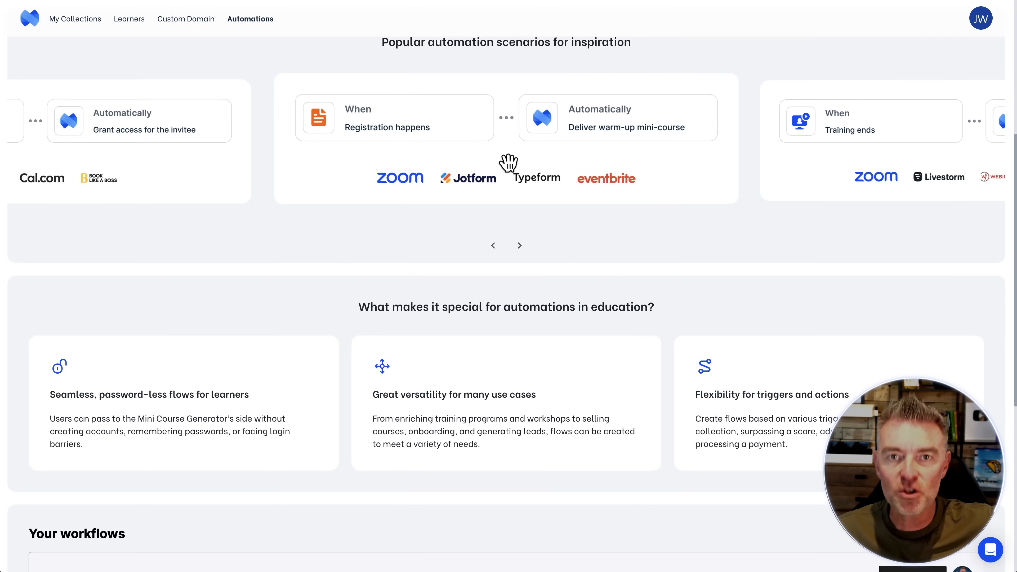
{"action": "scroll", "scroll_direction": "up", "scroll_amount": 3}
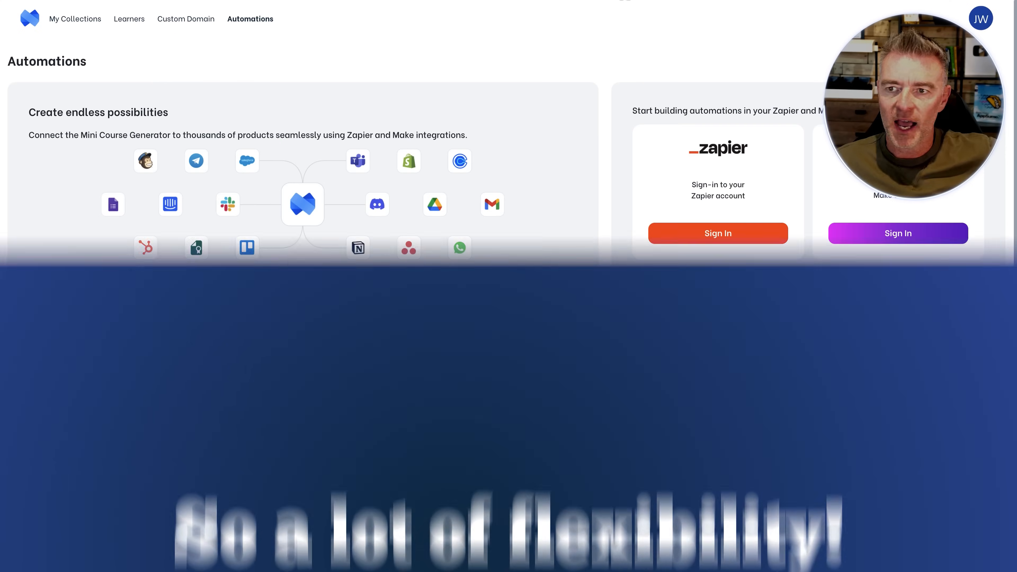
{"action": "left_click", "coordinate": [75, 18]}
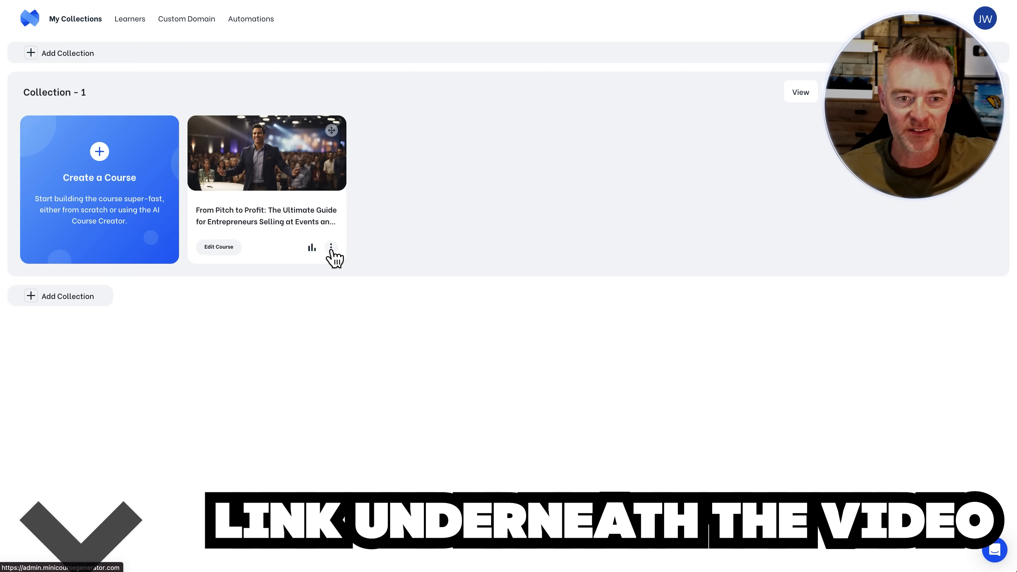
View the course's share link from the card menu, then bring up its embed code
{"action": "left_click", "coordinate": [331, 247]}
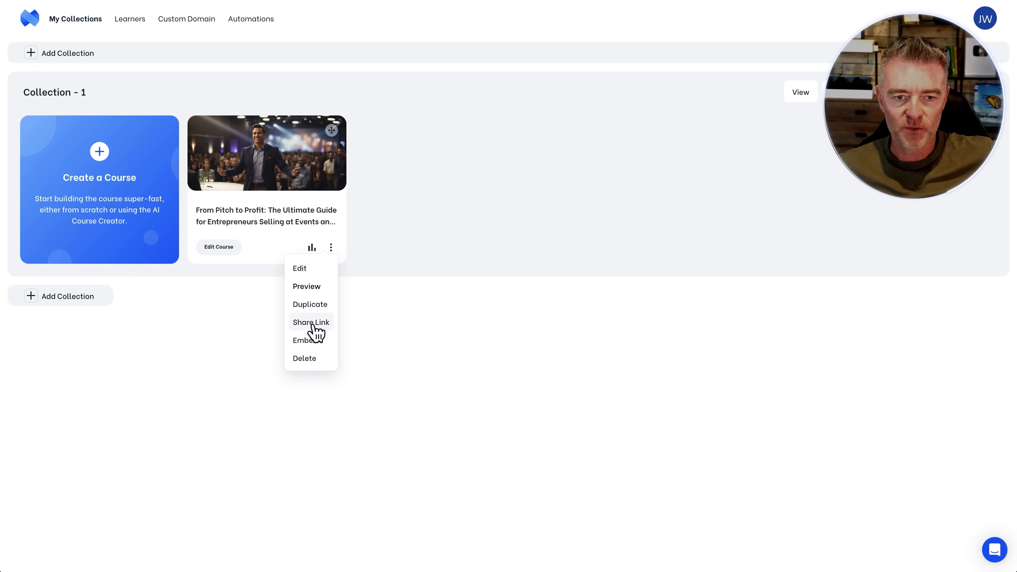
{"action": "left_click", "coordinate": [311, 323]}
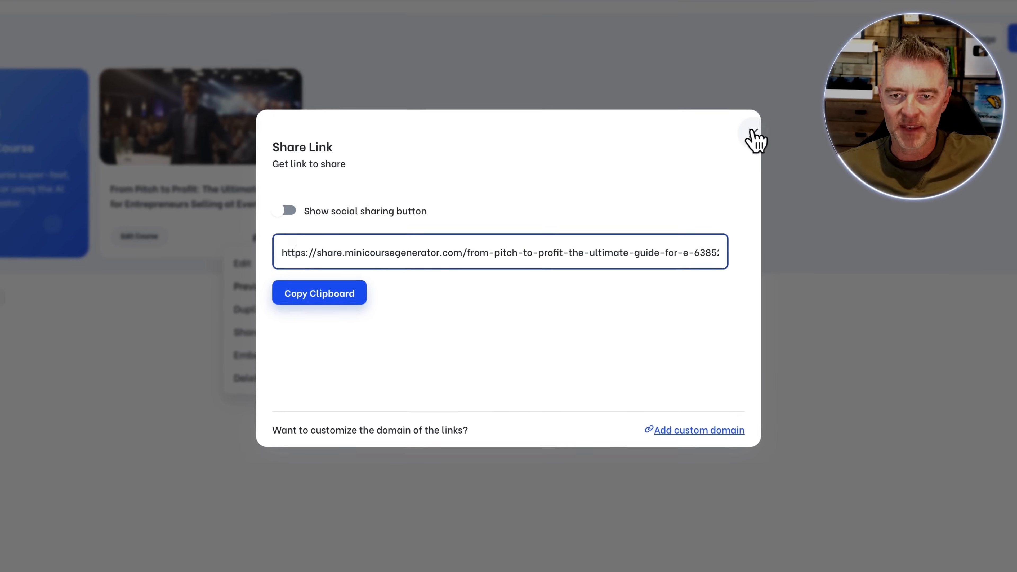
{"action": "left_click", "coordinate": [755, 138]}
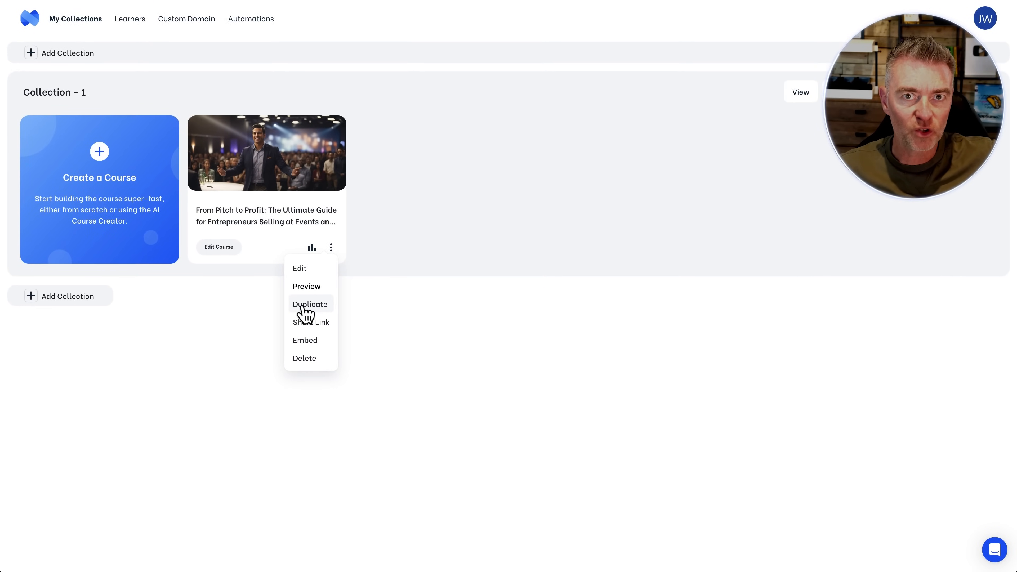
{"action": "mouse_move", "coordinate": [313, 313]}
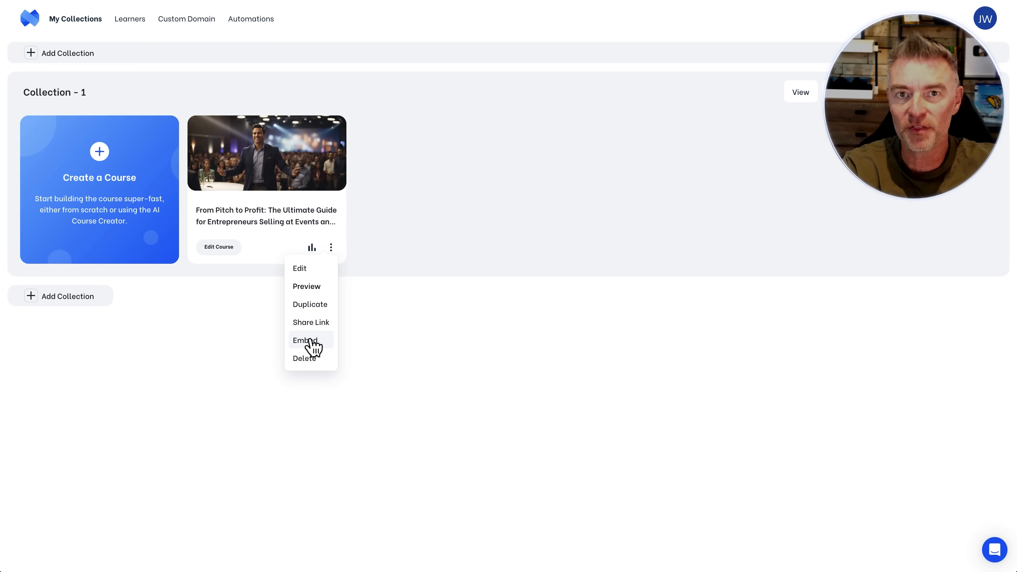
{"action": "left_click", "coordinate": [304, 340]}
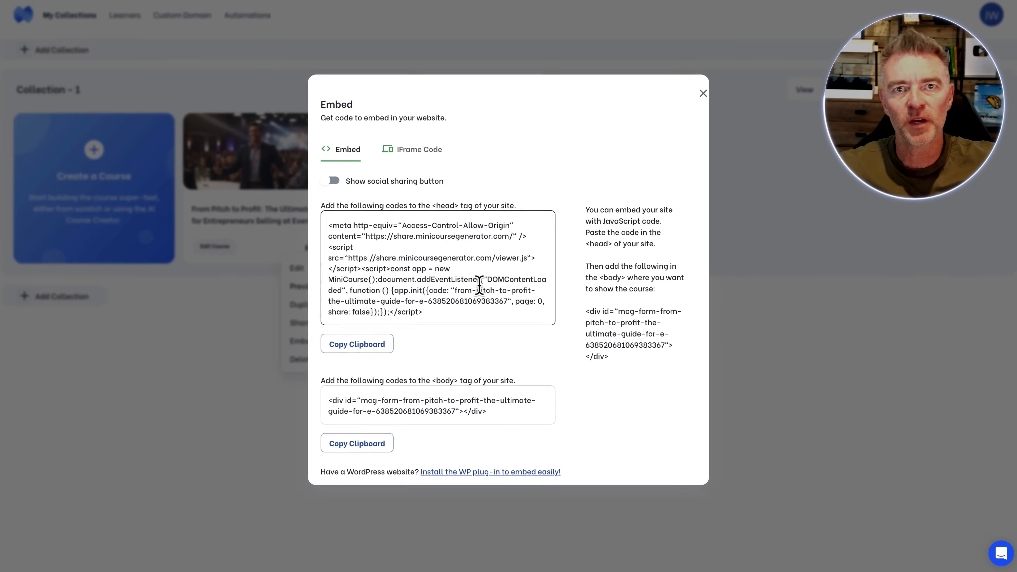
View the IFrame embed code, close the dialog and open From Pitch to Profit in the editor
{"action": "left_click", "coordinate": [411, 149]}
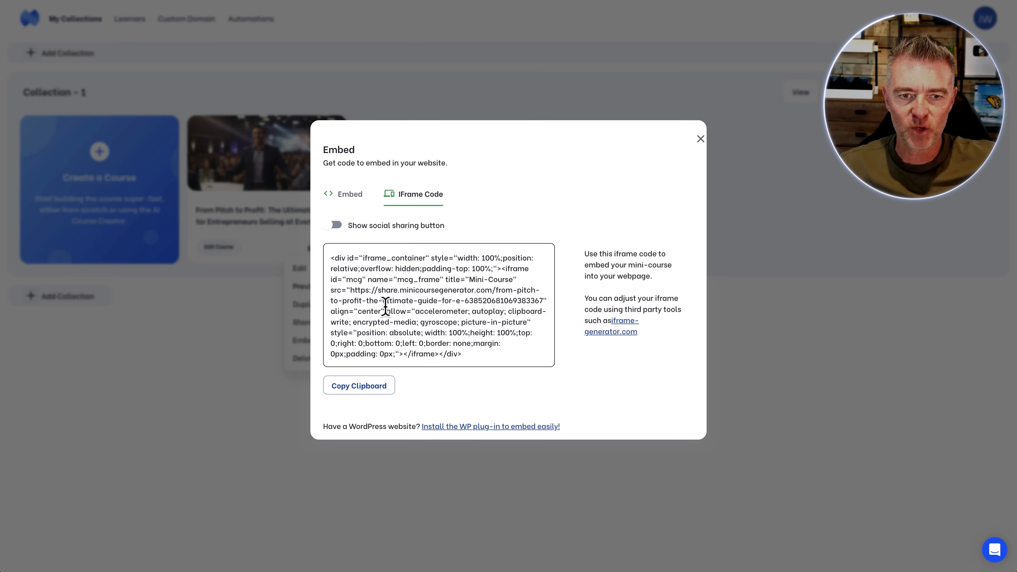
{"action": "left_click", "coordinate": [700, 139]}
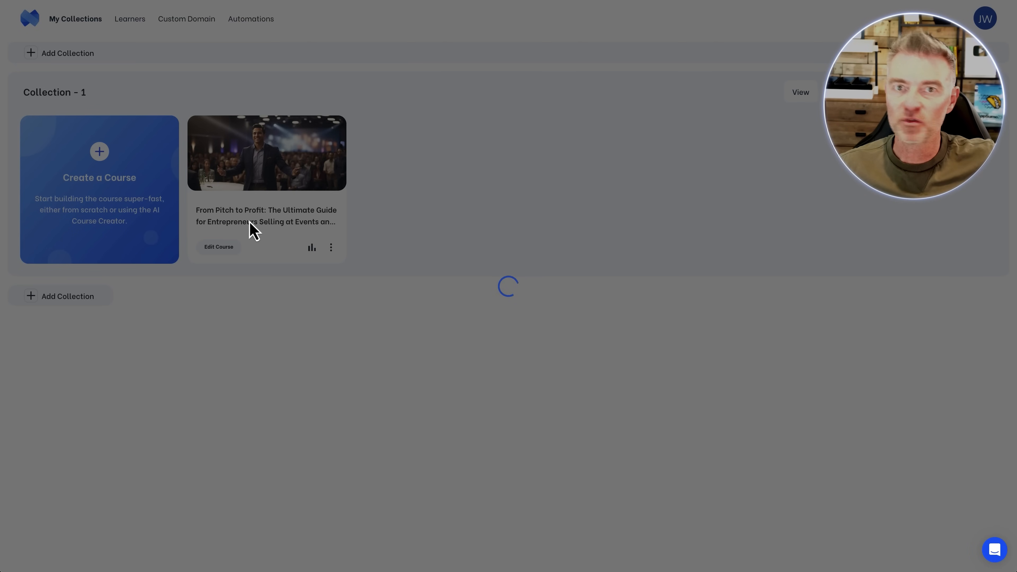
{"action": "left_click", "coordinate": [218, 246]}
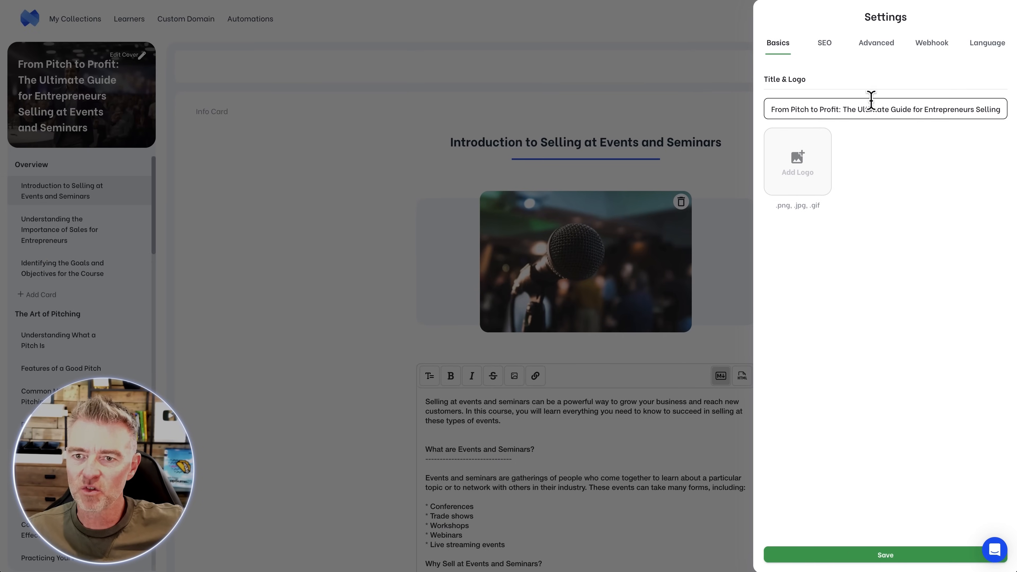
Review the SEO settings with search and social previews, then switch to Advanced options
{"action": "left_click", "coordinate": [824, 43]}
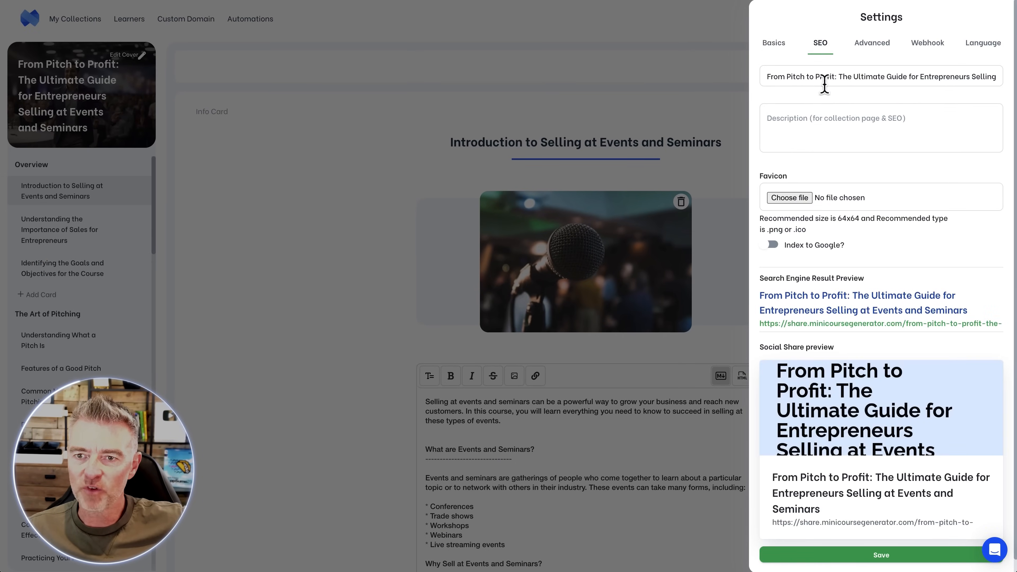
{"action": "left_click", "coordinate": [880, 75]}
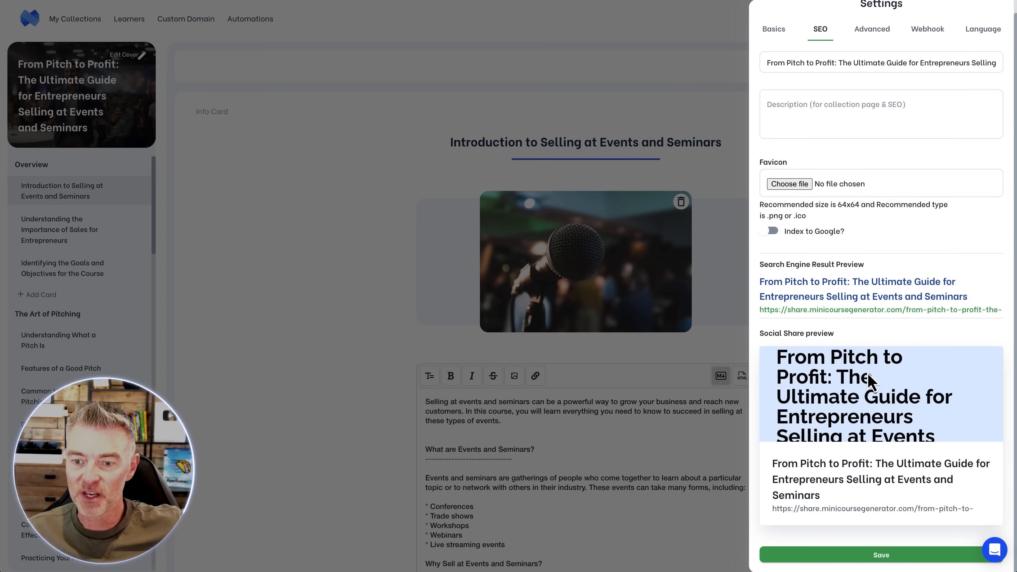
{"action": "mouse_move", "coordinate": [841, 374]}
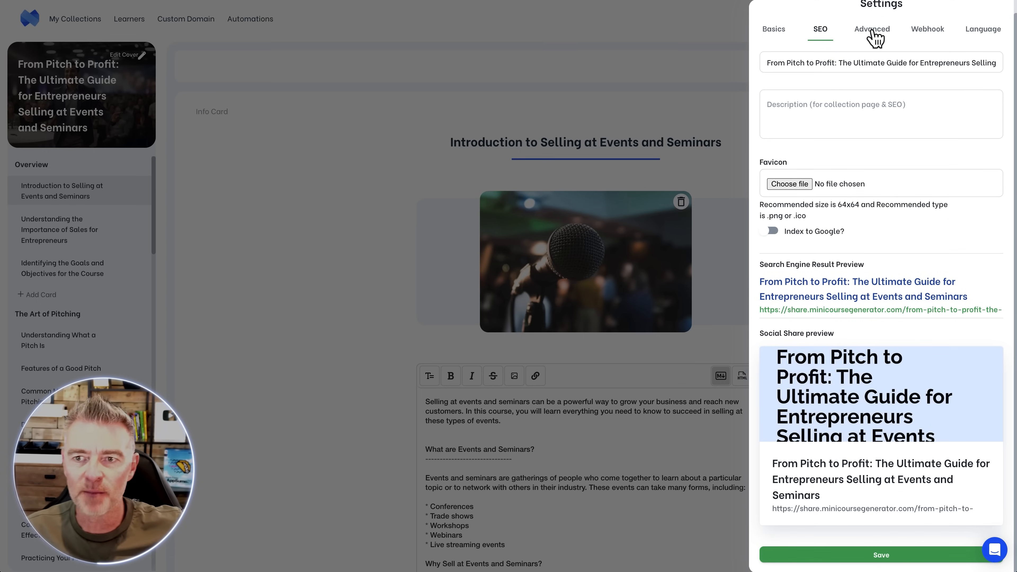
{"action": "left_click", "coordinate": [872, 29]}
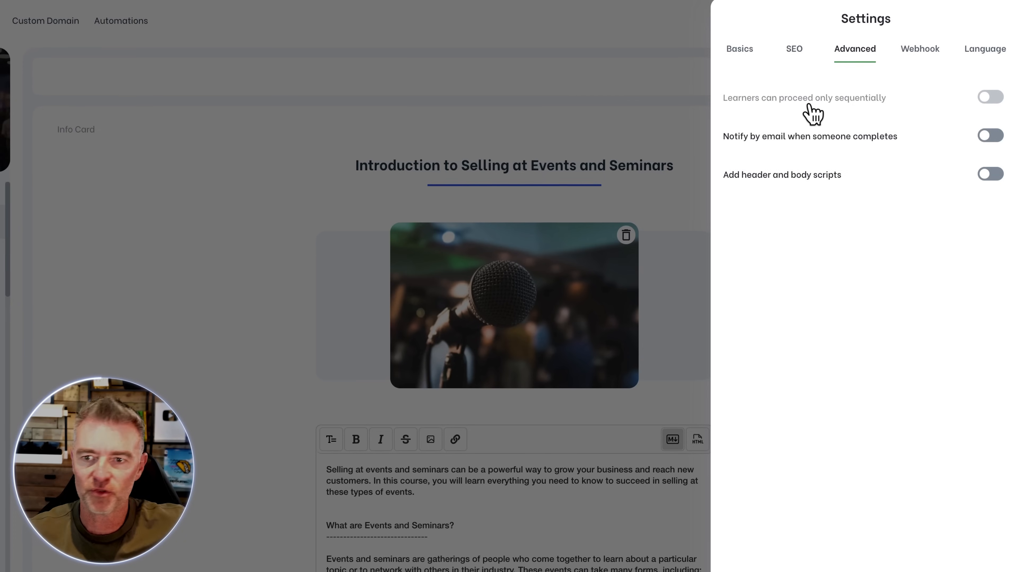
{"action": "mouse_move", "coordinate": [836, 153]}
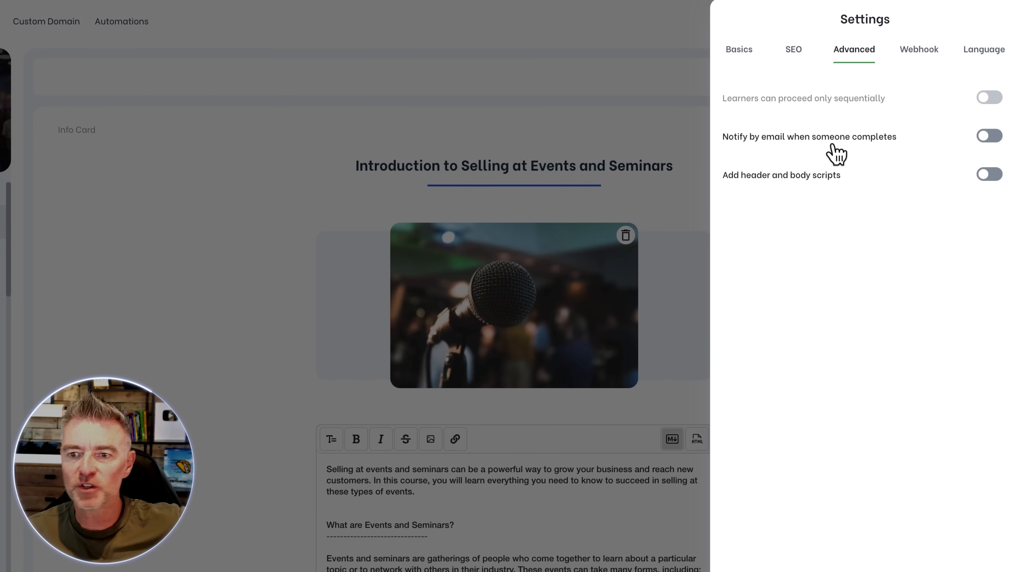
{"action": "mouse_move", "coordinate": [808, 179]}
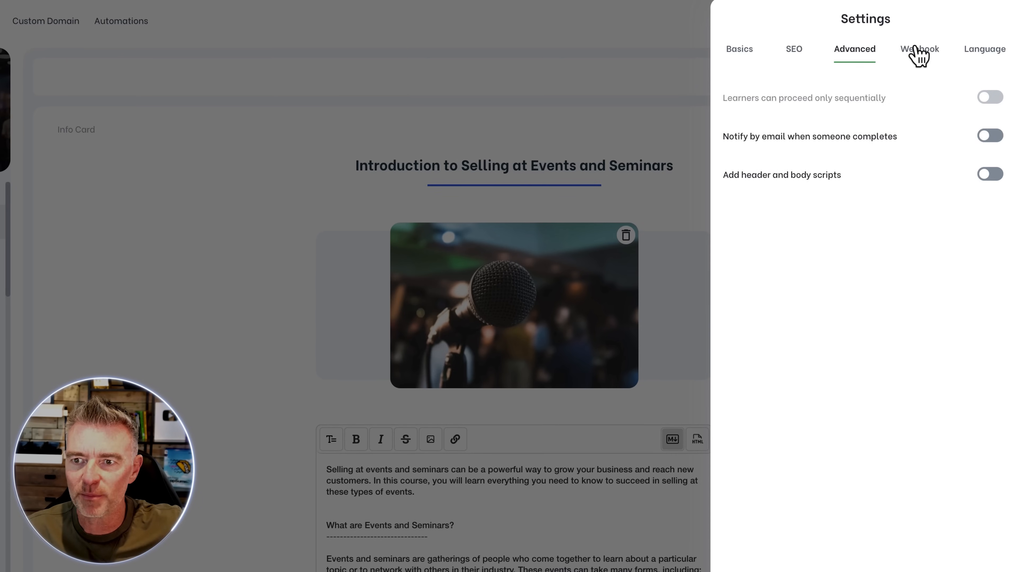
Enable the Card End and Course Finish webhook events and save the course settings
{"action": "left_click", "coordinate": [920, 49]}
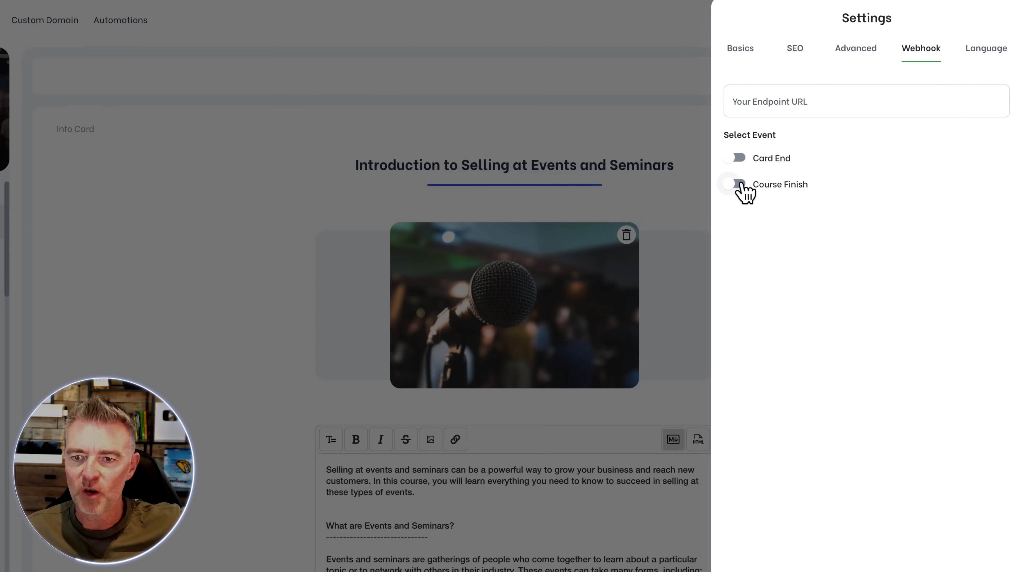
{"action": "left_click", "coordinate": [737, 158]}
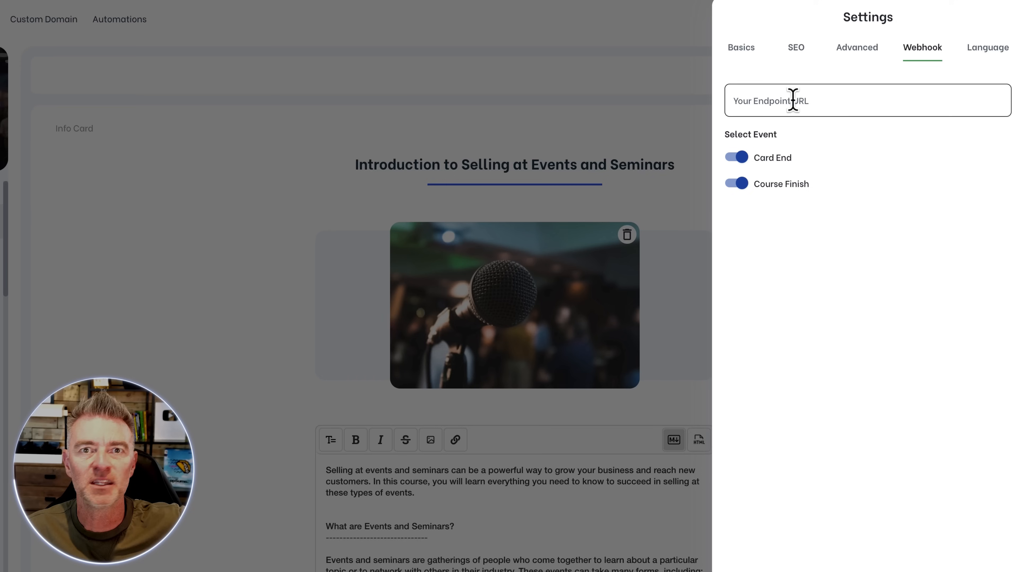
{"action": "left_click", "coordinate": [988, 47]}
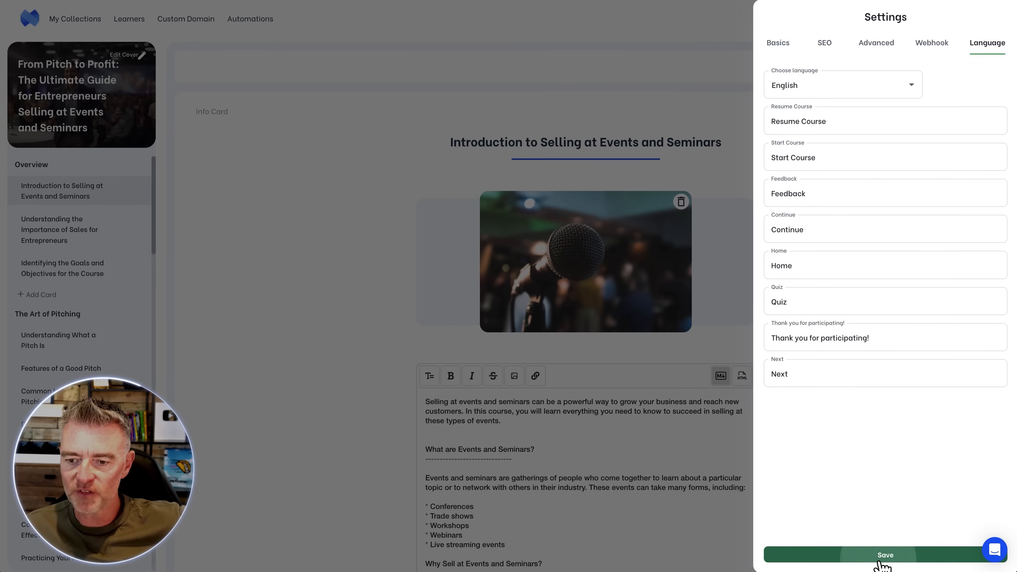
{"action": "left_click", "coordinate": [885, 554]}
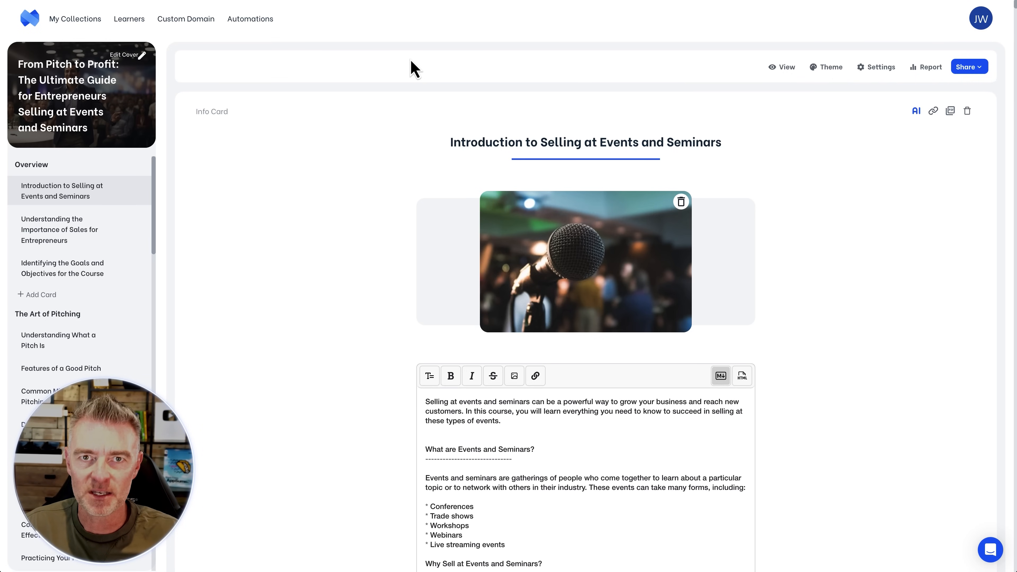
Return to My Collections showing From Pitch to Profit in Collection - 1
{"action": "left_click", "coordinate": [76, 18]}
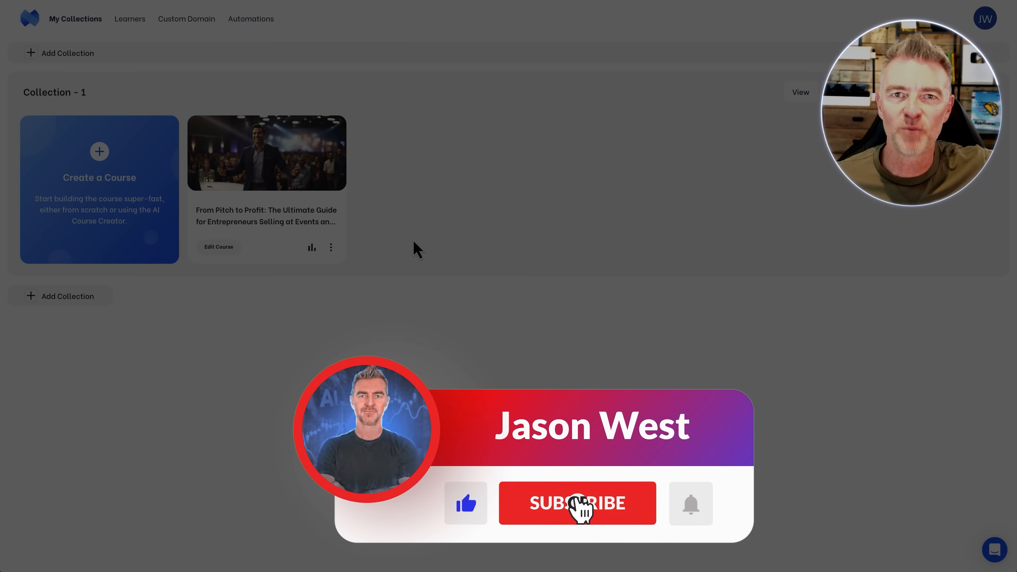
{"action": "left_click", "coordinate": [576, 503]}
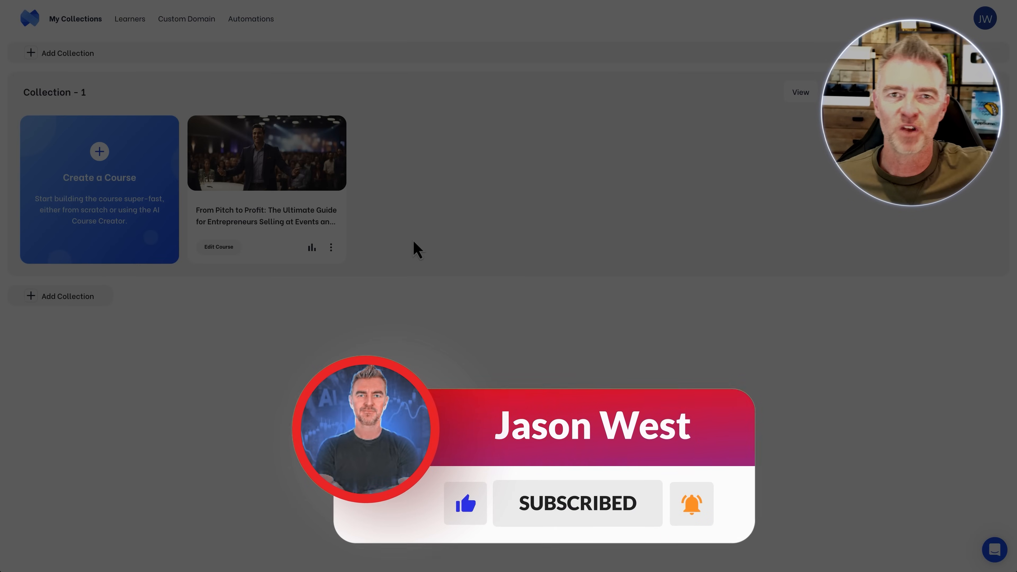